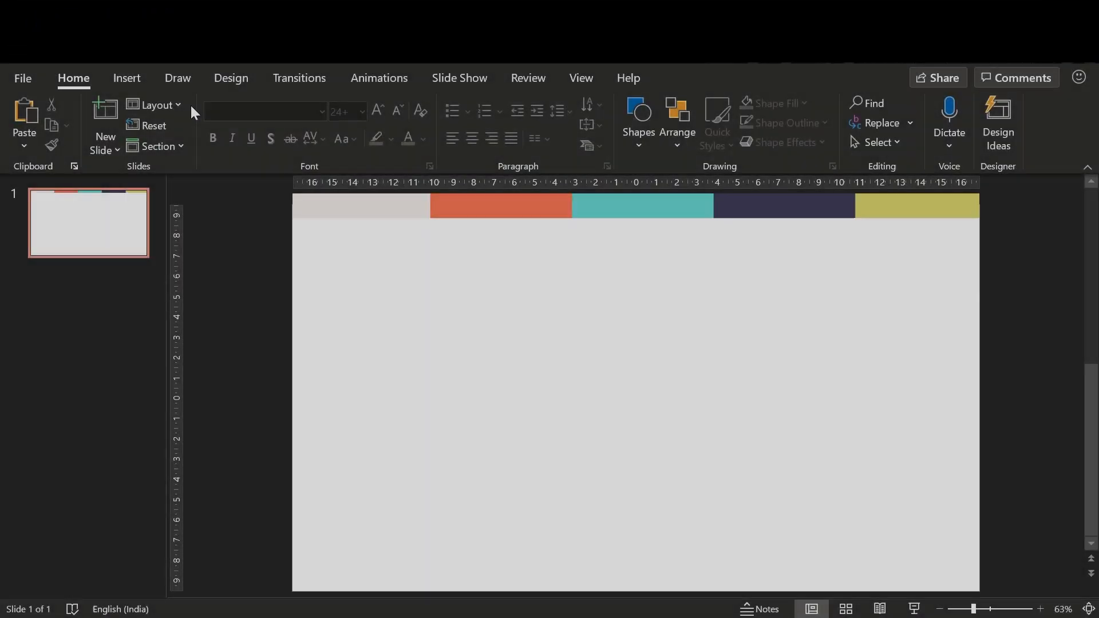
Step: Draw a rounded rectangle, resize it to 13.5 cm by 6.5 cm, and nudge it into place
click(273, 123)
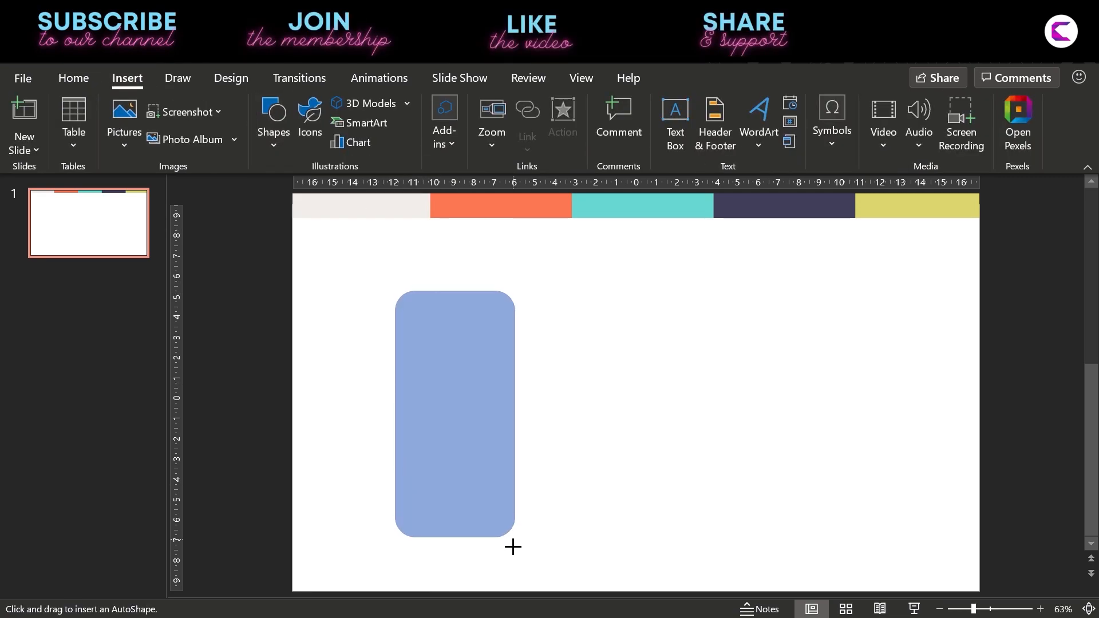
drag(398, 293, 528, 537)
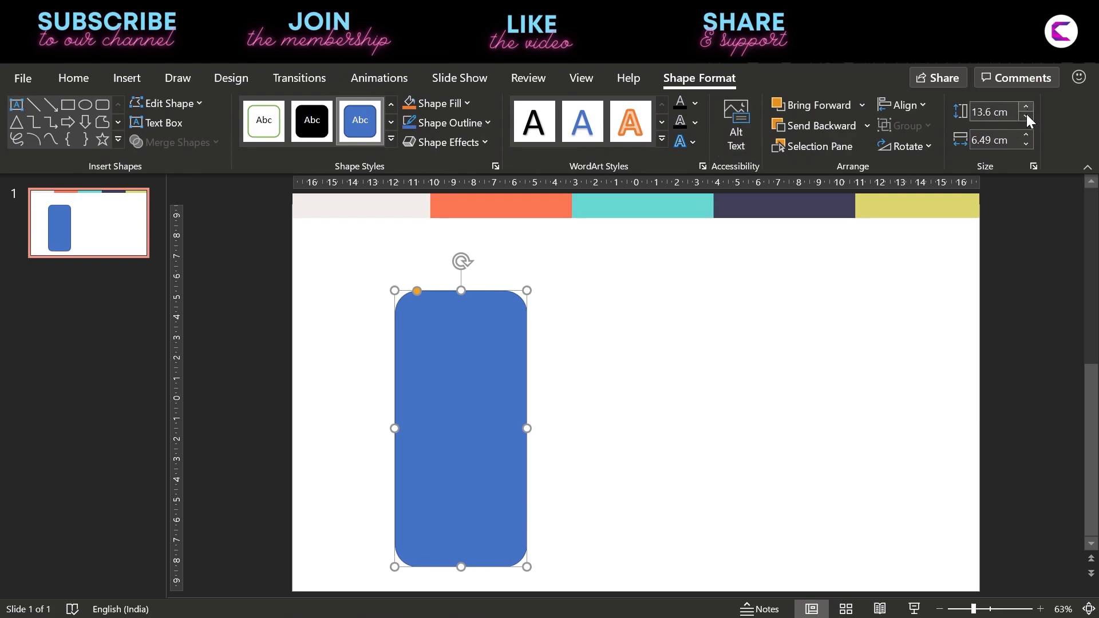
click(1024, 137)
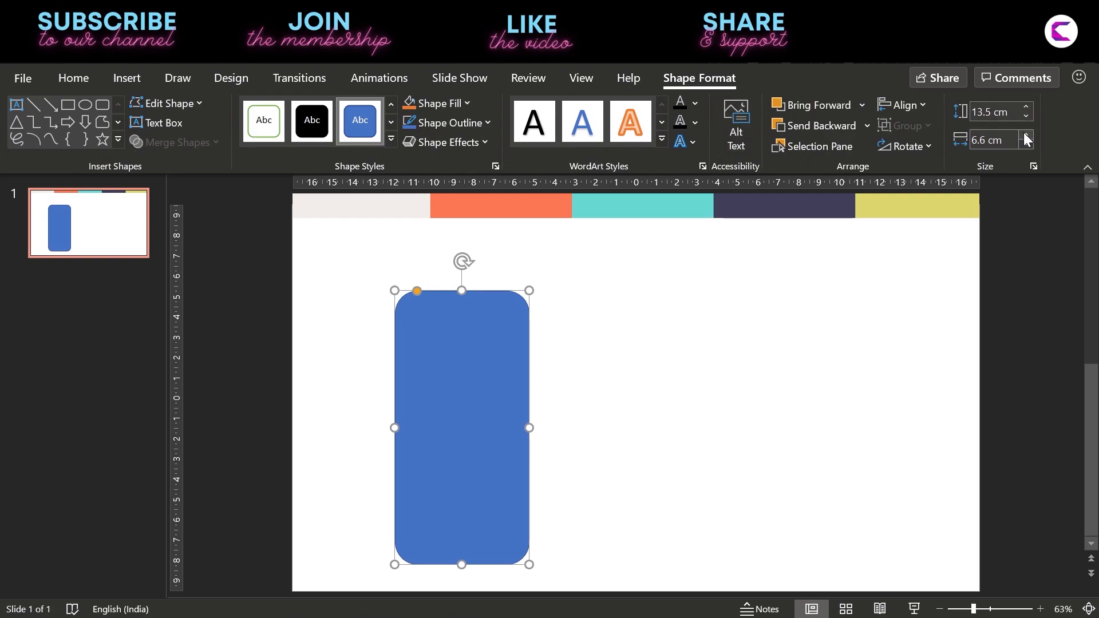
click(1024, 144)
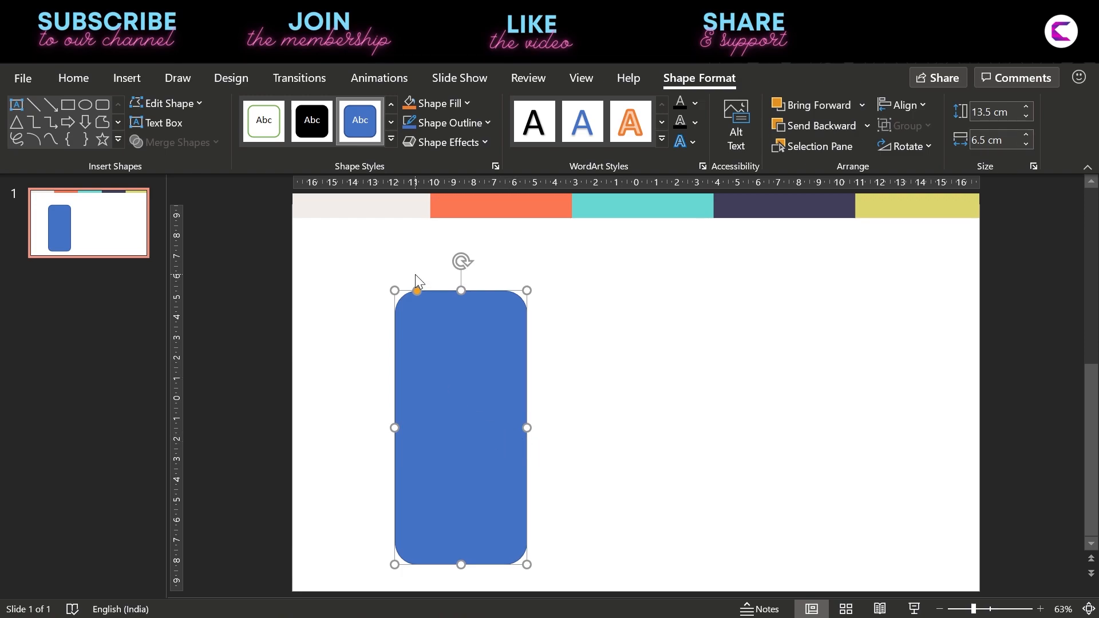
drag(462, 427, 439, 411)
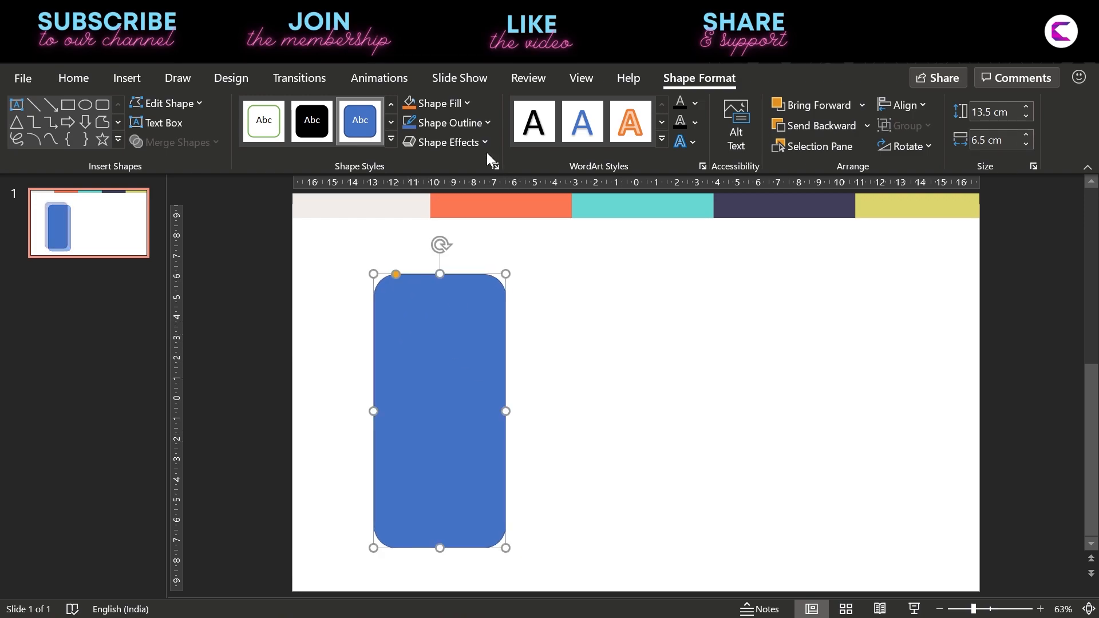
Step: Remove the rectangle's outline and position a black copy beside the orange original
click(443, 122)
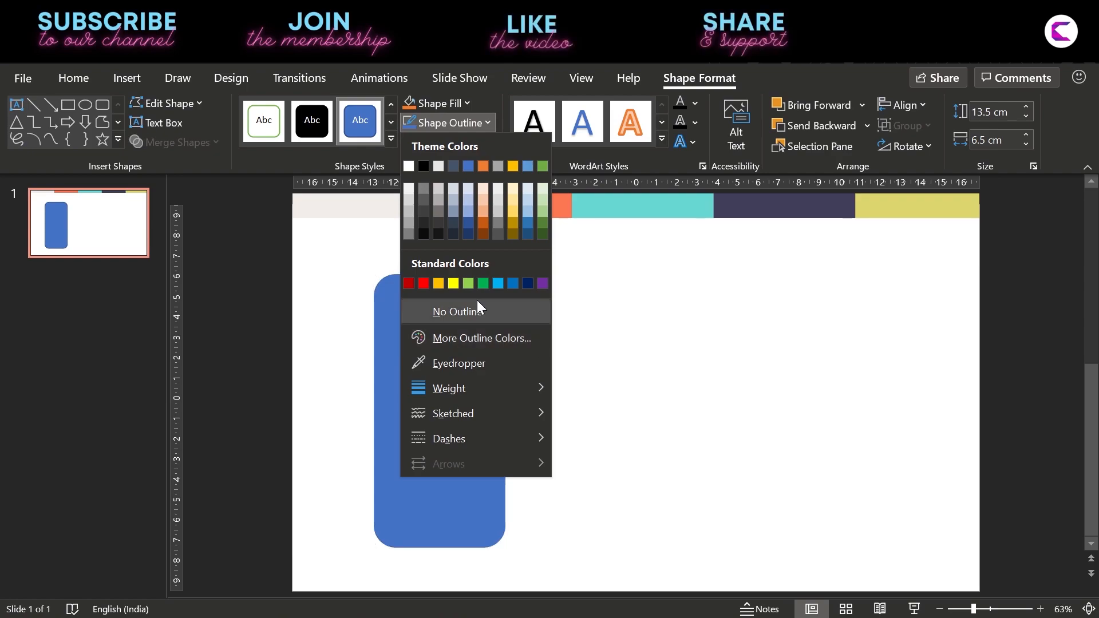
click(457, 312)
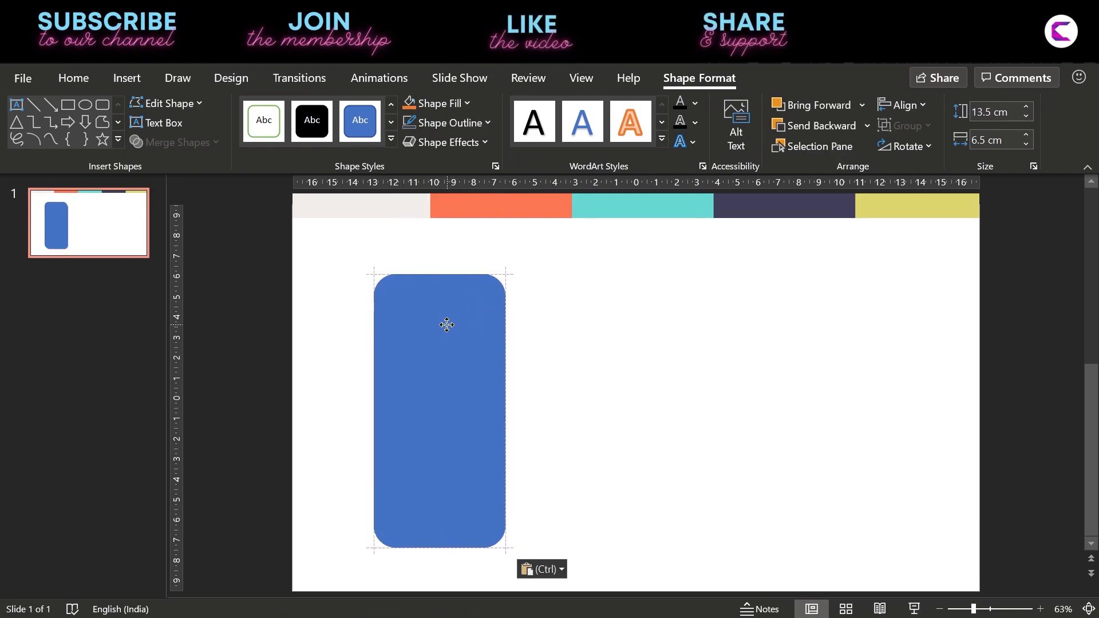
click(447, 325)
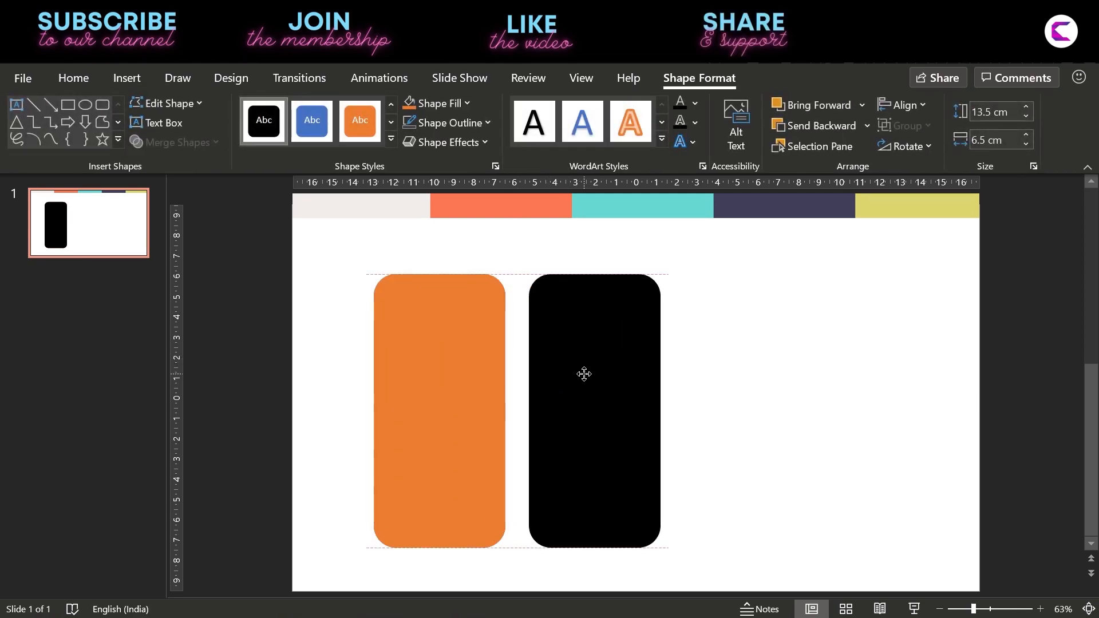
drag(584, 374, 592, 372)
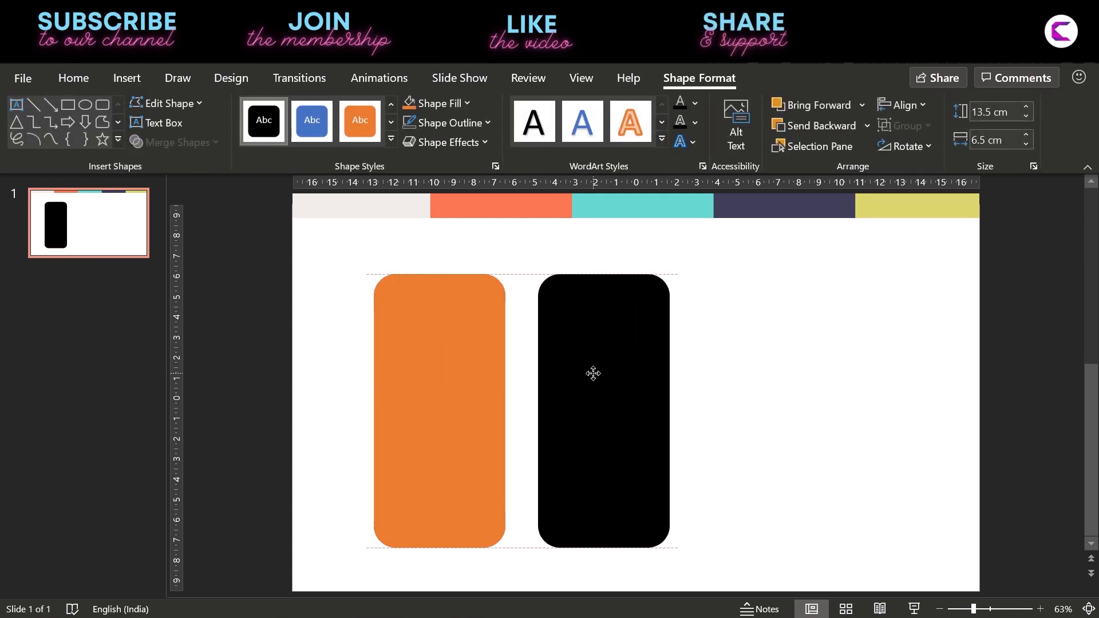
drag(592, 373, 580, 377)
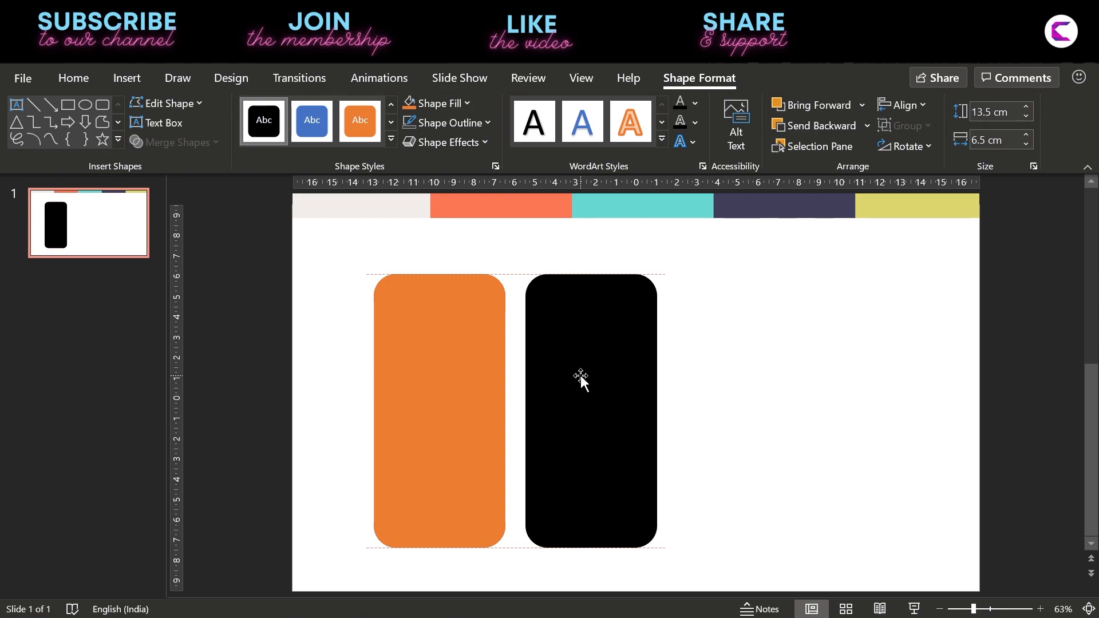
click(73, 78)
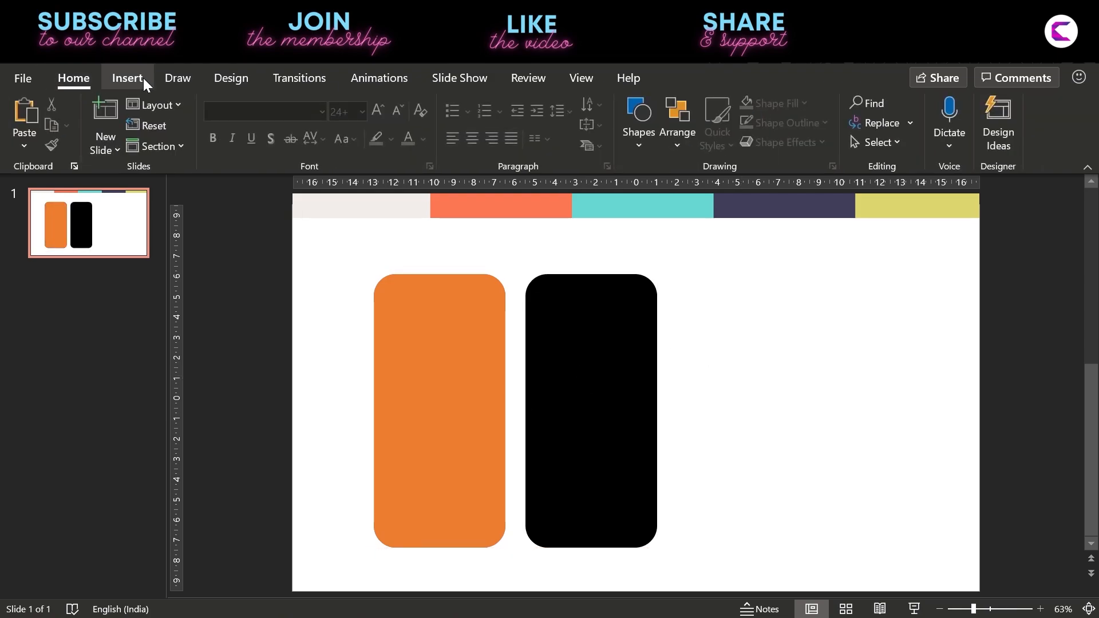
Step: Draw a rectangle and place the orange piece over the blue shape's right side
click(273, 119)
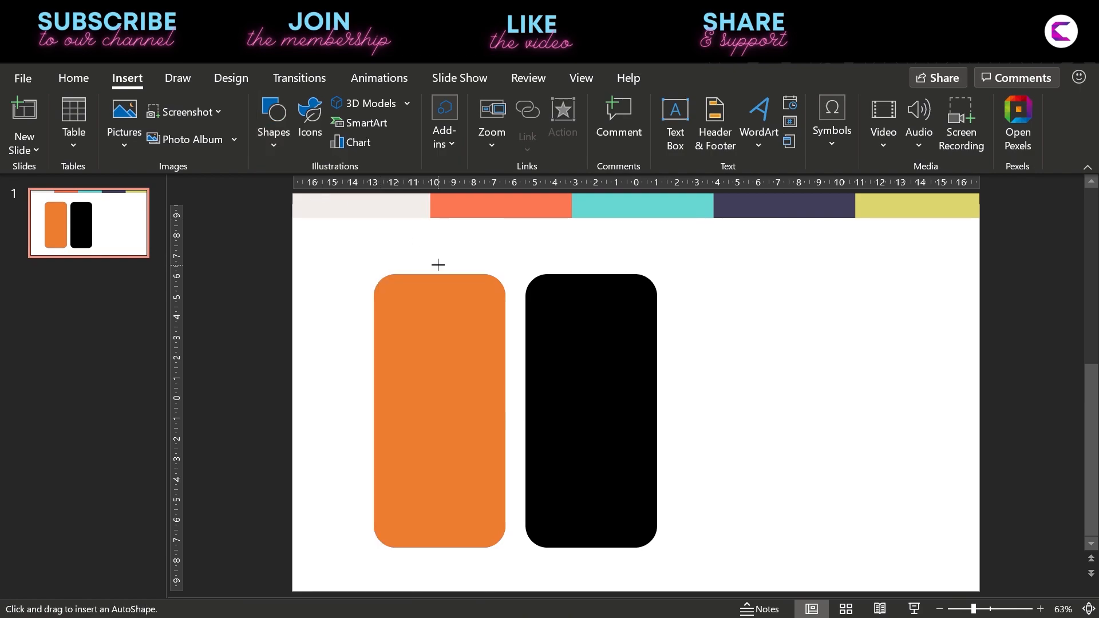
drag(437, 265, 509, 572)
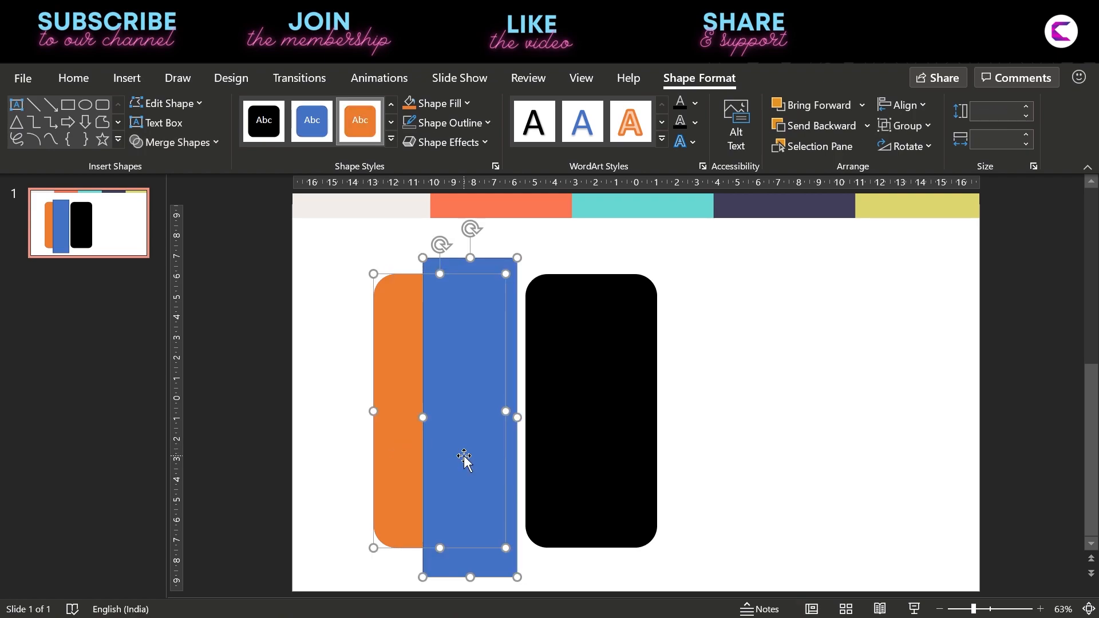
click(174, 142)
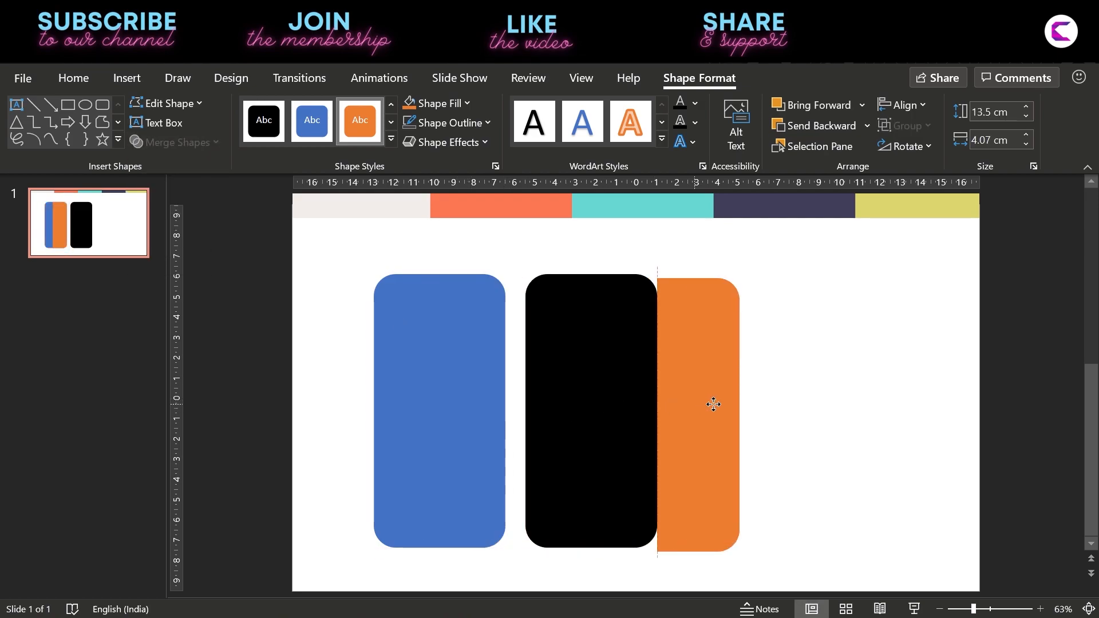
drag(713, 404, 726, 402)
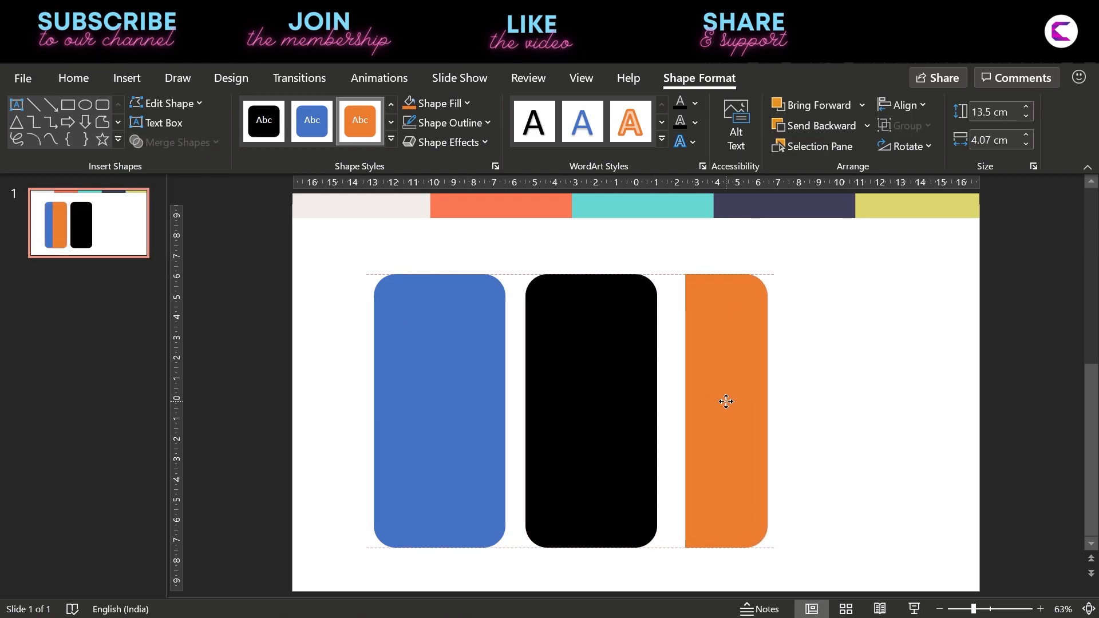
drag(725, 402, 465, 400)
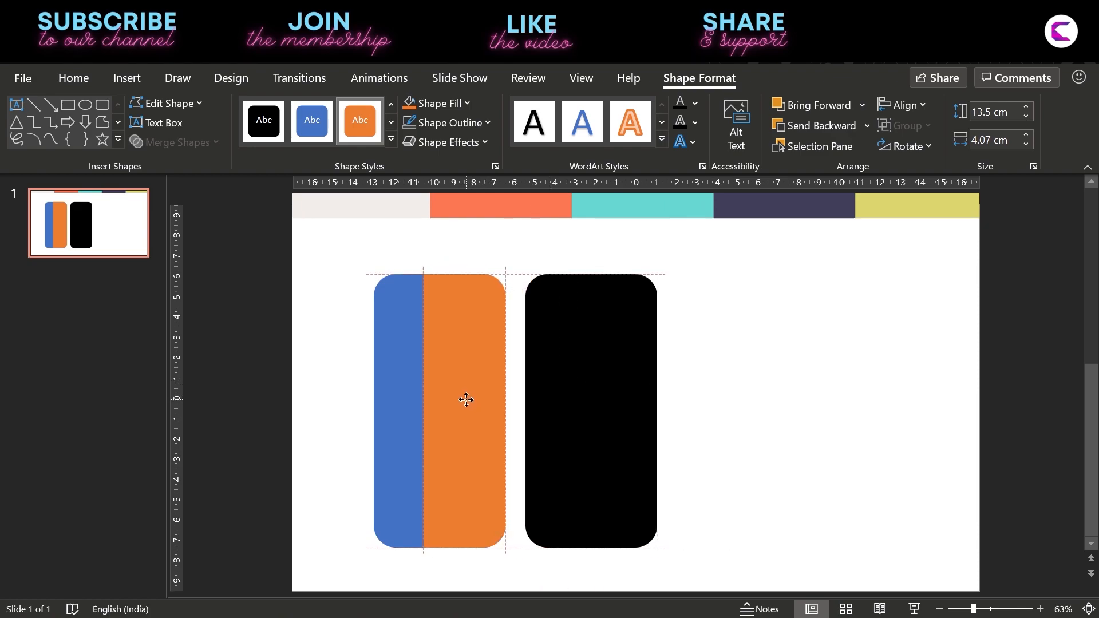
click(465, 410)
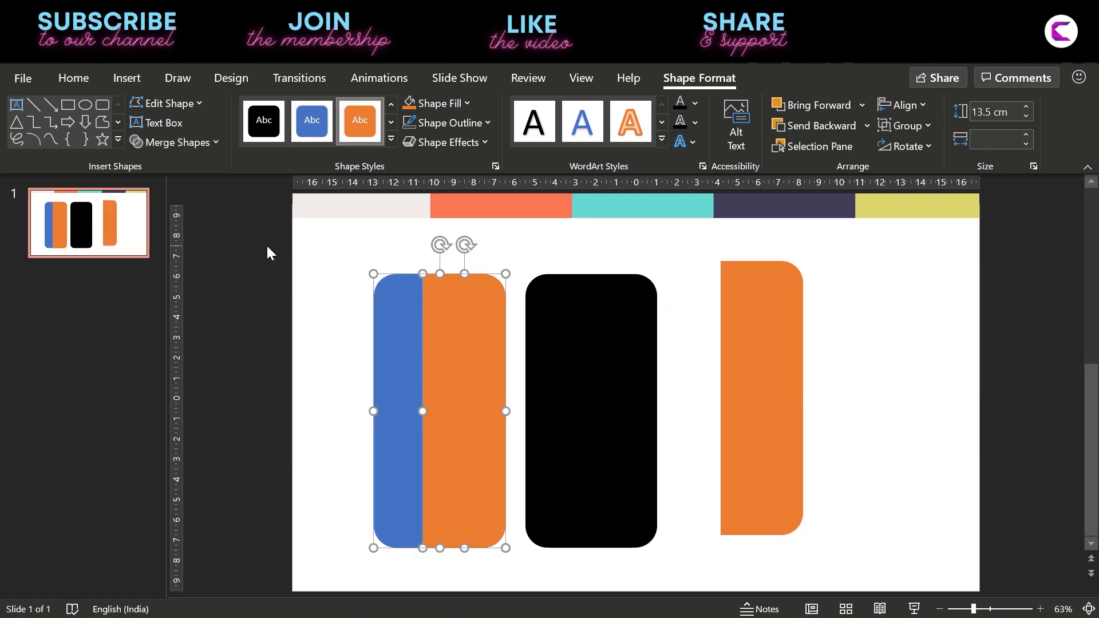
Step: Subtract the orange piece from the blue shape with Merge Shapes
click(179, 141)
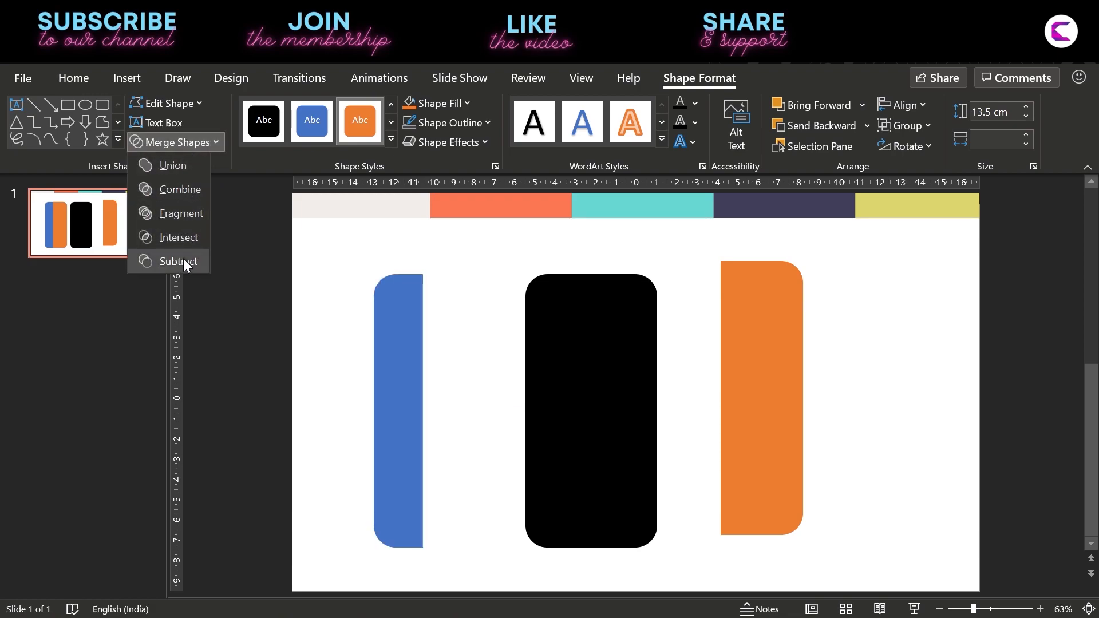
click(762, 398)
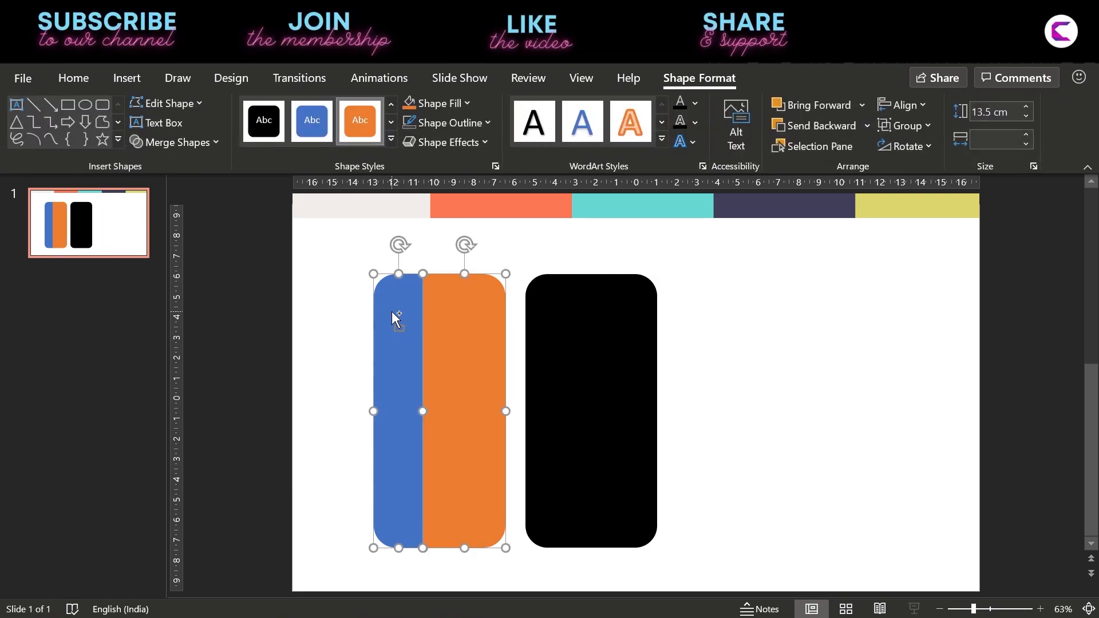
click(905, 105)
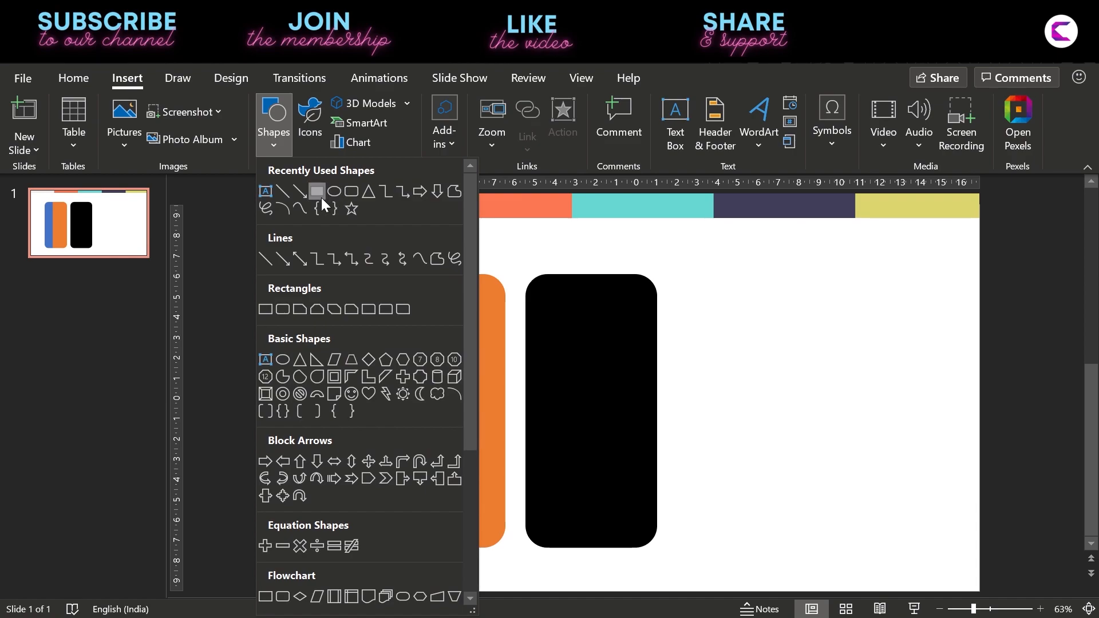
Step: Draw a rectangle over the card's lower part and subtract it, leaving a 4.94 cm header
click(316, 191)
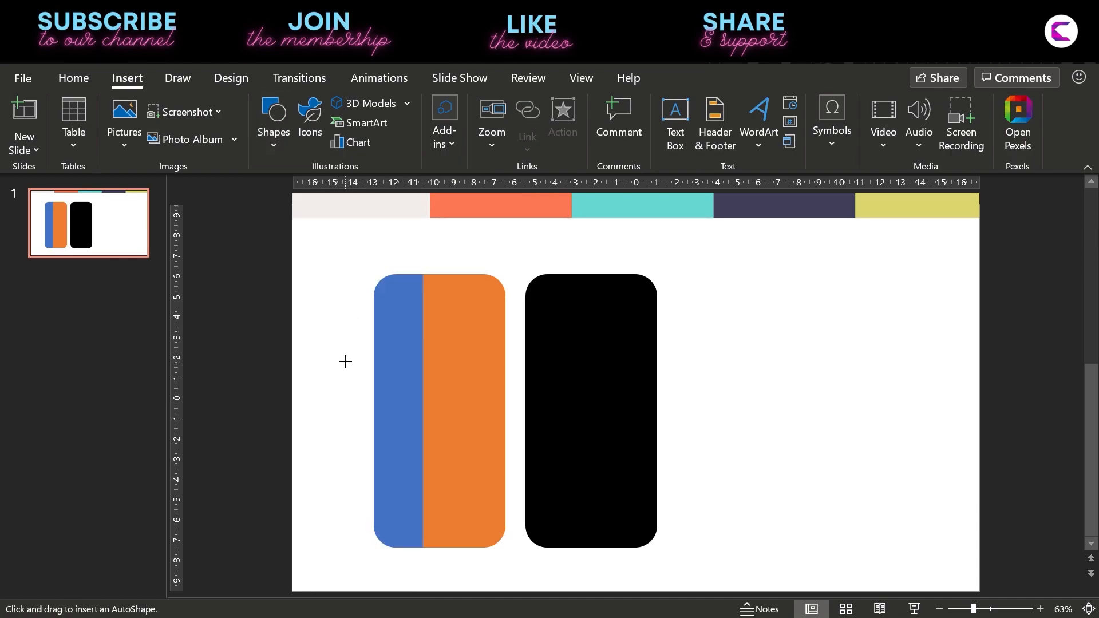
drag(344, 362, 532, 588)
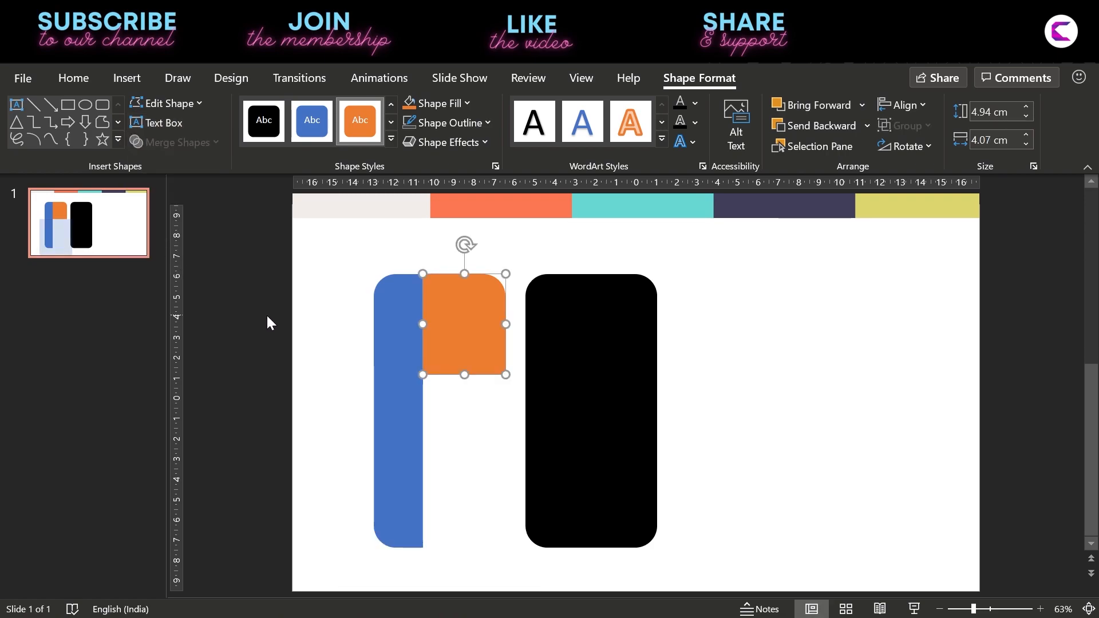
click(127, 78)
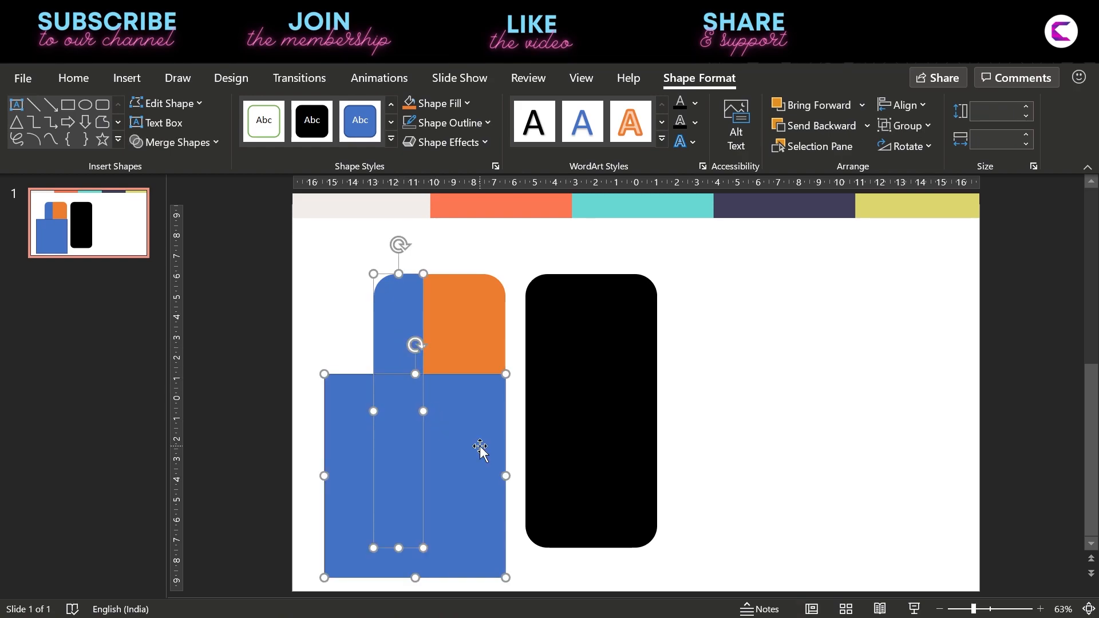
click(175, 142)
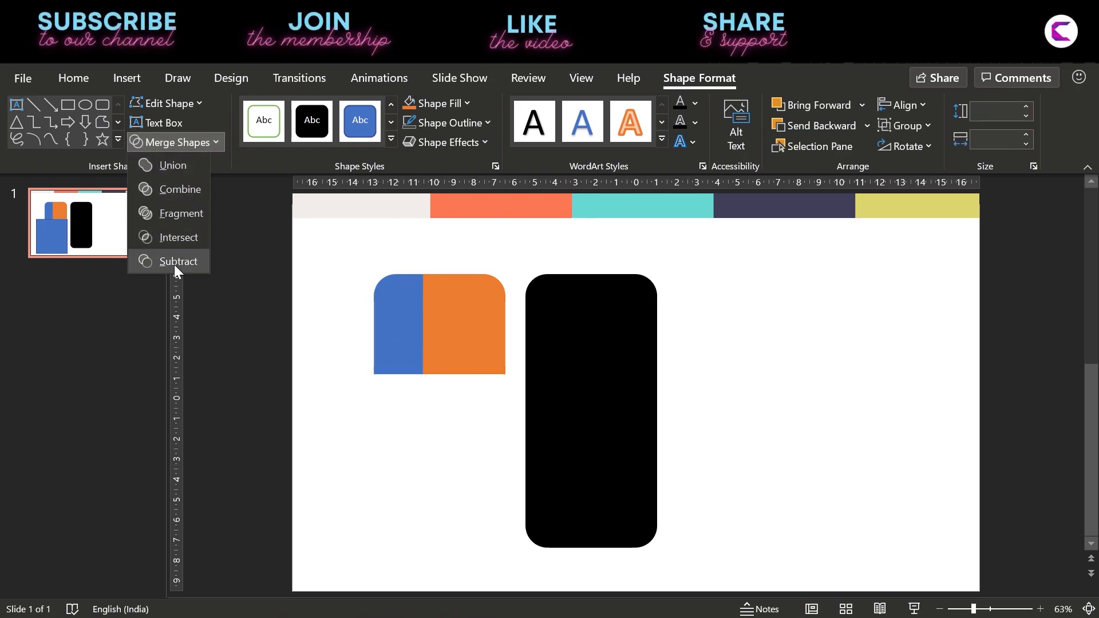
click(179, 261)
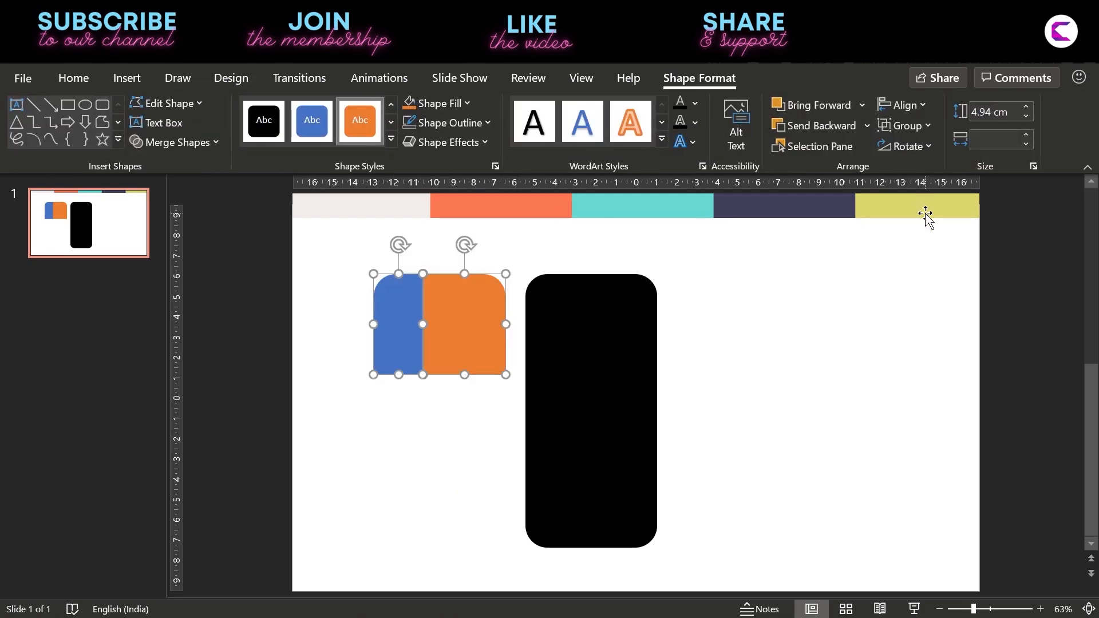
mouse_move(459, 312)
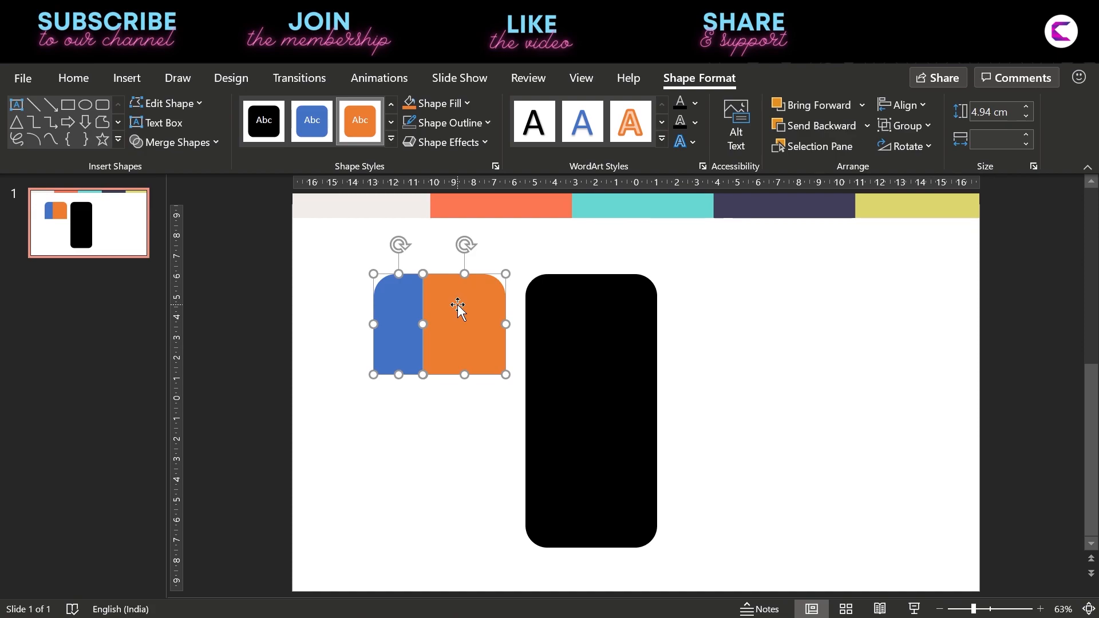
click(415, 488)
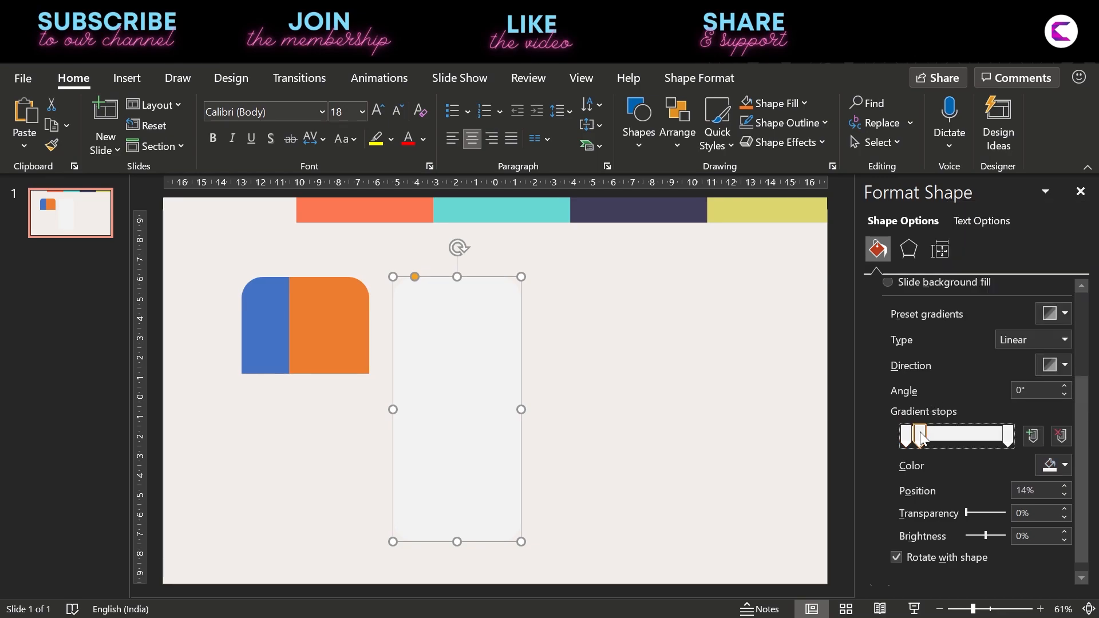
Step: Fill the tall card with a multi-stop white-to-light-grey gradient
click(1062, 465)
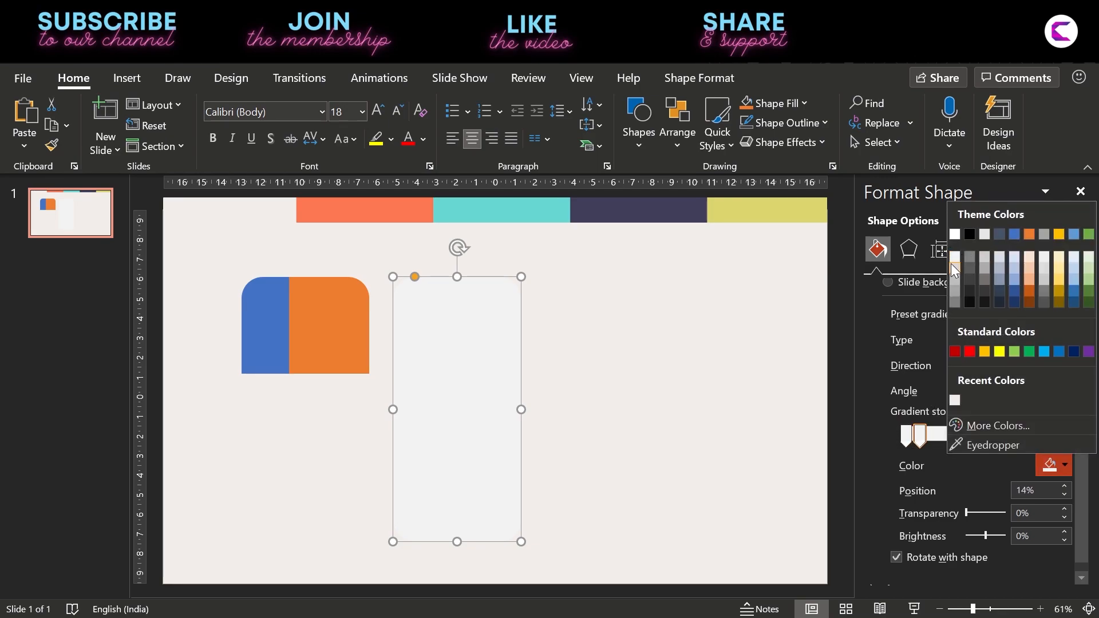
click(954, 270)
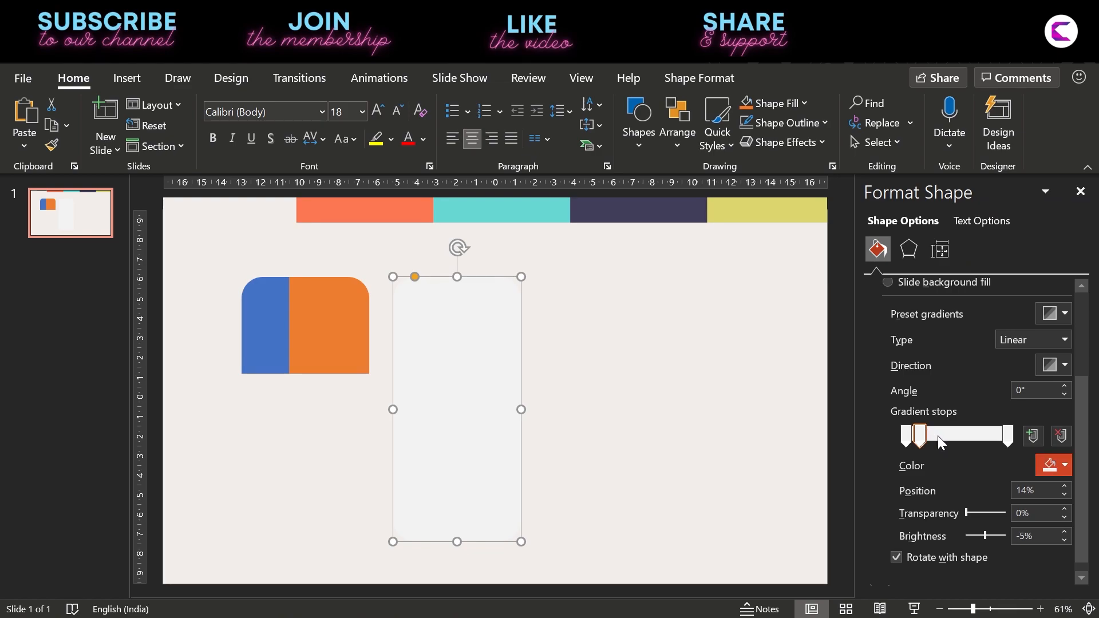
click(1062, 466)
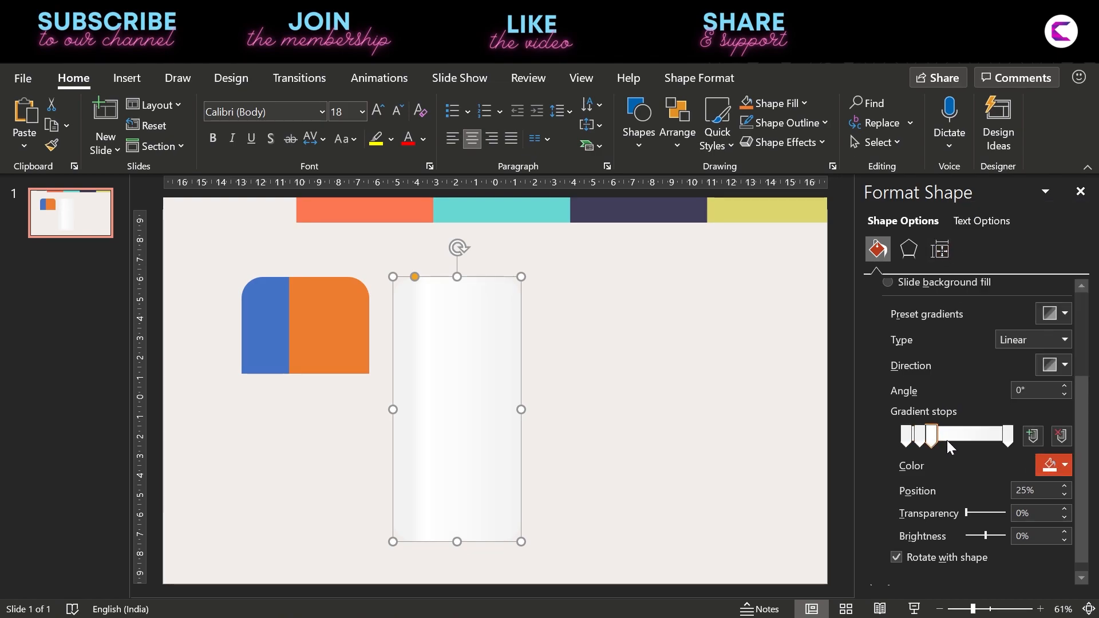
click(992, 434)
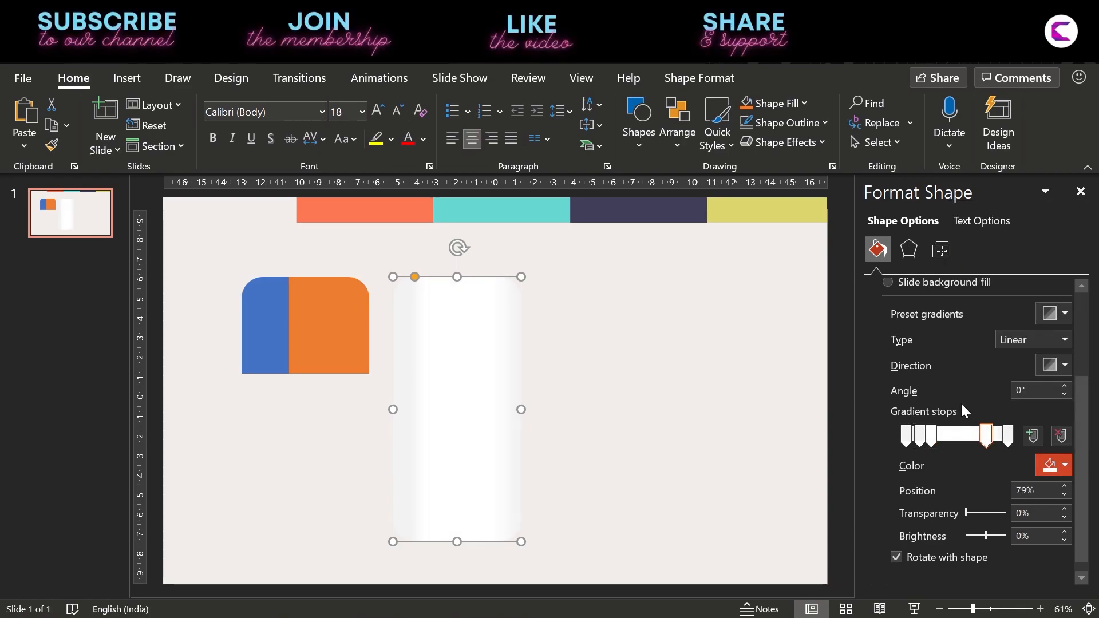
drag(987, 435, 999, 435)
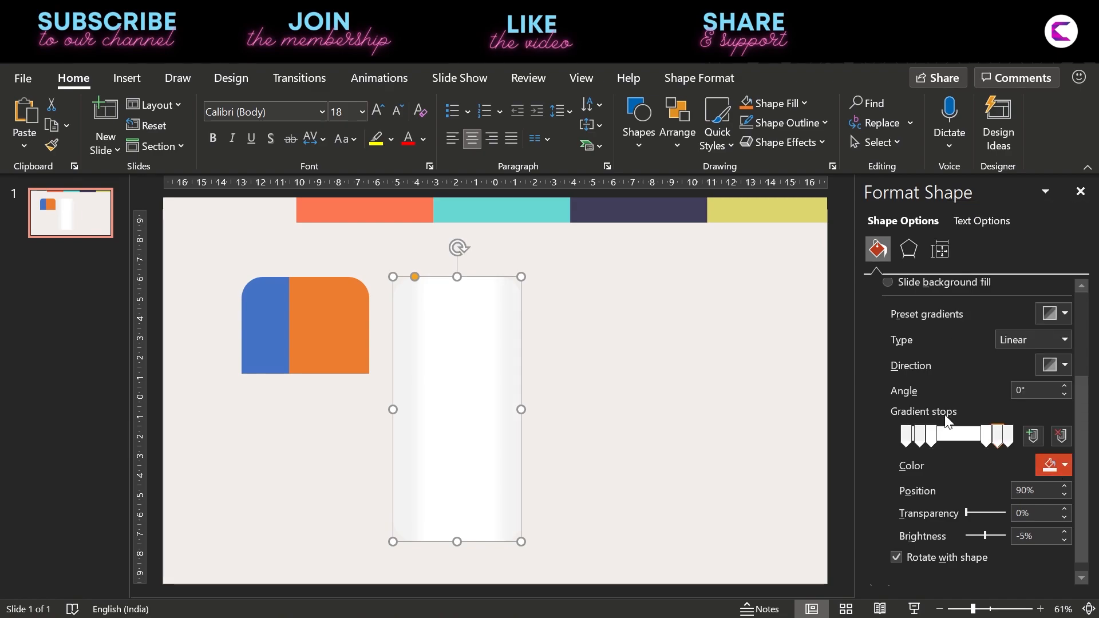
click(1063, 464)
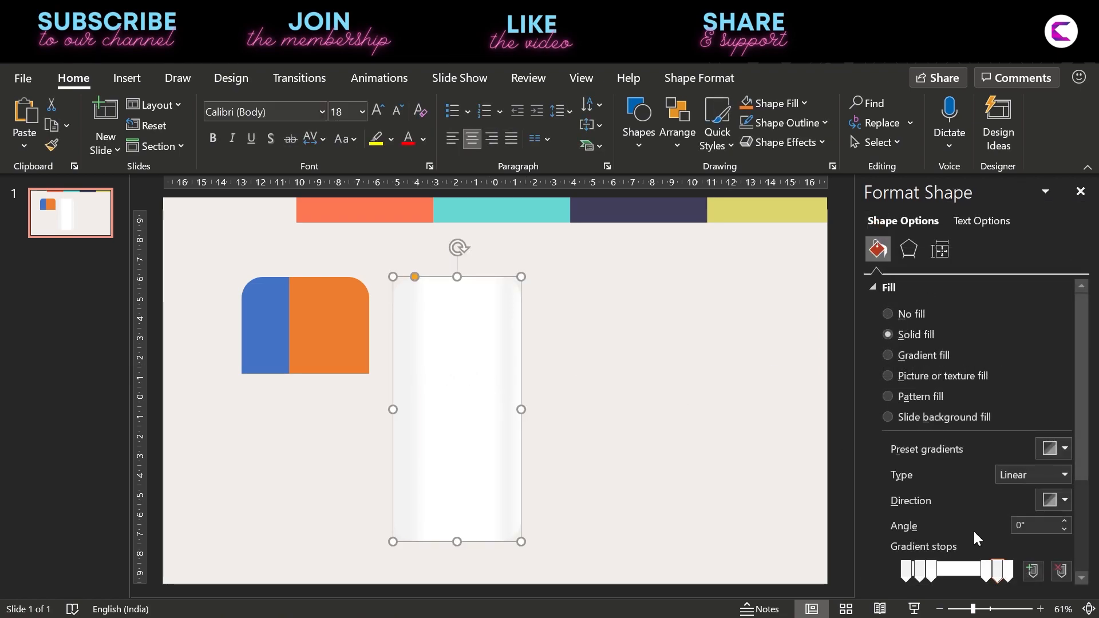
click(887, 356)
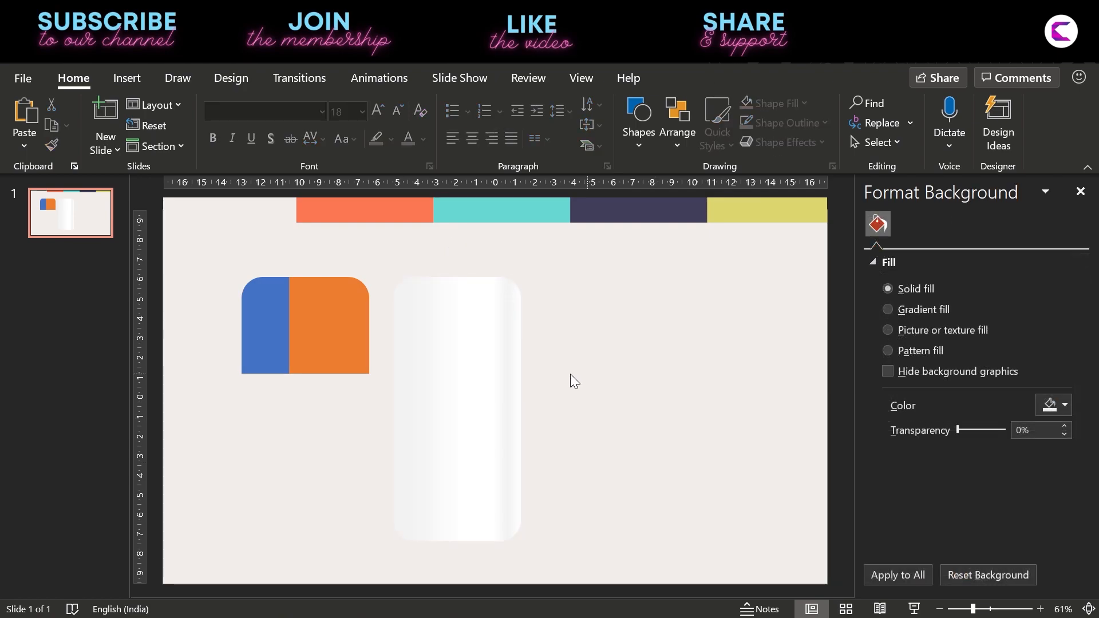
Step: Add an outer shadow to the white card with 17 pt blur and about 80% transparency
click(455, 410)
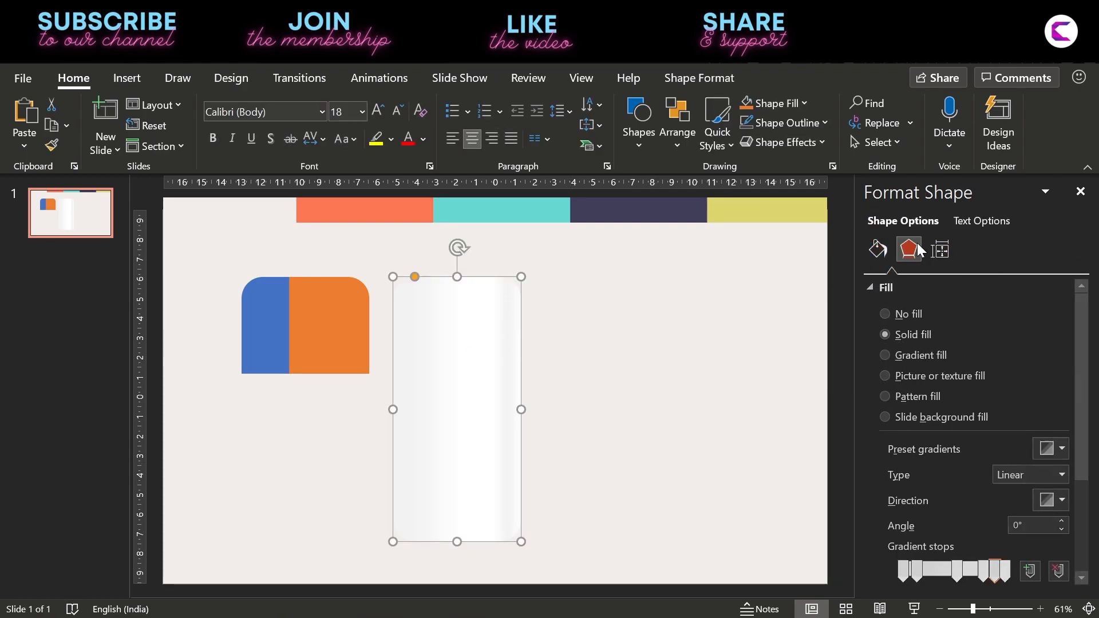
click(908, 249)
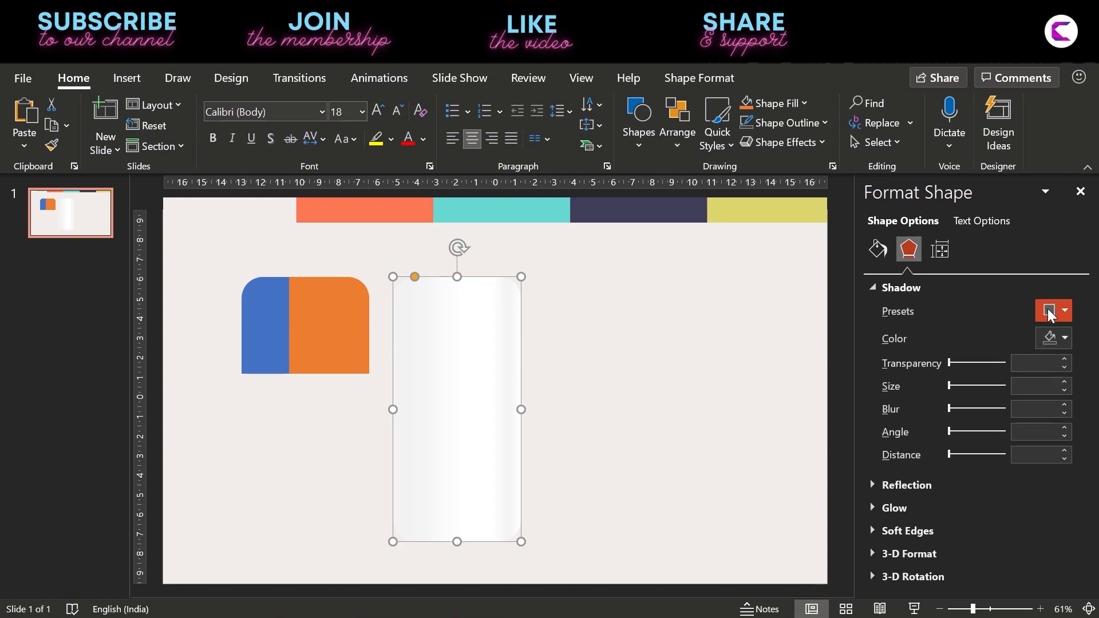
click(1047, 312)
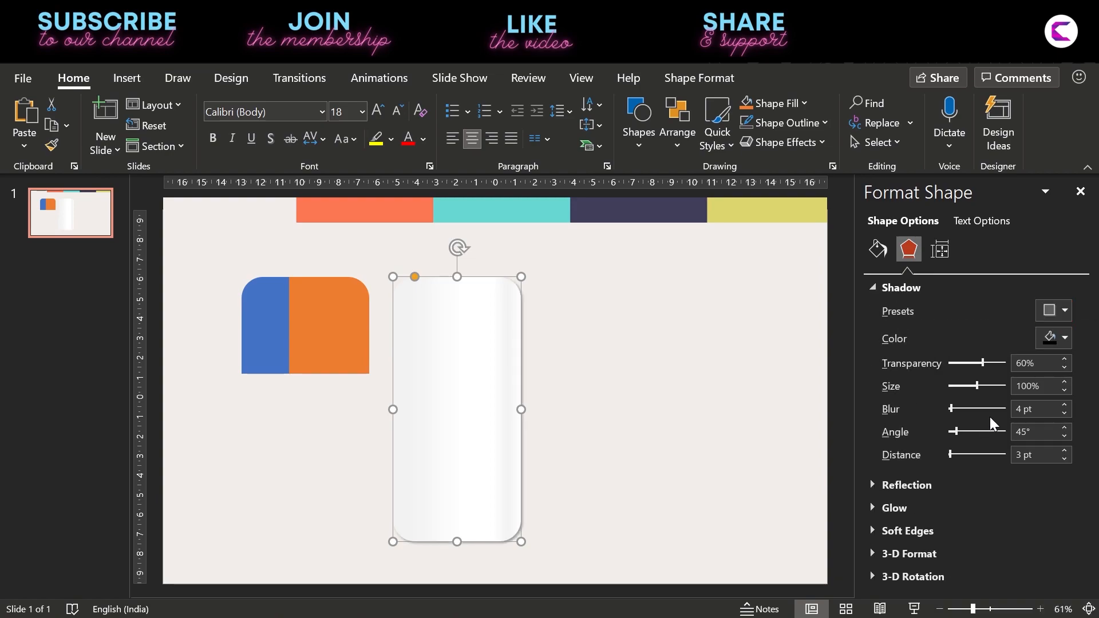
drag(953, 408, 970, 409)
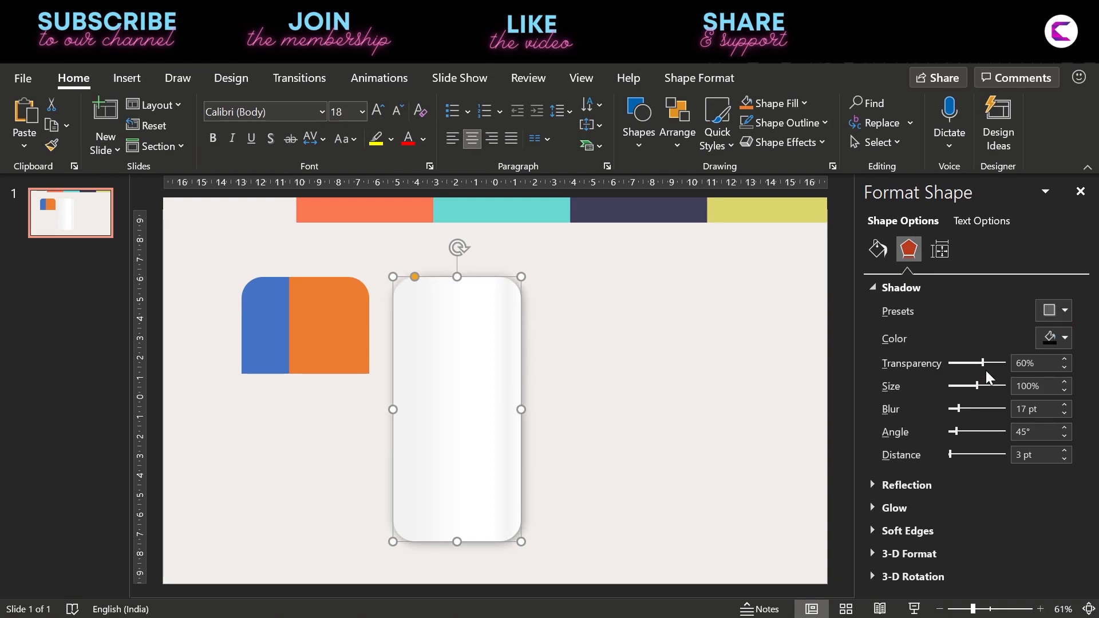
drag(981, 363, 994, 363)
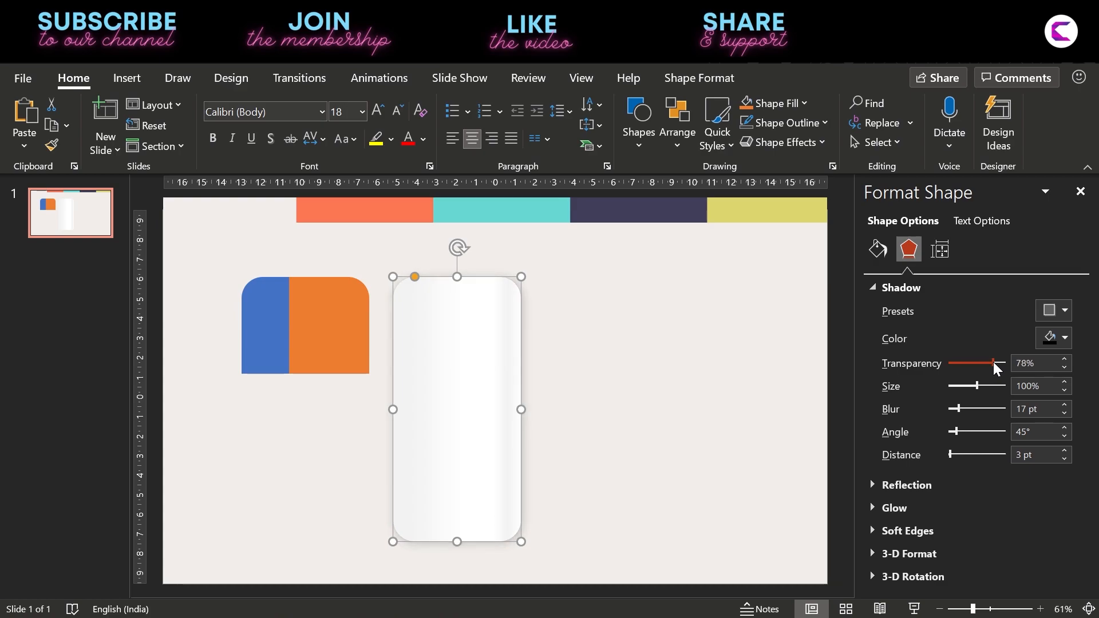
click(1062, 359)
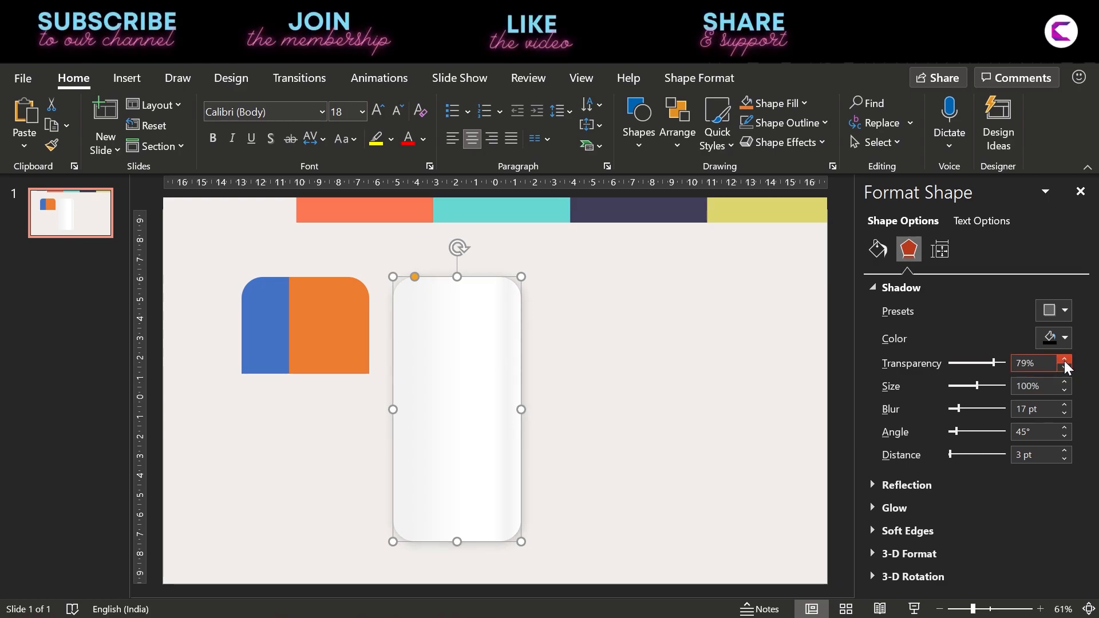
click(1063, 337)
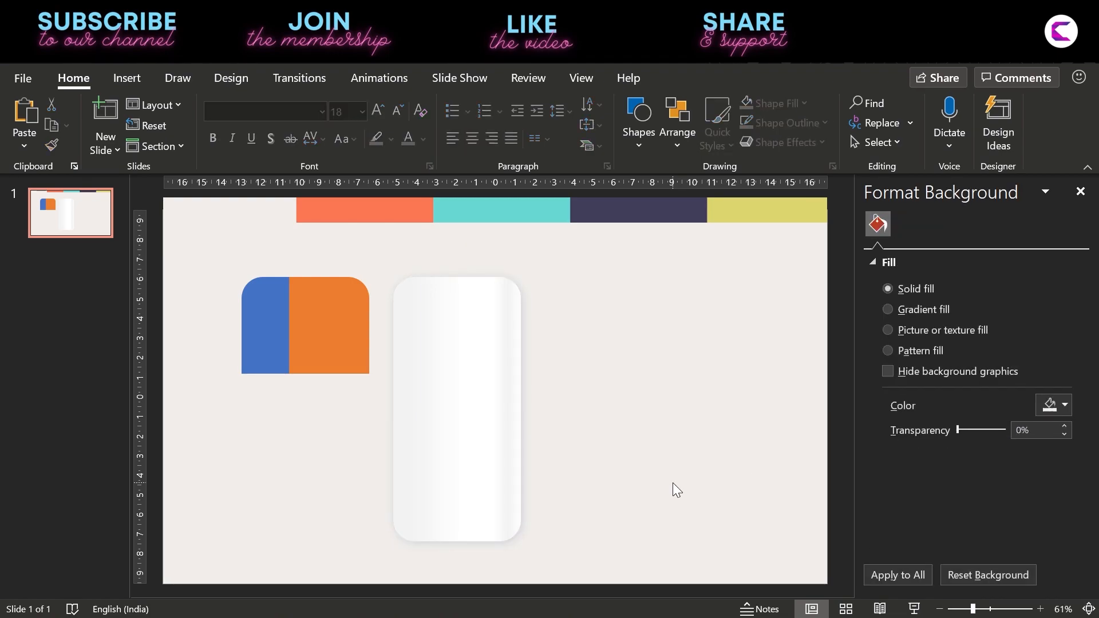
click(319, 325)
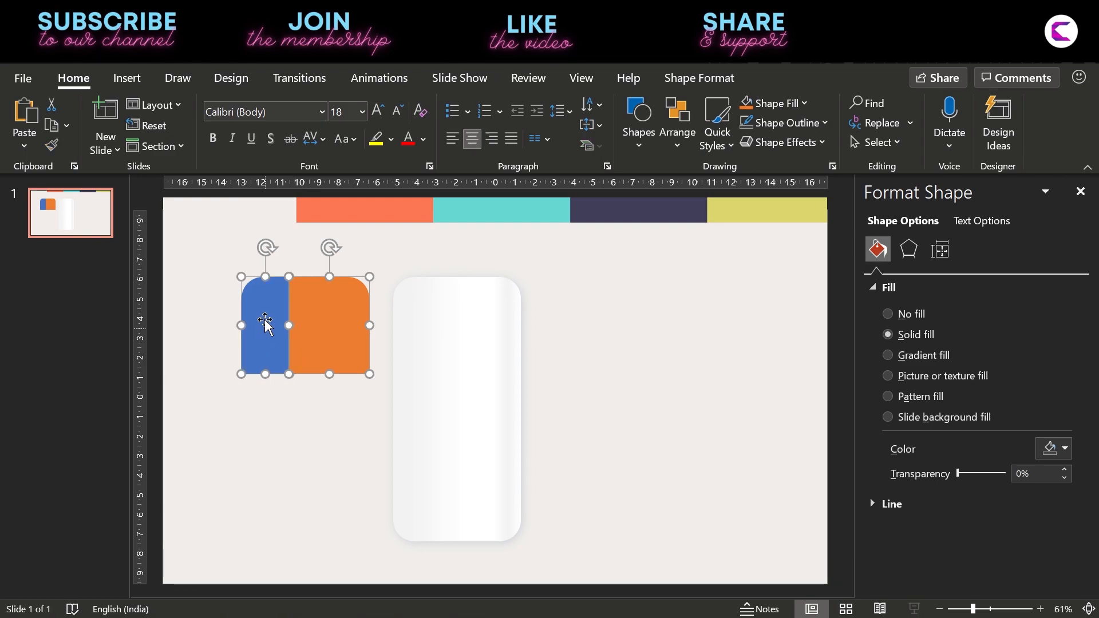
Step: Move the blue and orange pieces onto the card's top edge as its header
drag(265, 325, 341, 298)
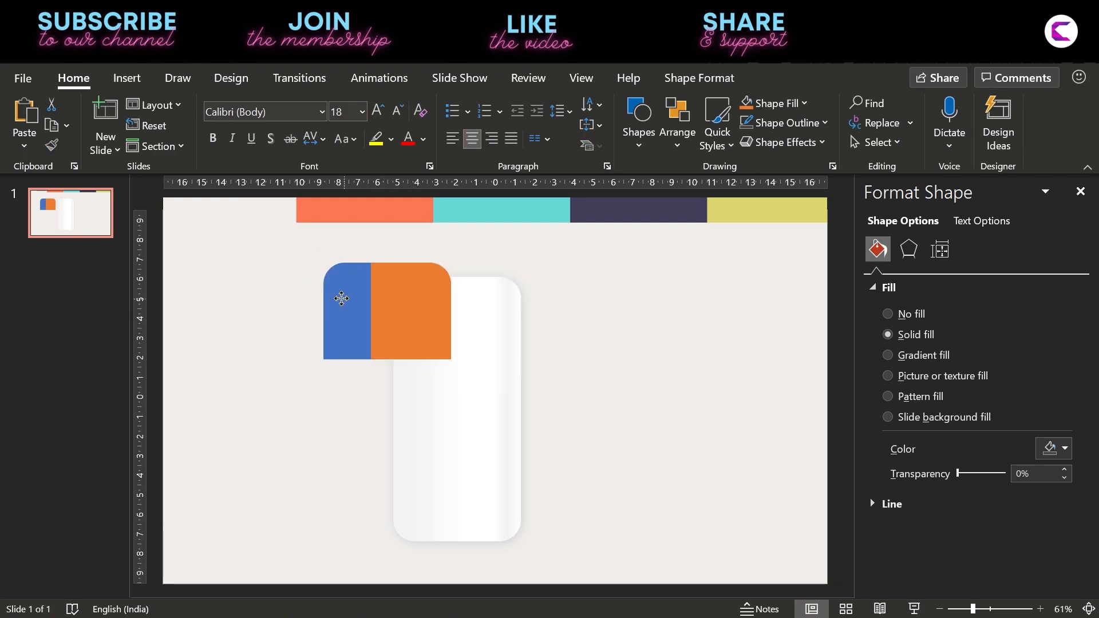
right_click(341, 299)
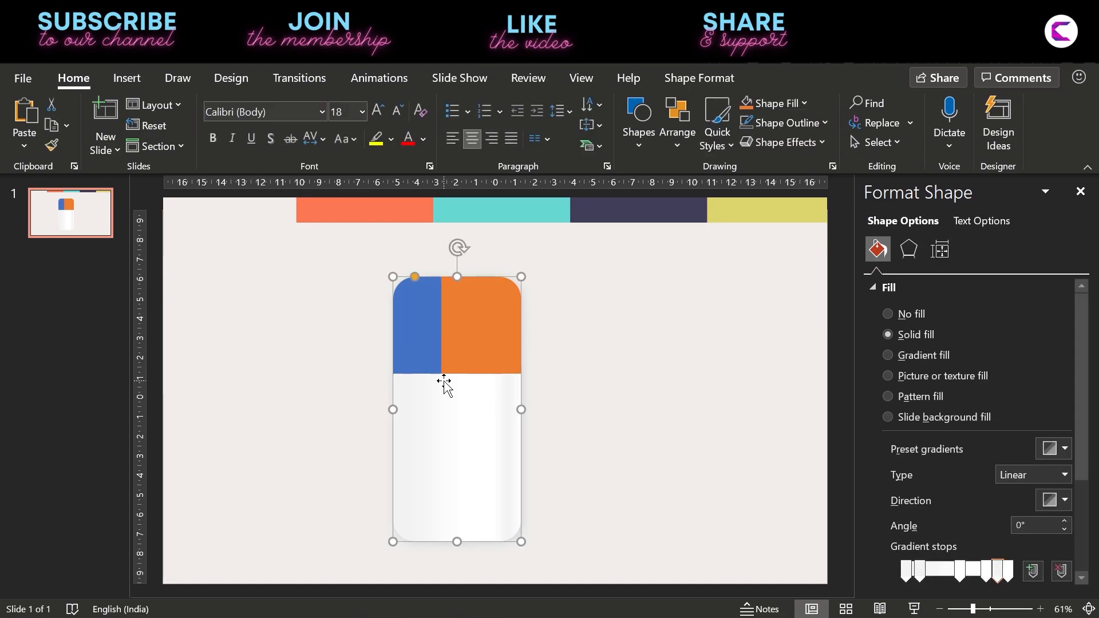
mouse_move(126, 78)
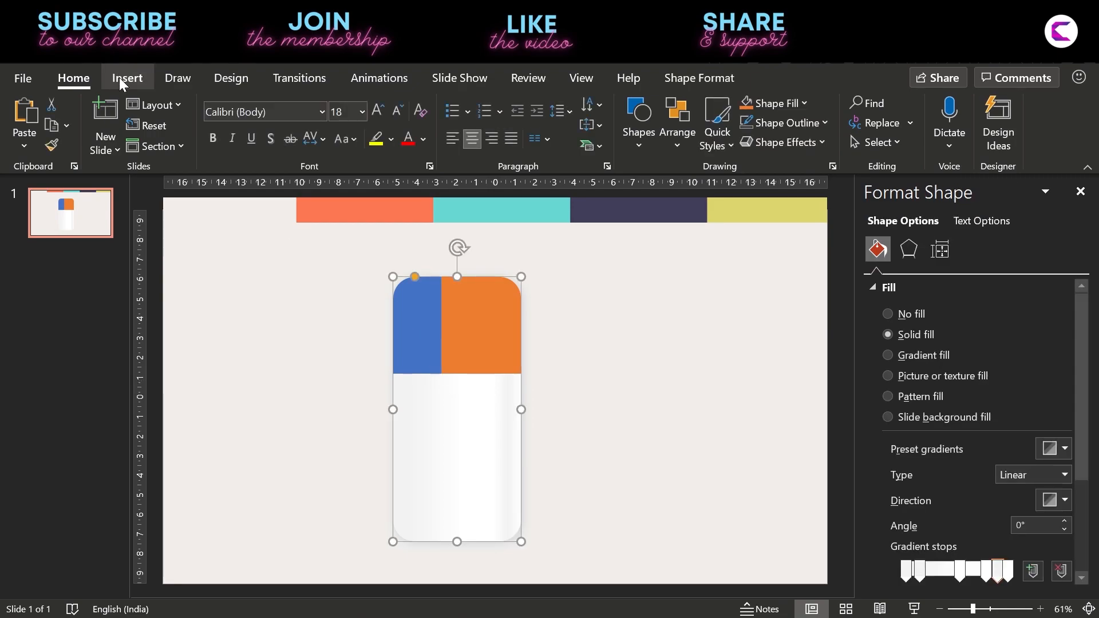
click(127, 77)
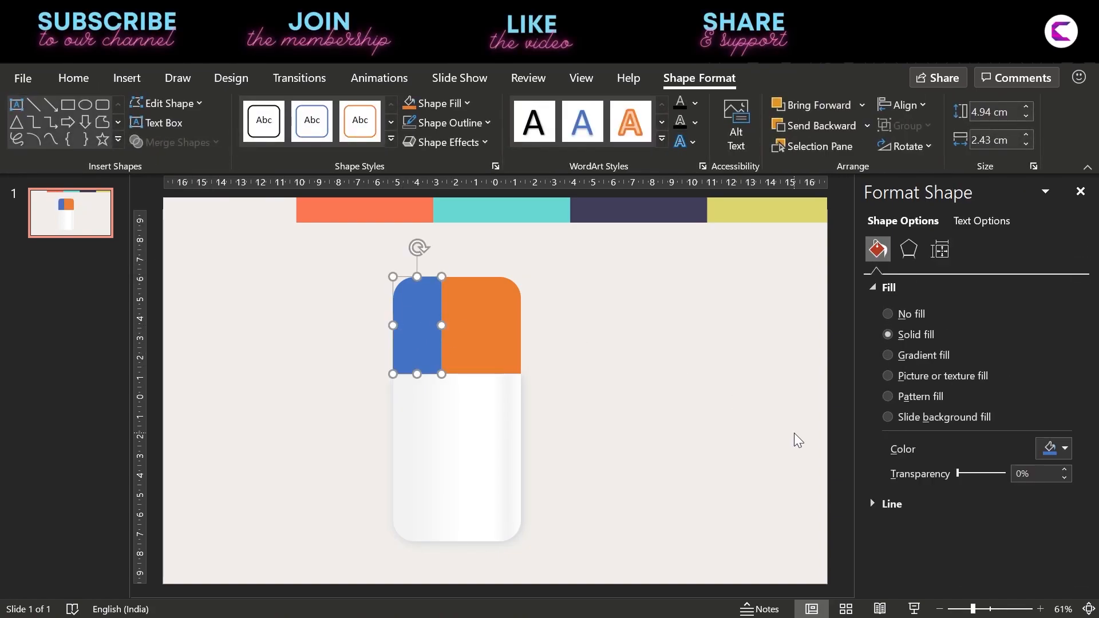
Step: Make both header pieces coral, giving the left strip a coral-to-red-orange gradient
click(1064, 452)
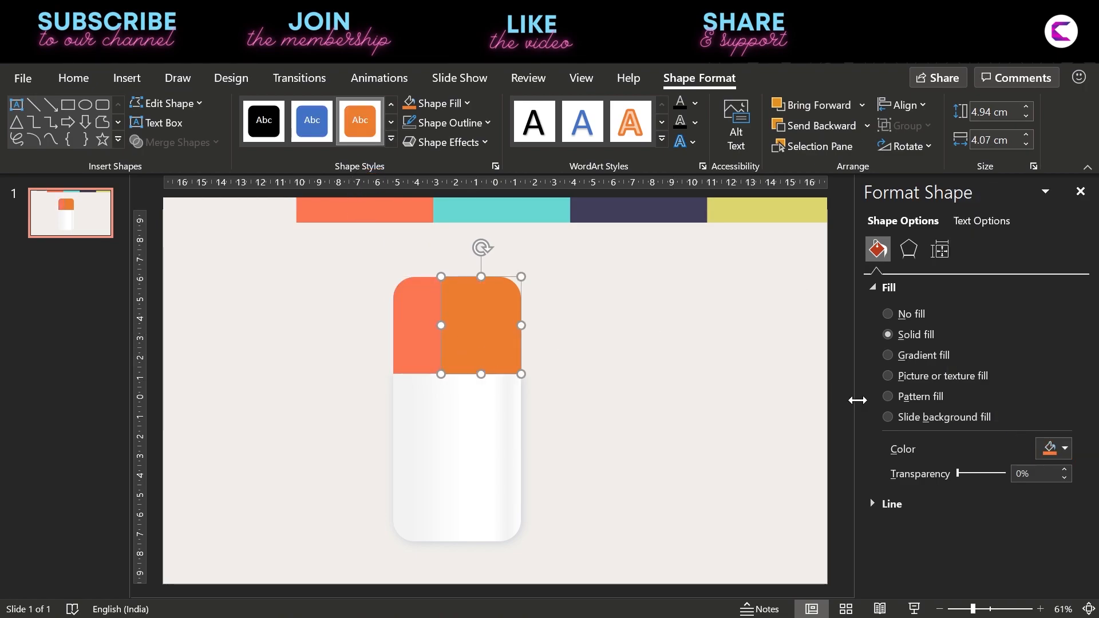
click(1064, 447)
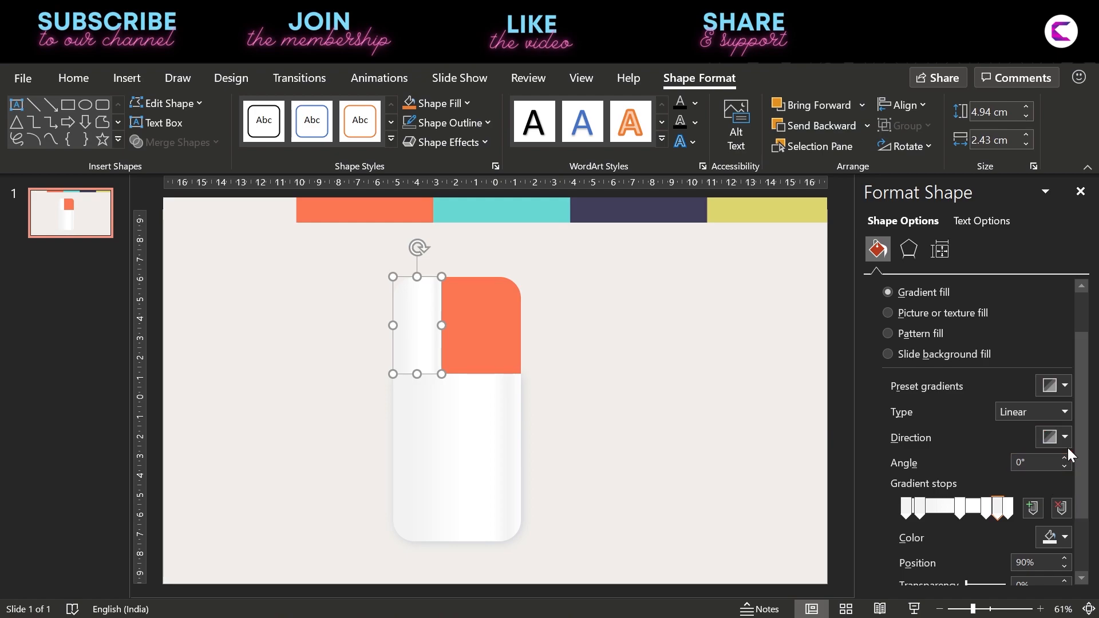
scroll(down, 3)
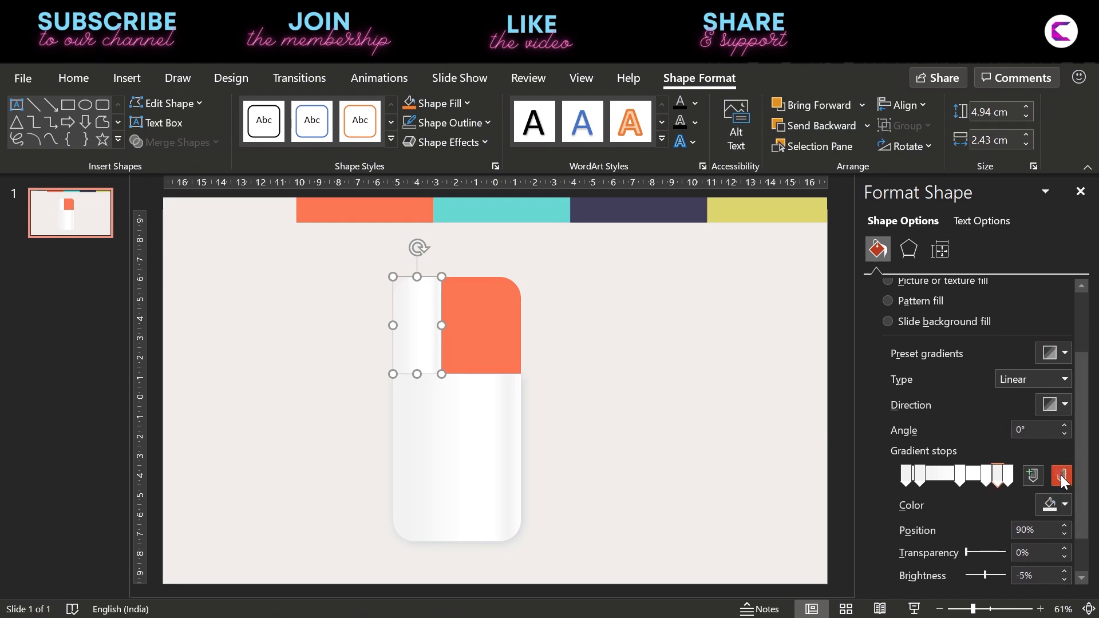
click(1061, 476)
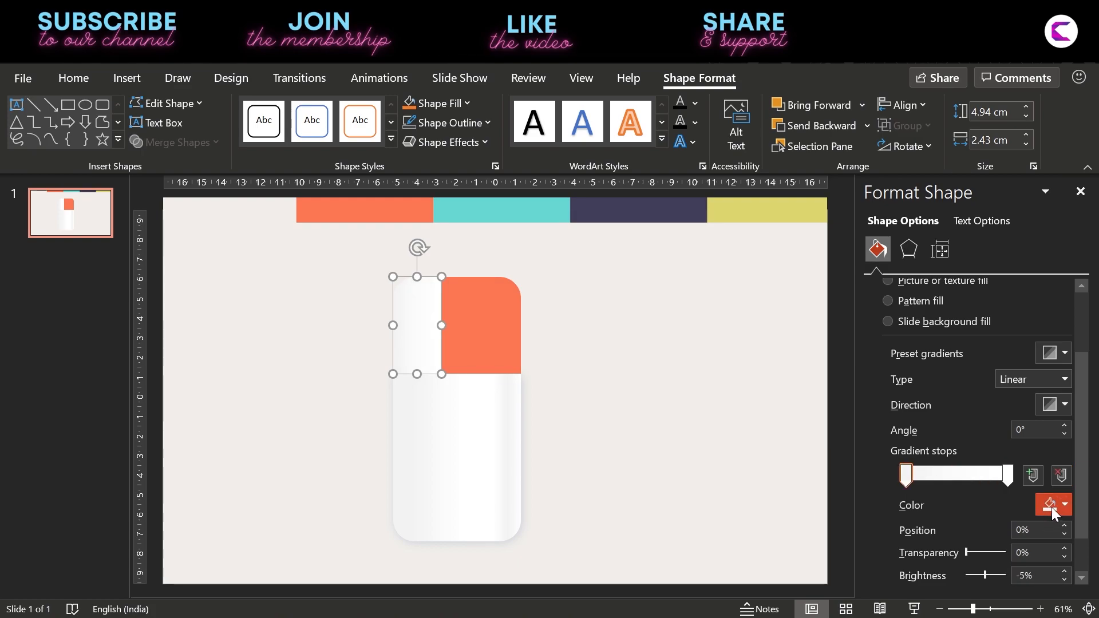
click(1049, 503)
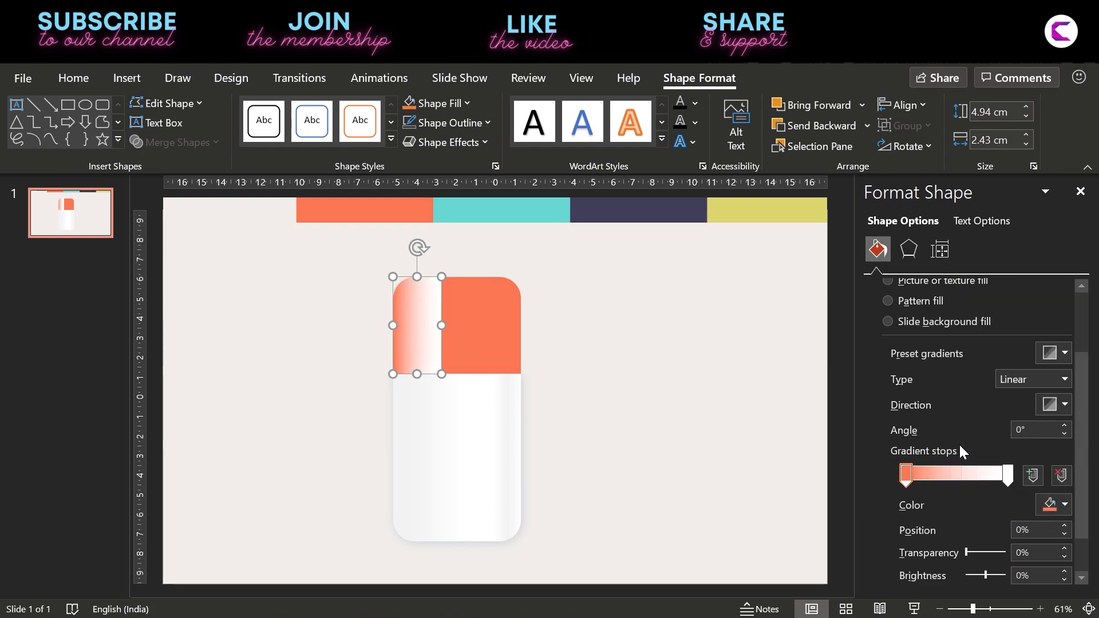
click(1062, 504)
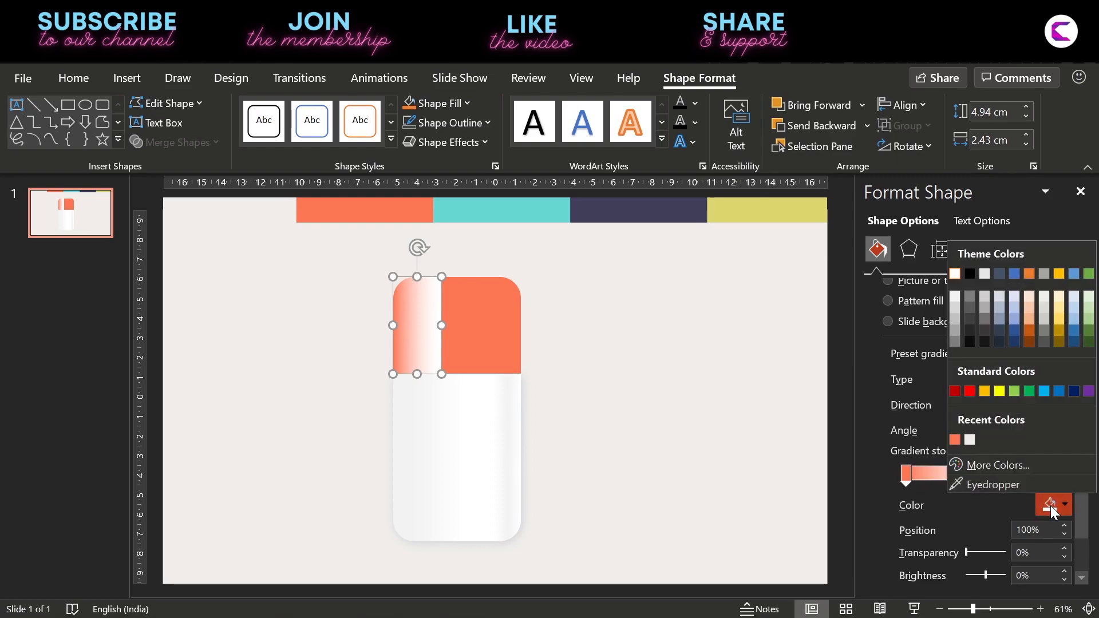
click(1049, 505)
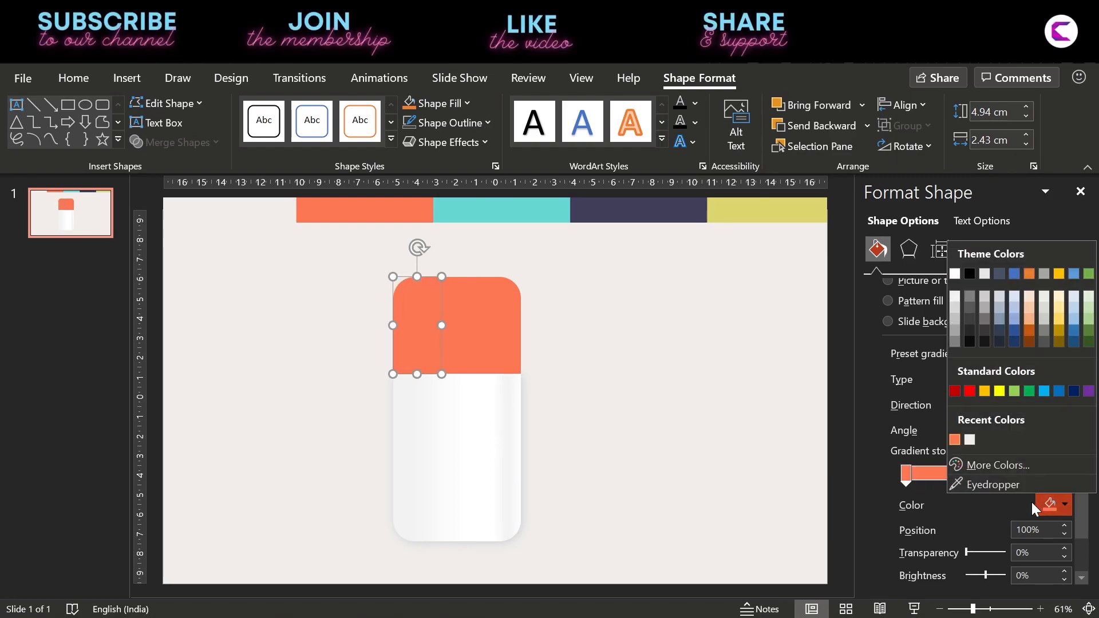
click(998, 465)
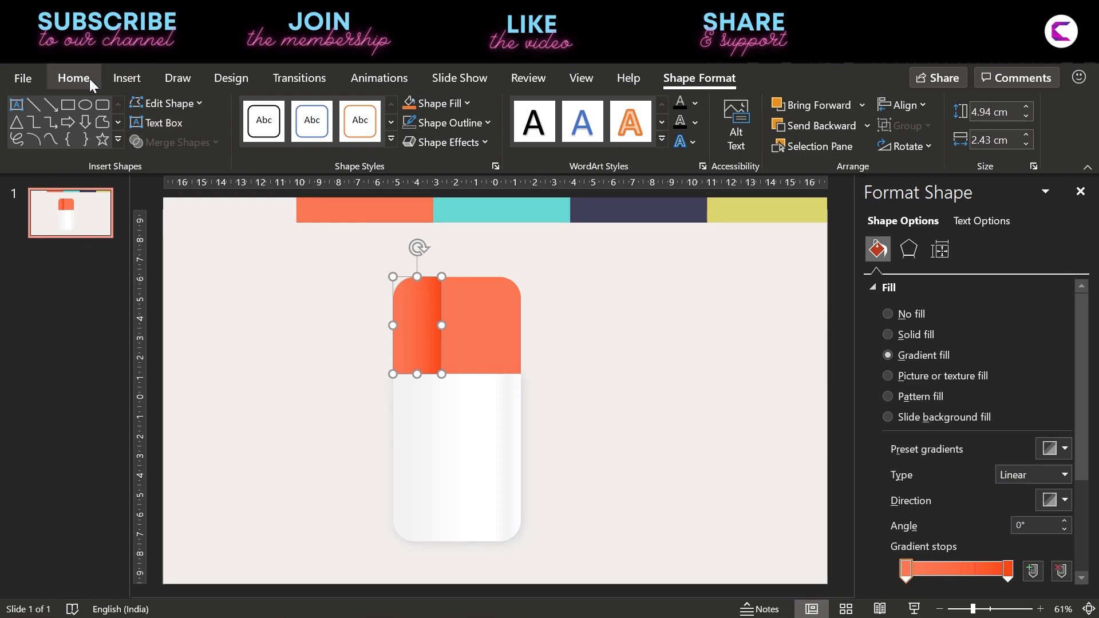
Step: Copy the left piece's gradient to the right, then shadow both with 15 pt blur, 80% transparency
click(72, 78)
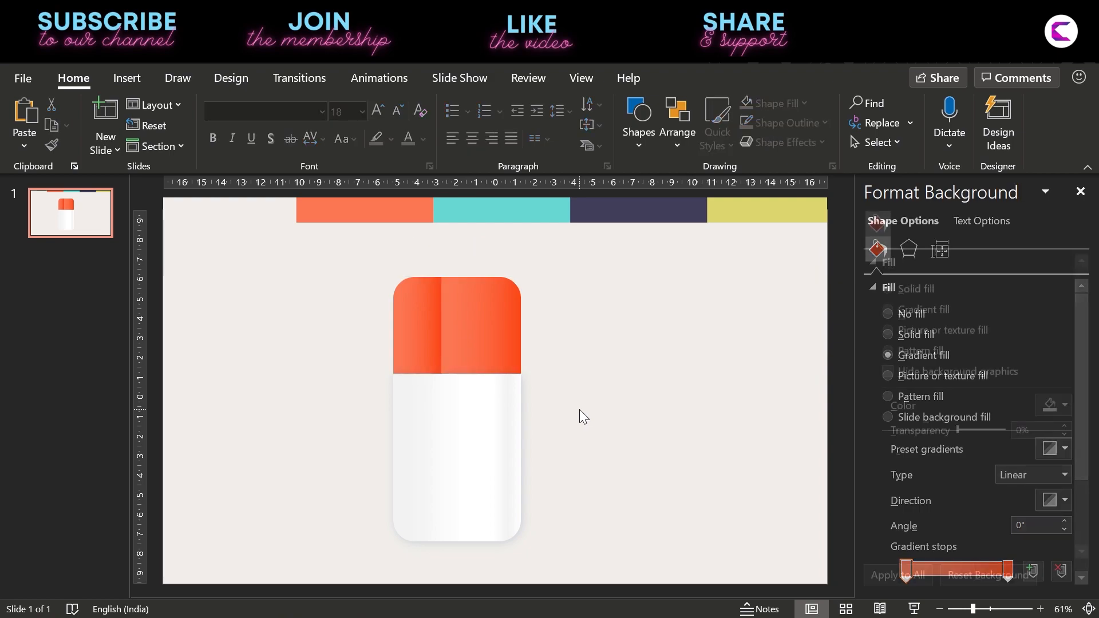
click(888, 288)
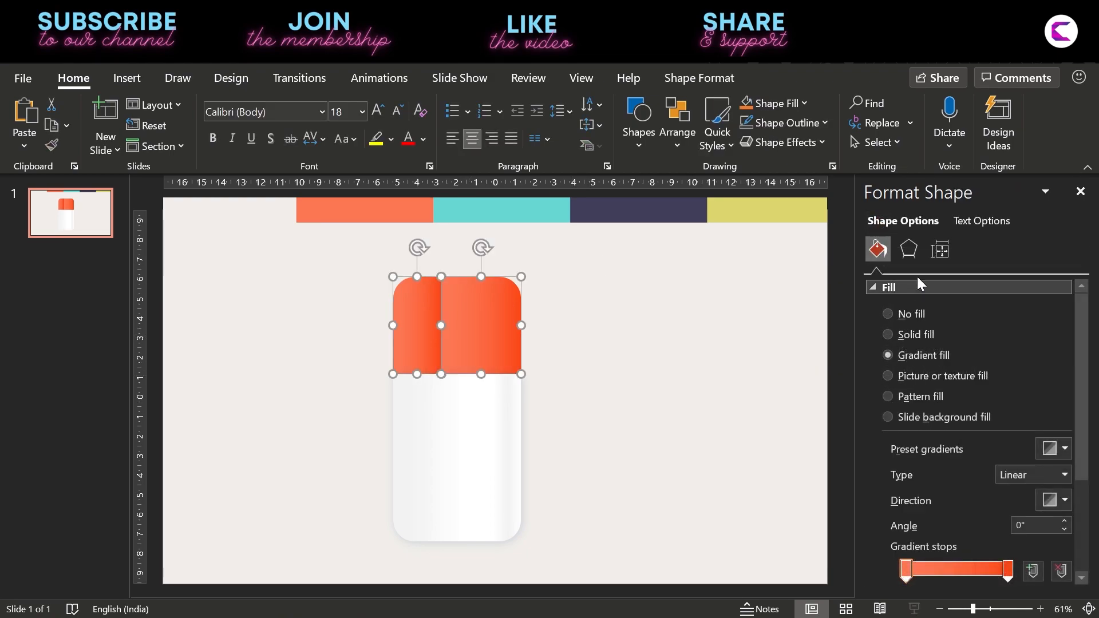
click(908, 251)
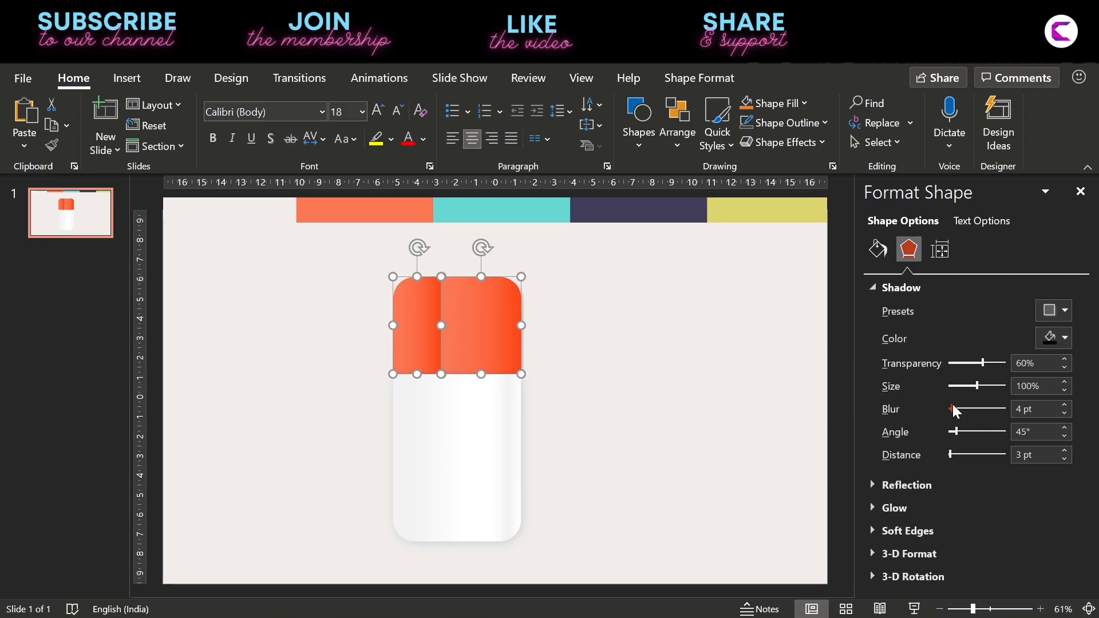
drag(984, 363, 992, 362)
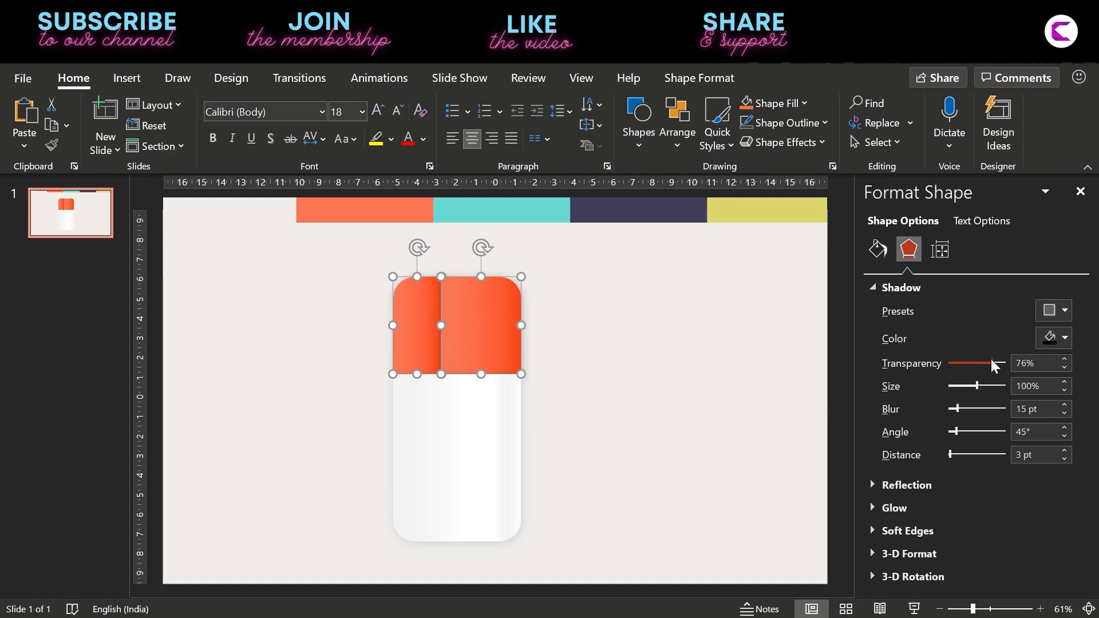
click(1062, 359)
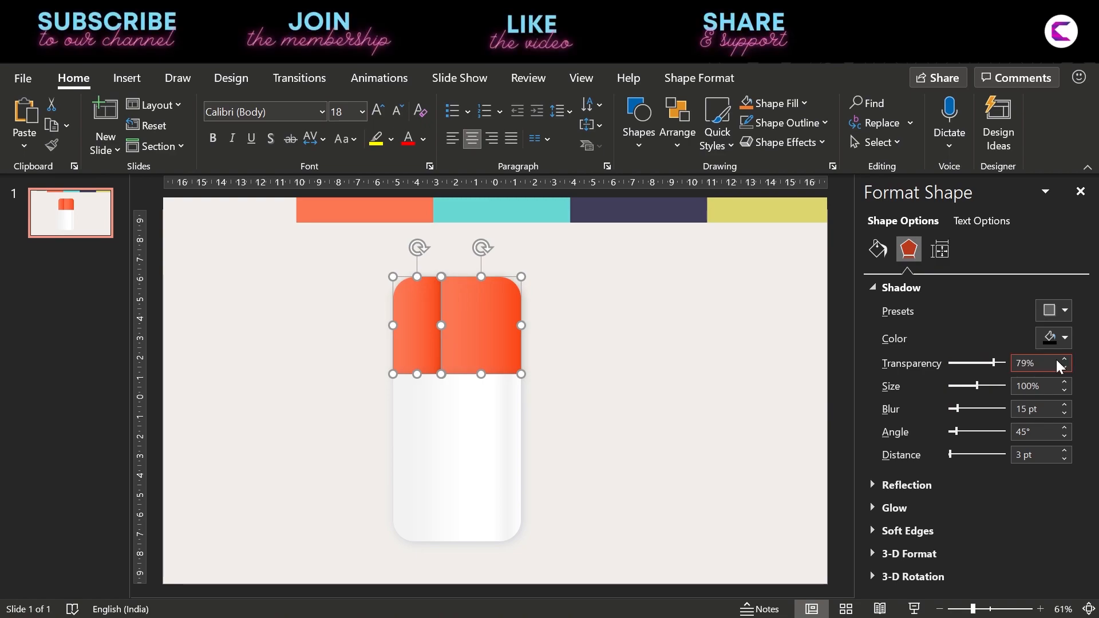
click(1064, 360)
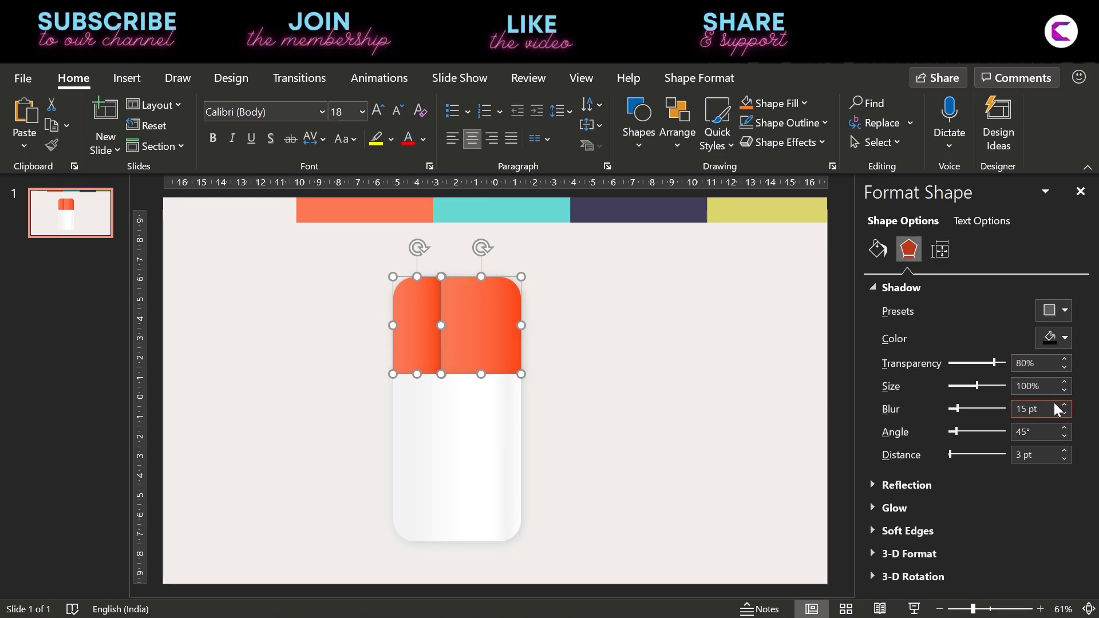
click(126, 78)
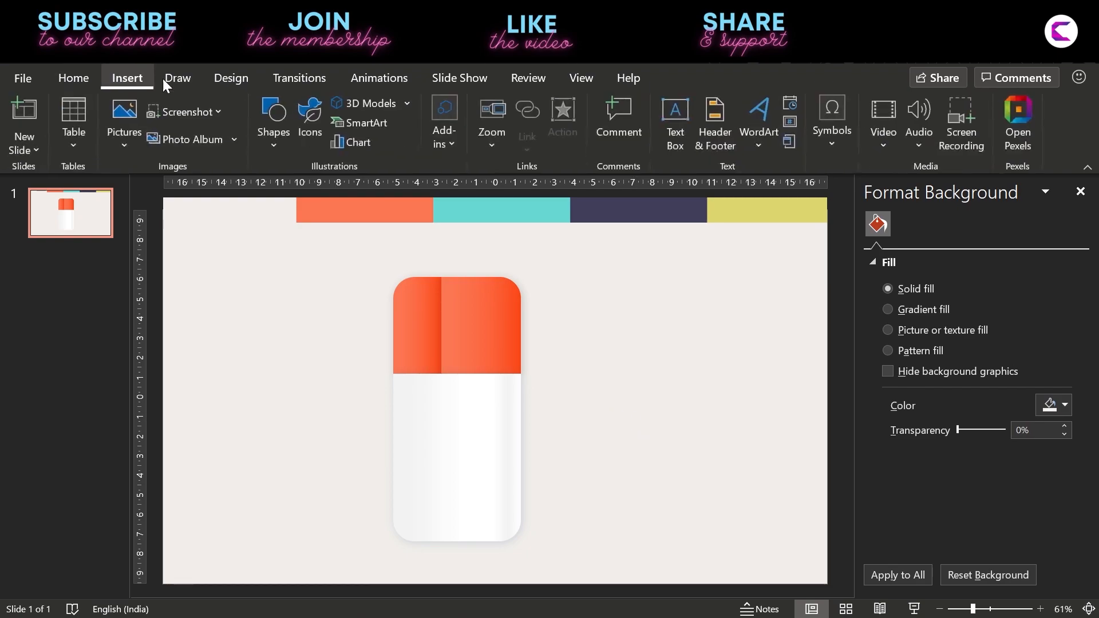
Step: Draw a rounded rectangle covering the whole card
click(273, 119)
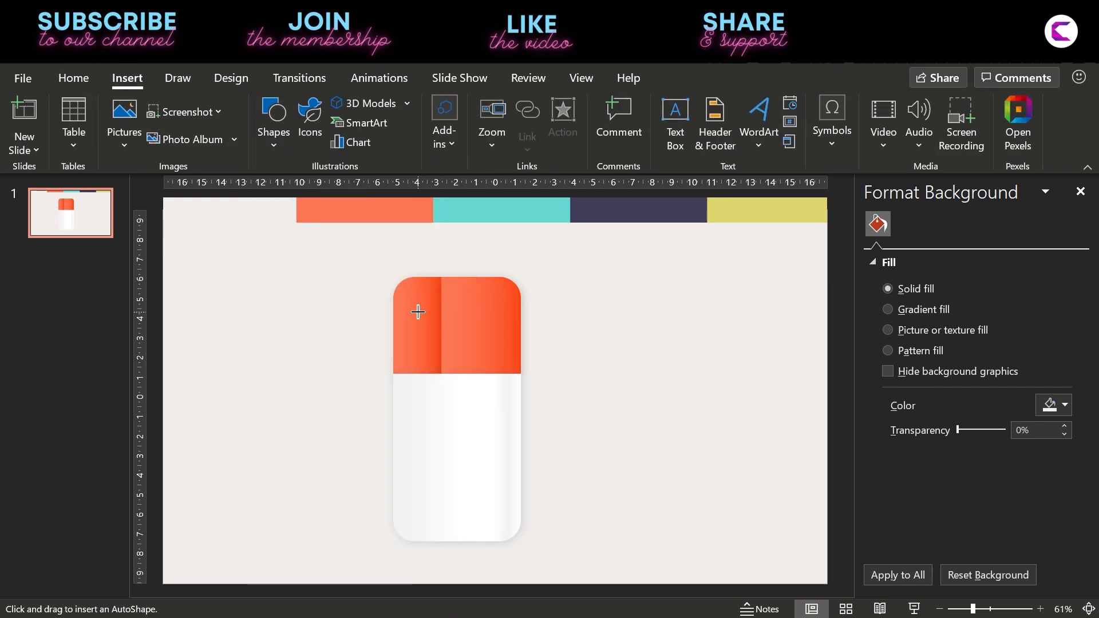
drag(418, 312, 518, 538)
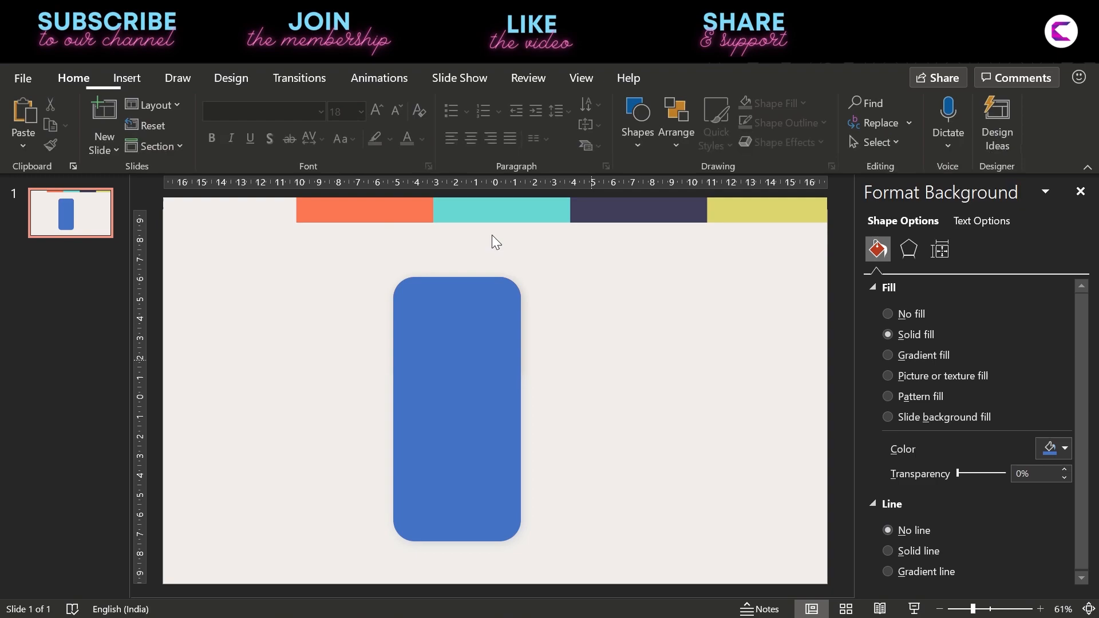
click(126, 78)
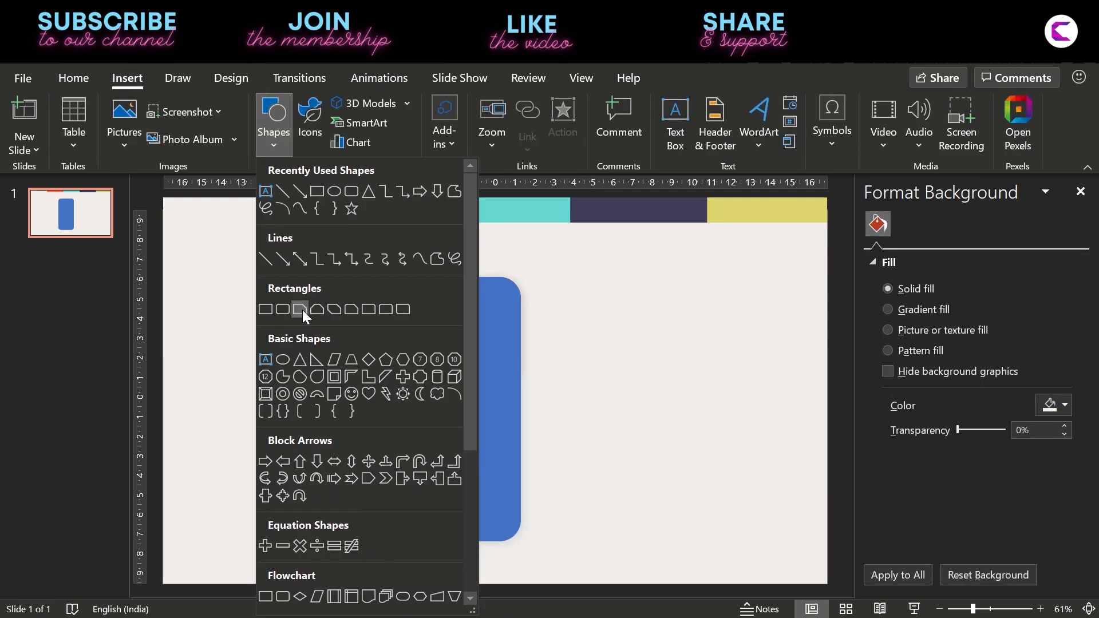
Step: Draw a tall right triangle over the card and curve its long edge using Edit Points
click(299, 309)
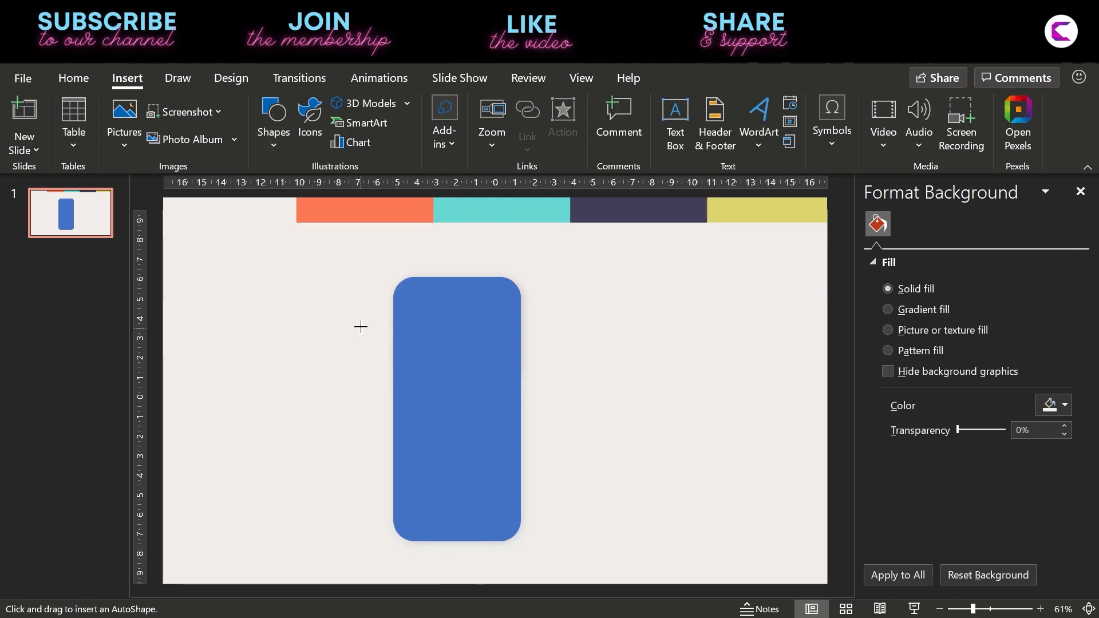
drag(310, 241, 553, 562)
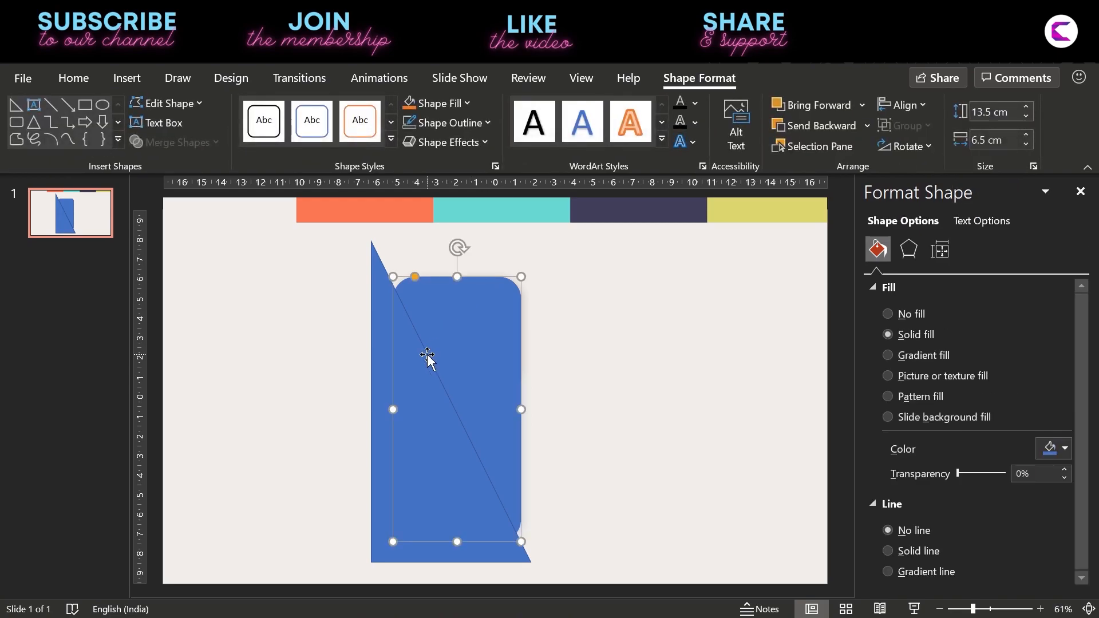
click(167, 103)
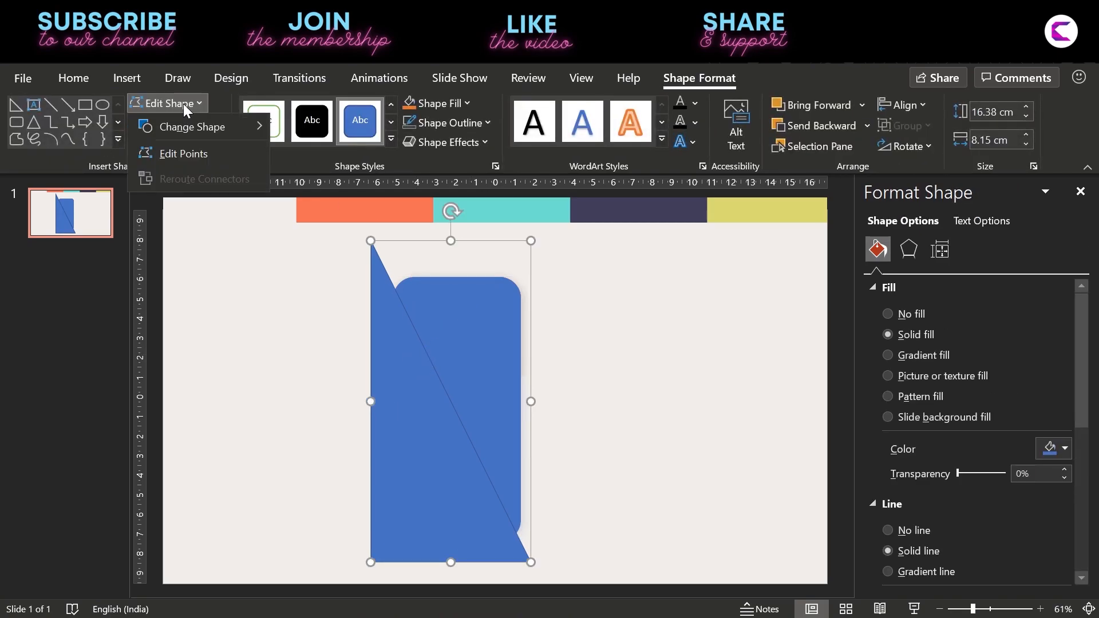
click(184, 153)
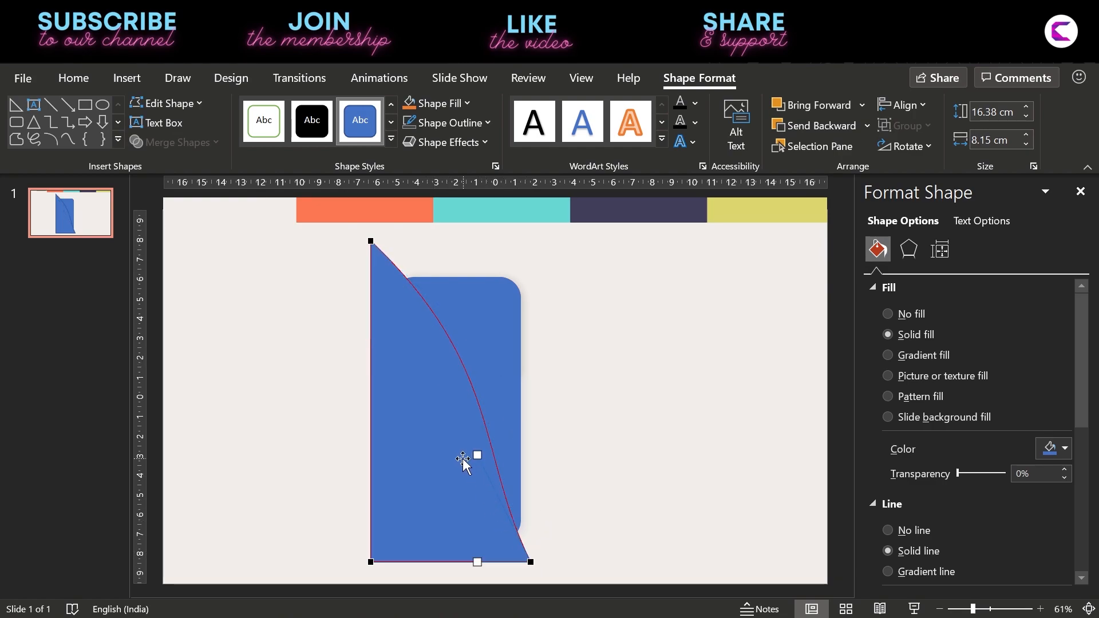
drag(478, 455, 505, 453)
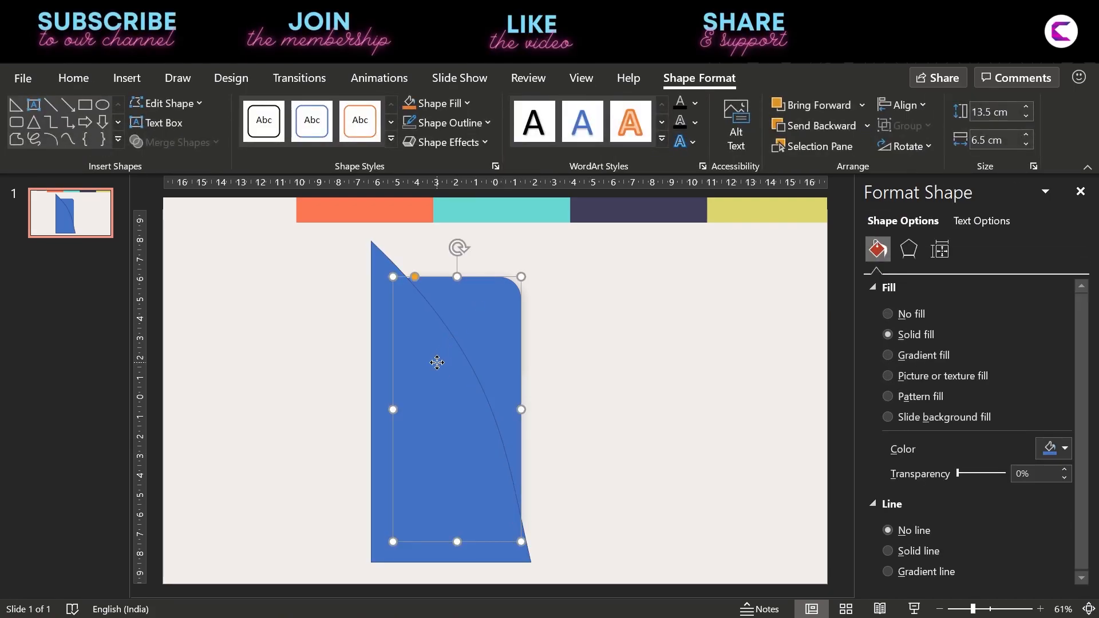
click(174, 143)
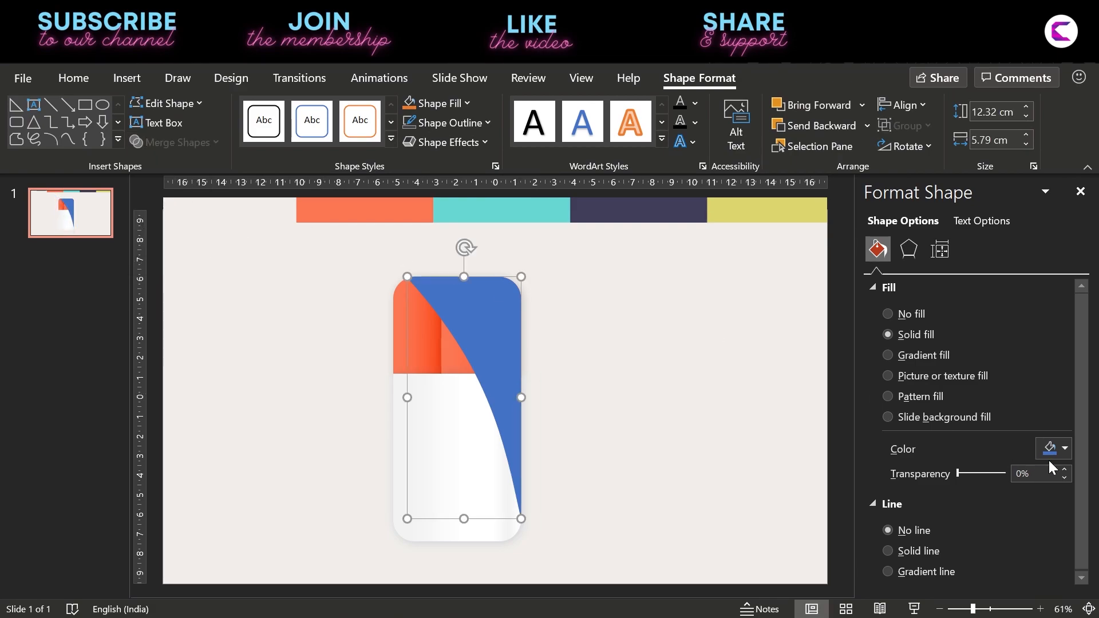
Step: Fill the curved overlay with white, tune its transparency, and switch it to gradient fill
click(1062, 449)
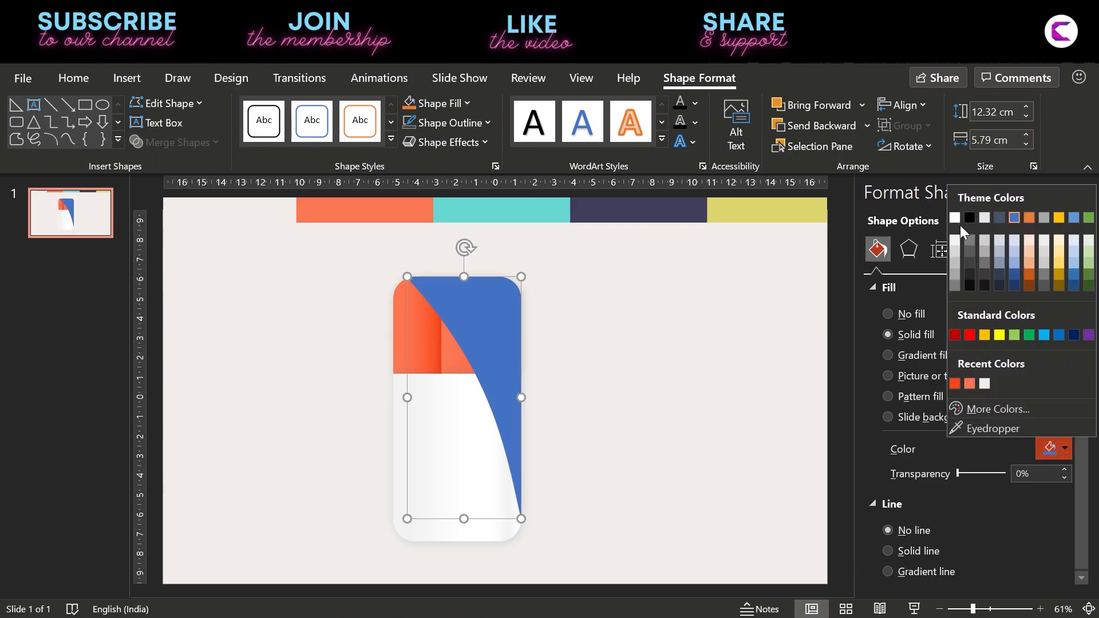
click(955, 217)
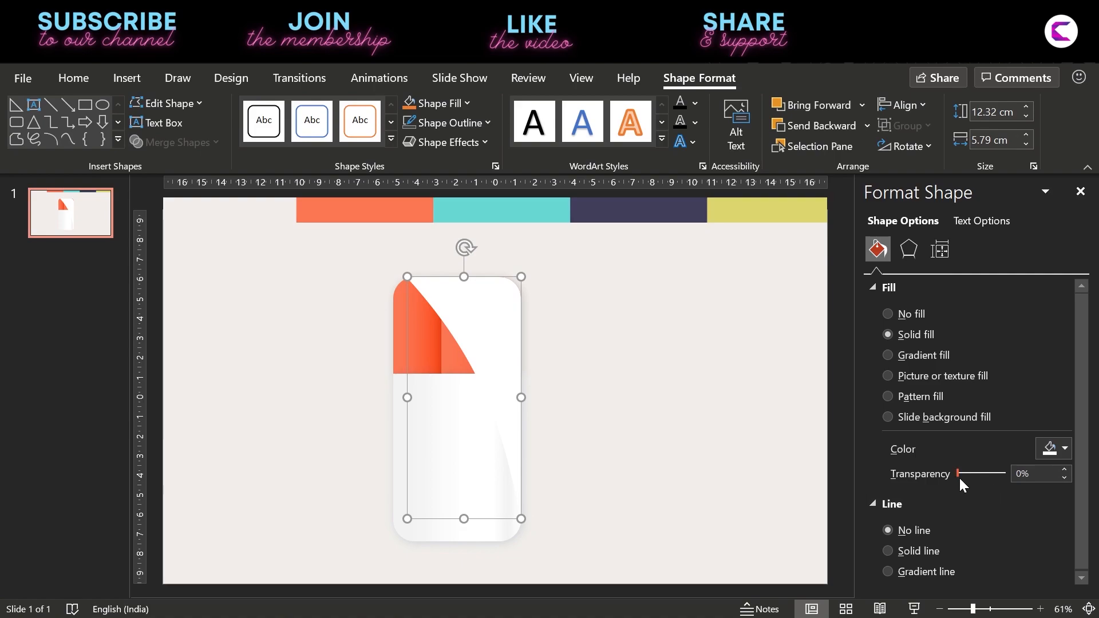
drag(962, 474, 1002, 474)
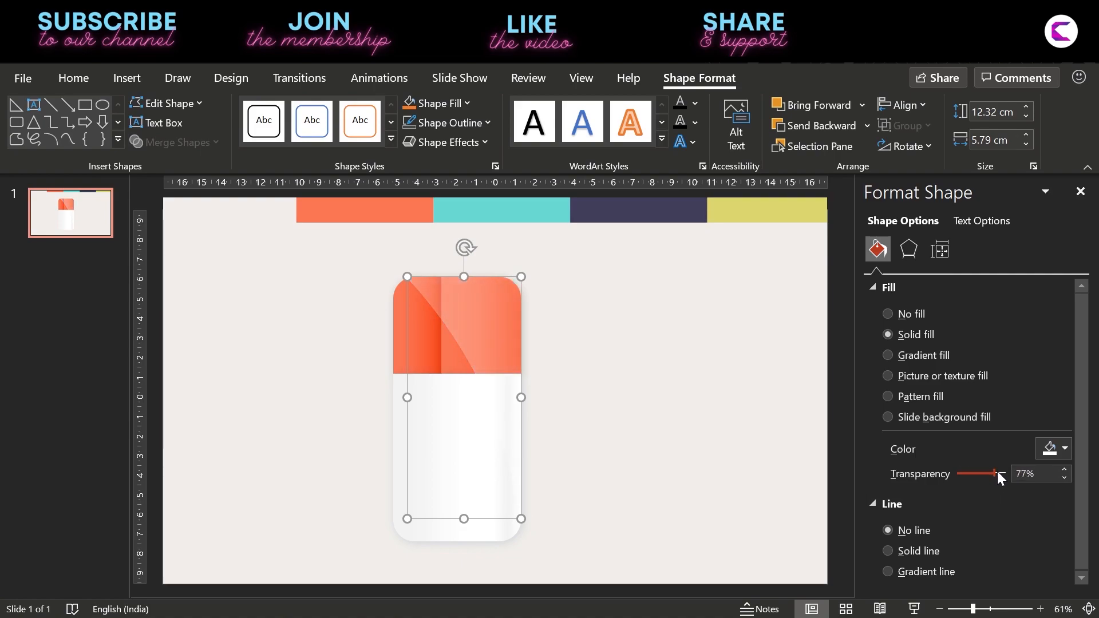
drag(993, 474, 1001, 474)
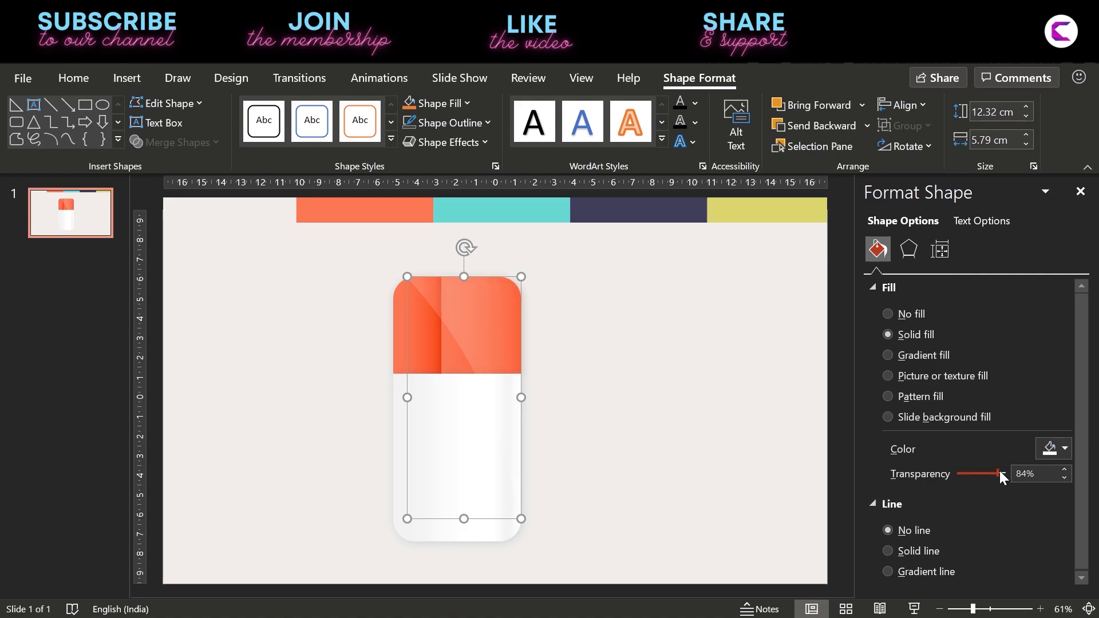
drag(1003, 474, 989, 474)
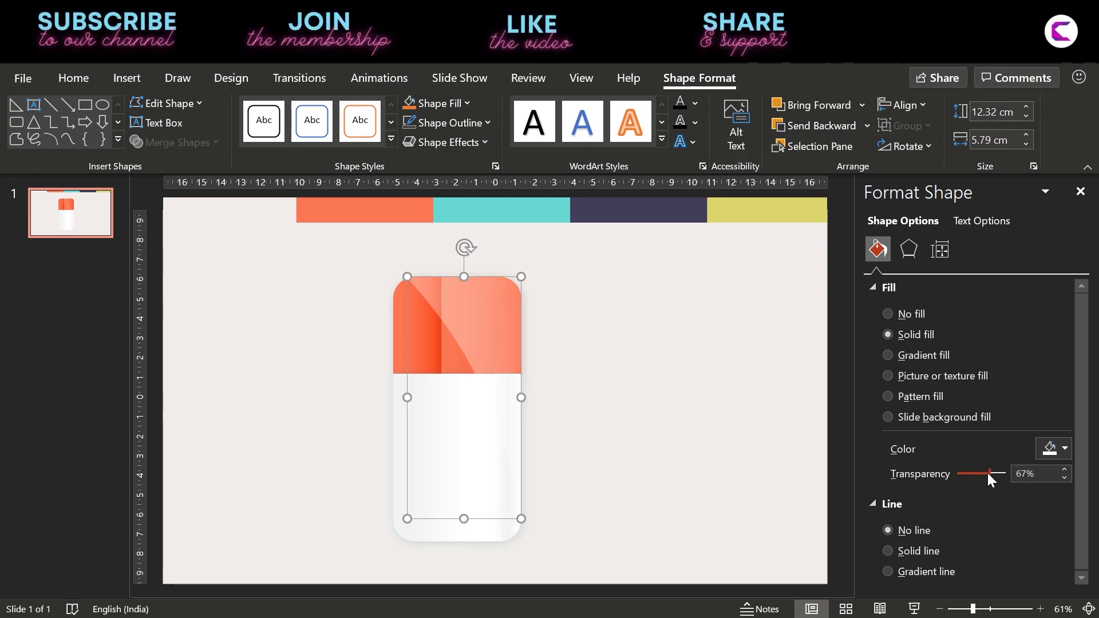
click(896, 355)
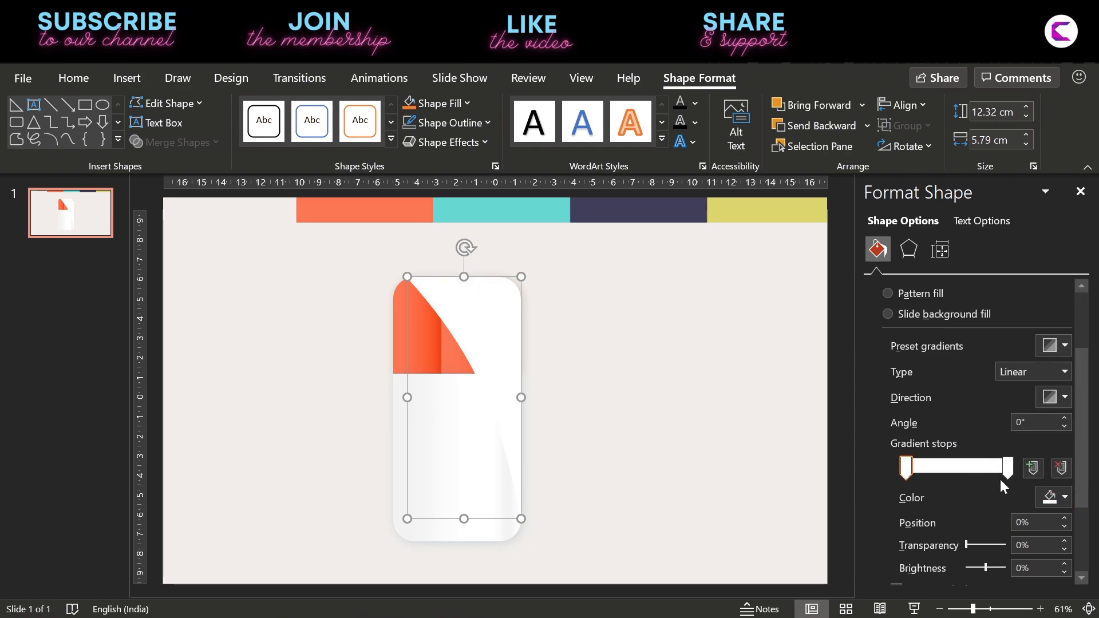
Step: Select the overlay's ending gradient stop and set the gradient direction to vertical (90°)
click(1061, 497)
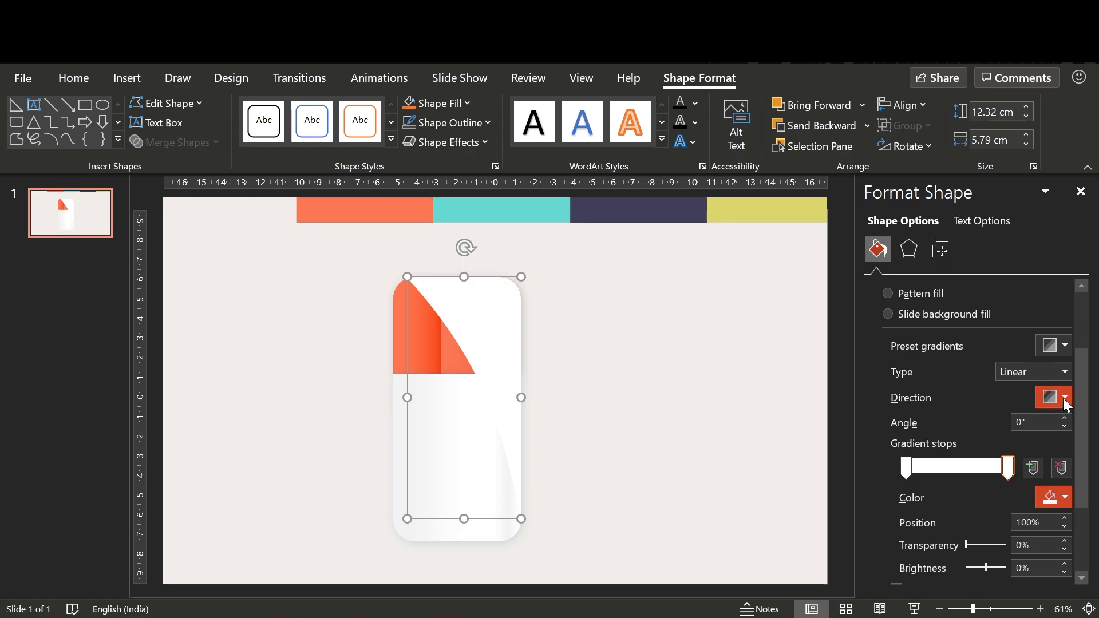
click(1064, 397)
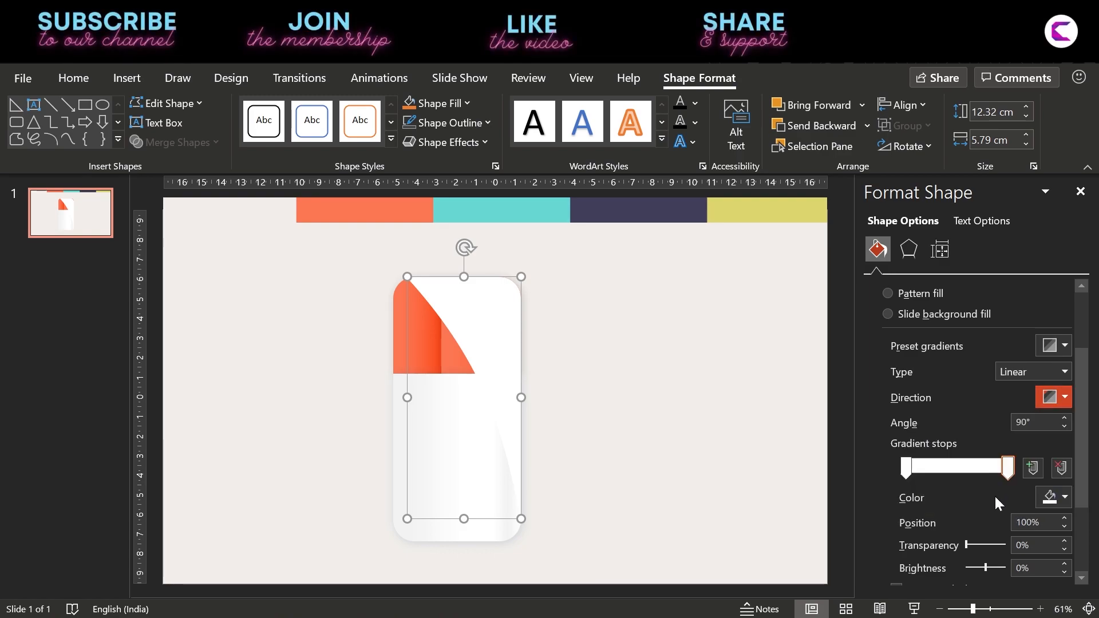
click(1064, 518)
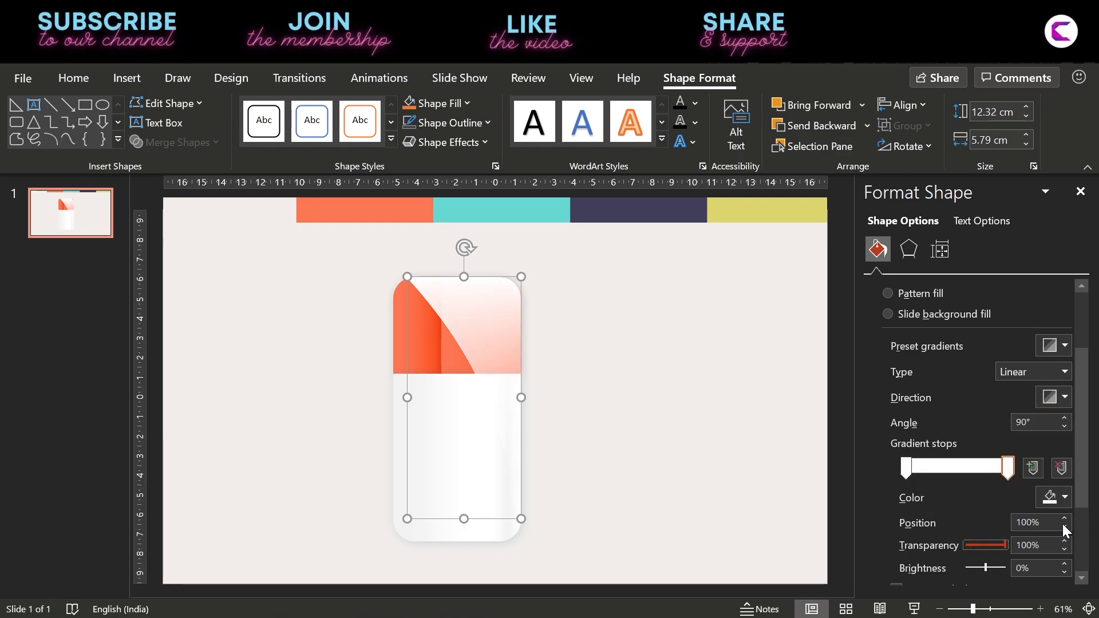
Step: Make the starting stop partly transparent, adjust the middle stop, and move the card left
click(923, 467)
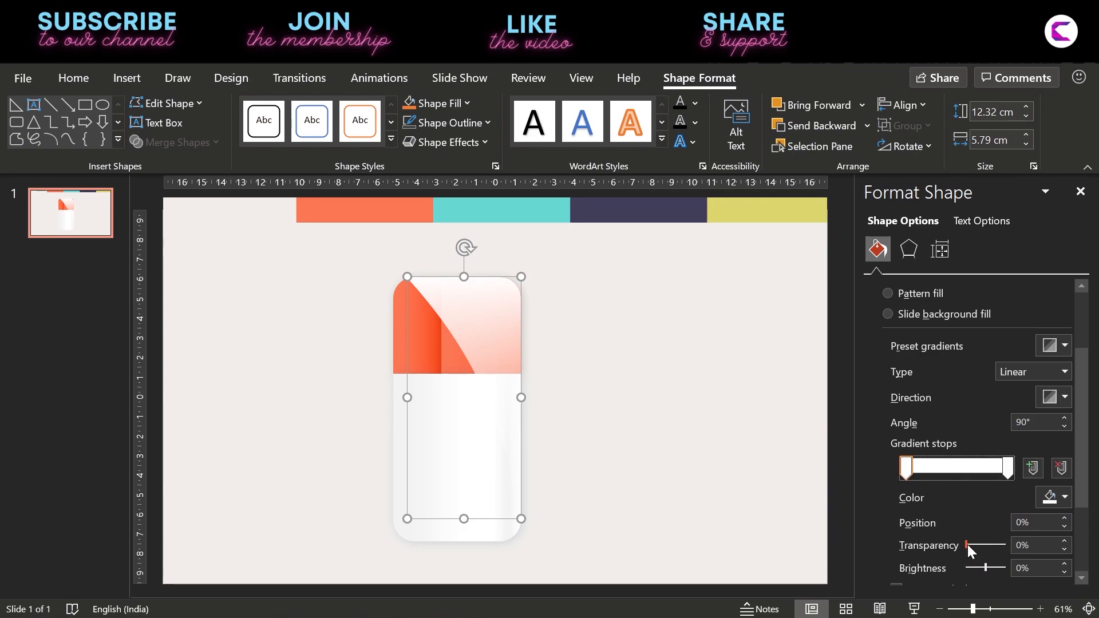
drag(966, 546, 996, 545)
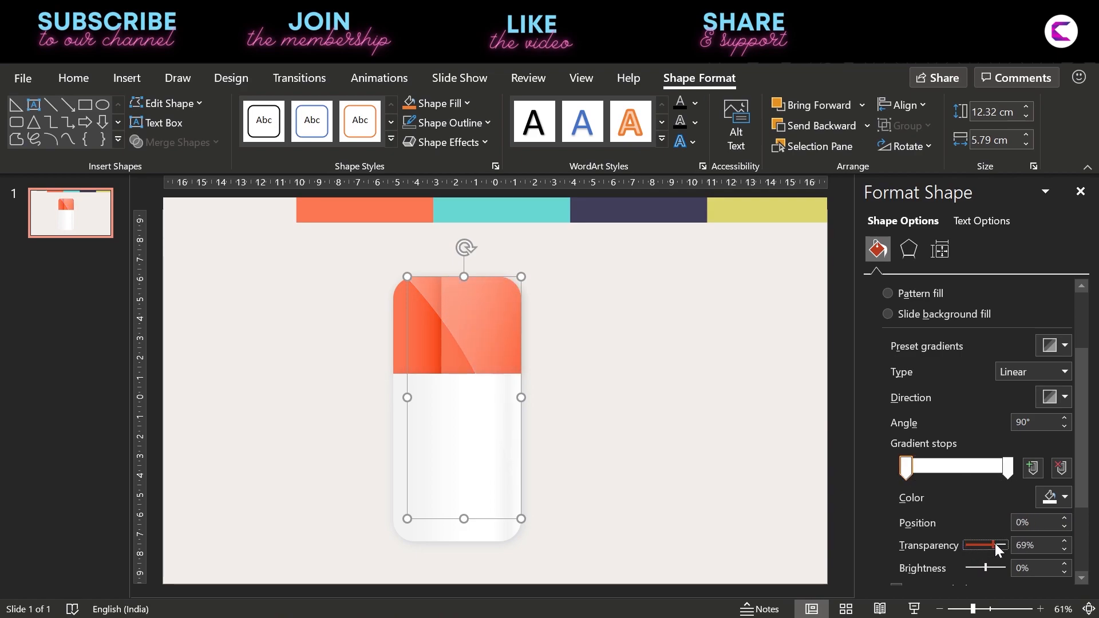
drag(1003, 546, 996, 546)
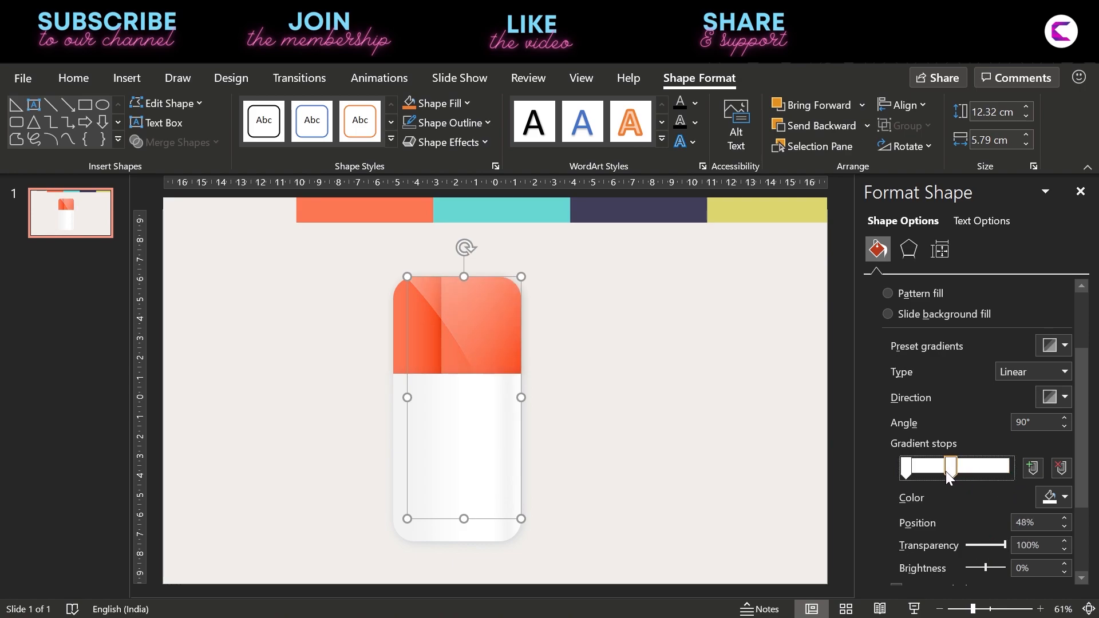
drag(950, 468, 948, 468)
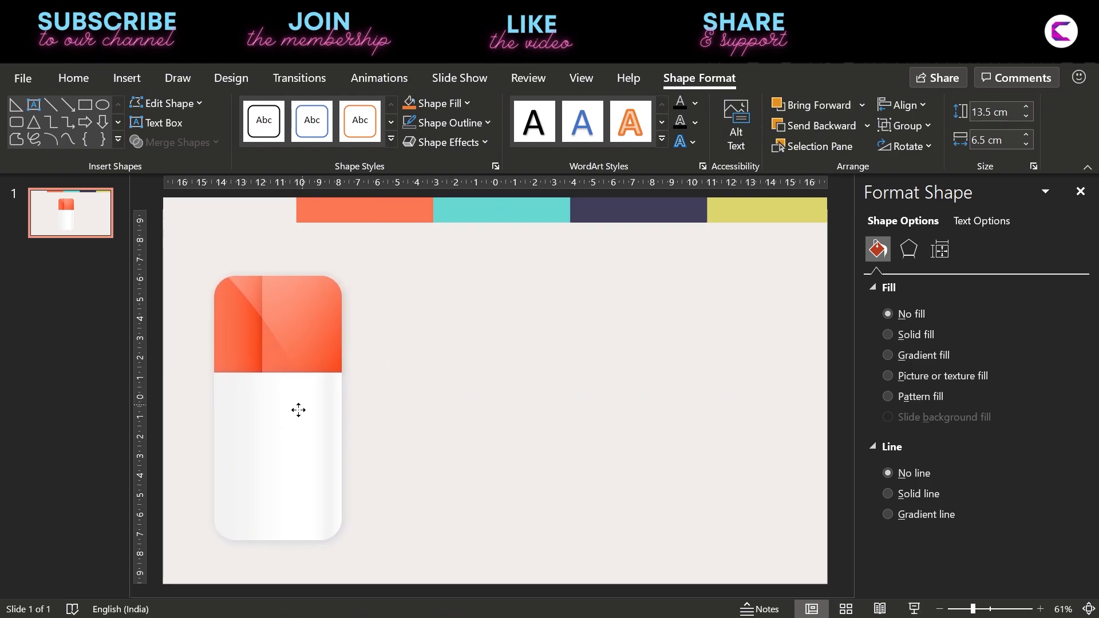
drag(297, 410, 299, 402)
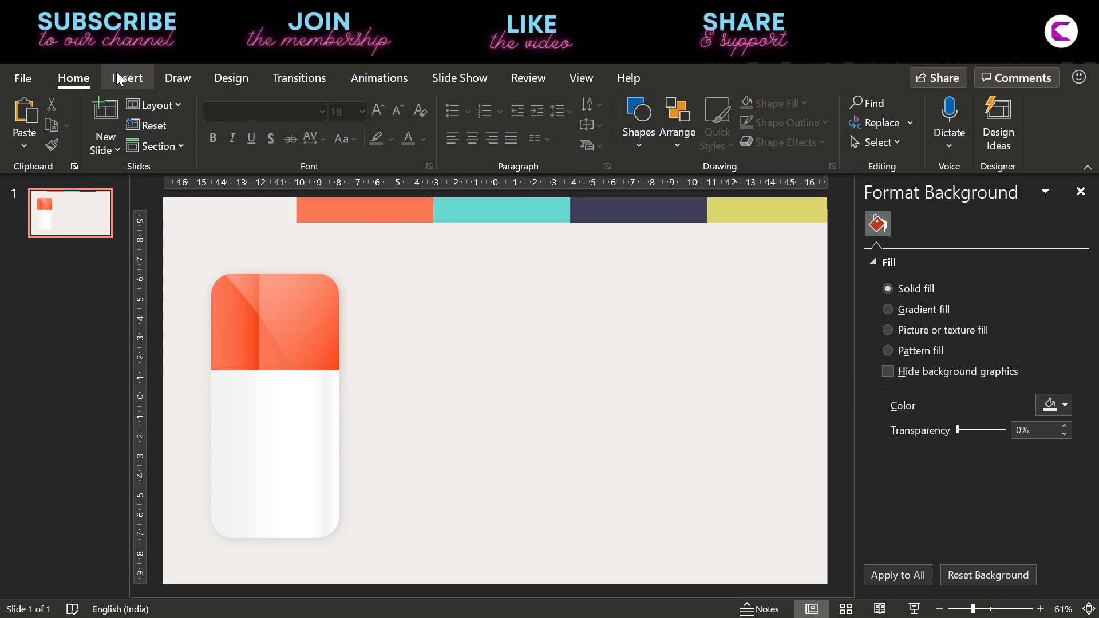
Step: Add a '01' text box in white Montserrat Black 32 on the card's orange top
click(126, 77)
text(01)
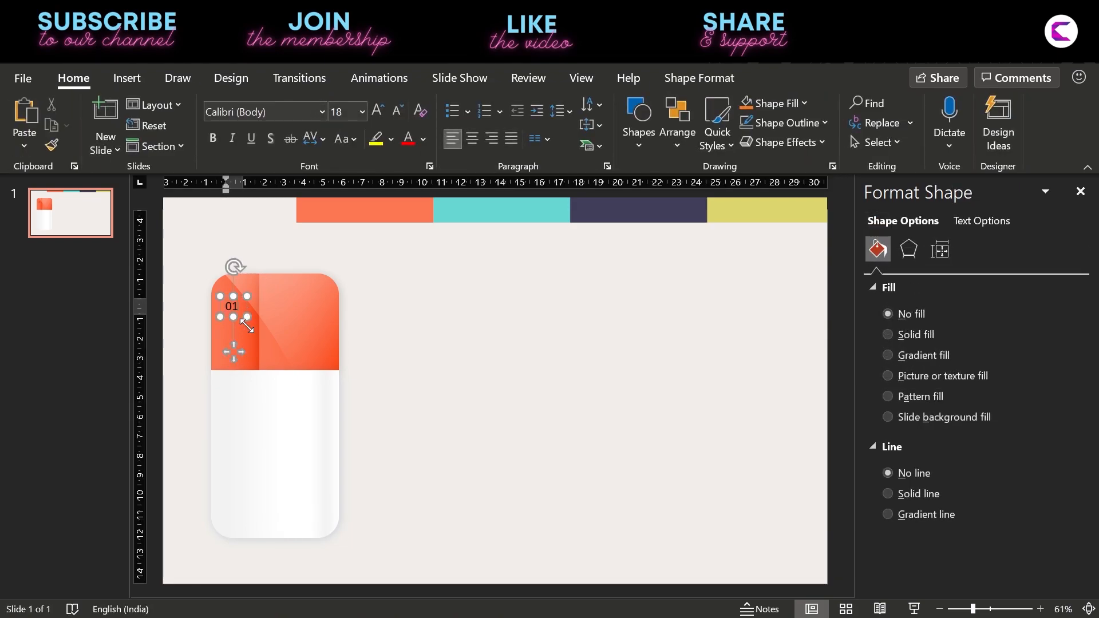
double_click(231, 307)
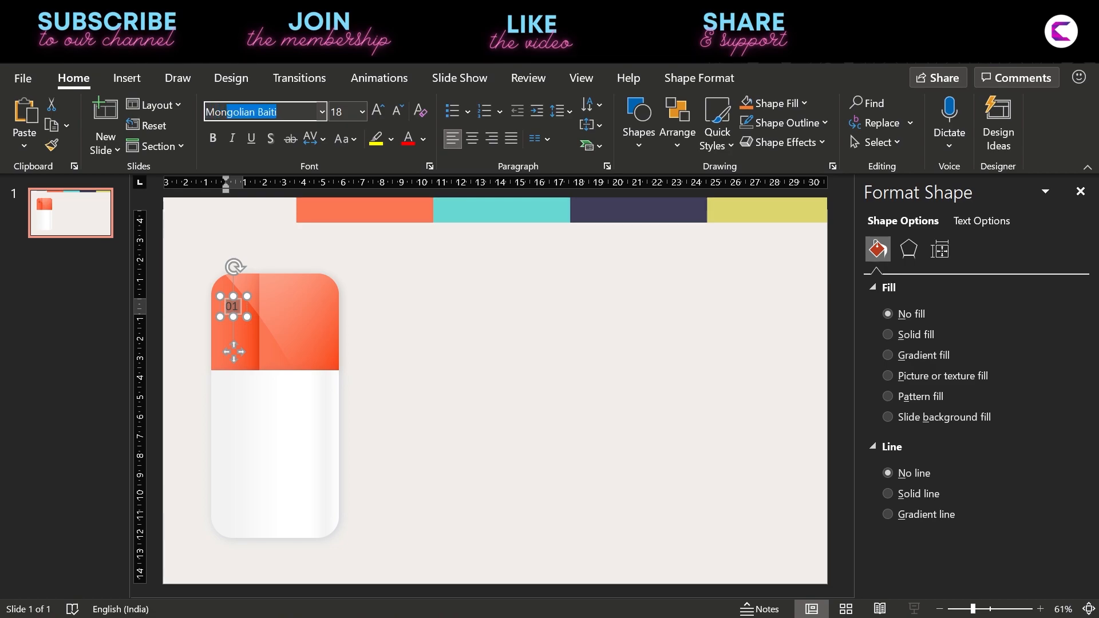
text(Montserrat Black)
click(348, 112)
text(32)
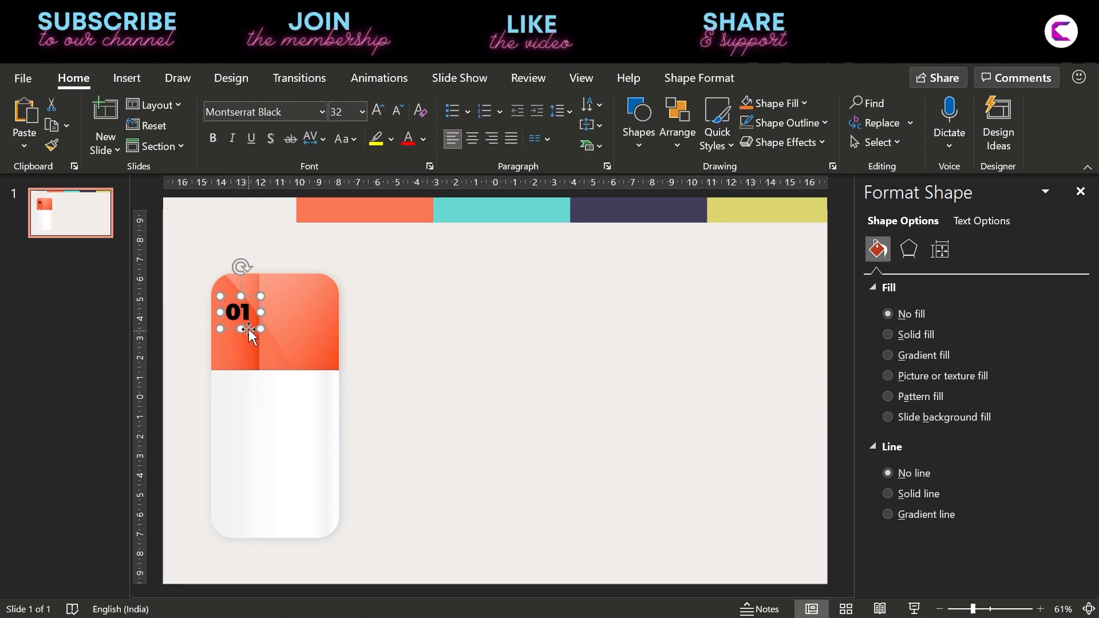
click(422, 138)
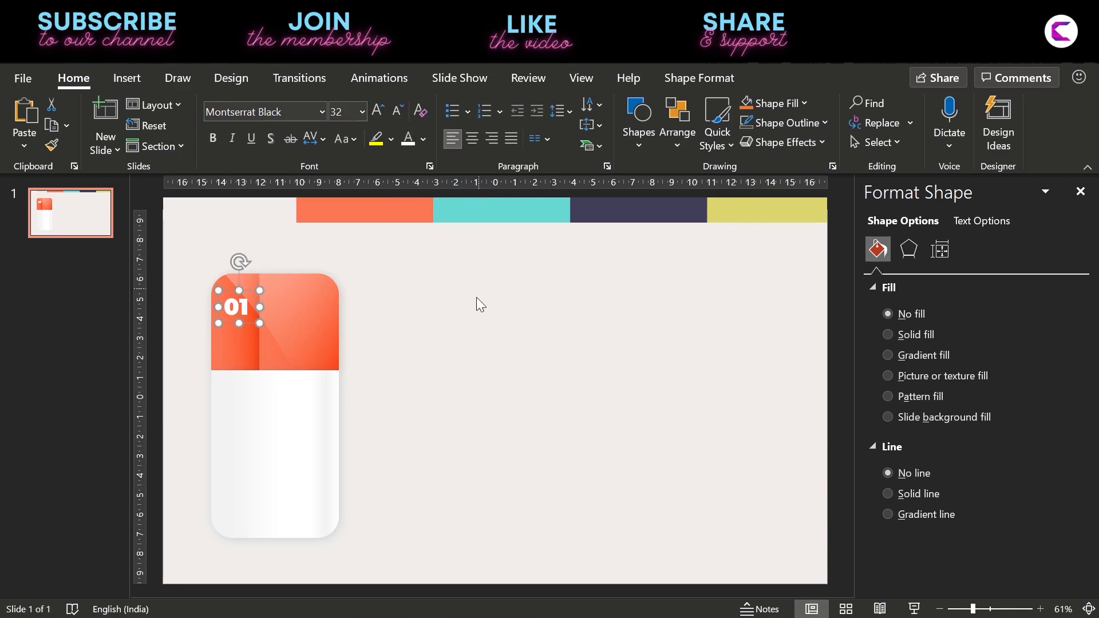
click(126, 78)
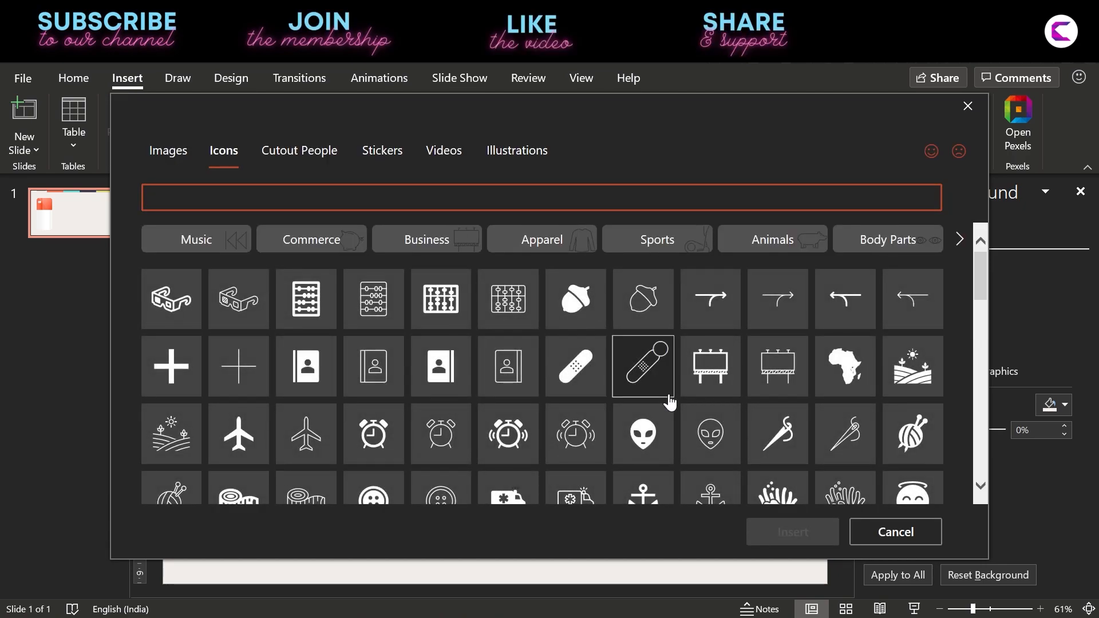
Step: Insert the cyclist icon from Sports, shrink it to 1.4 cm, and colour it white
click(771, 239)
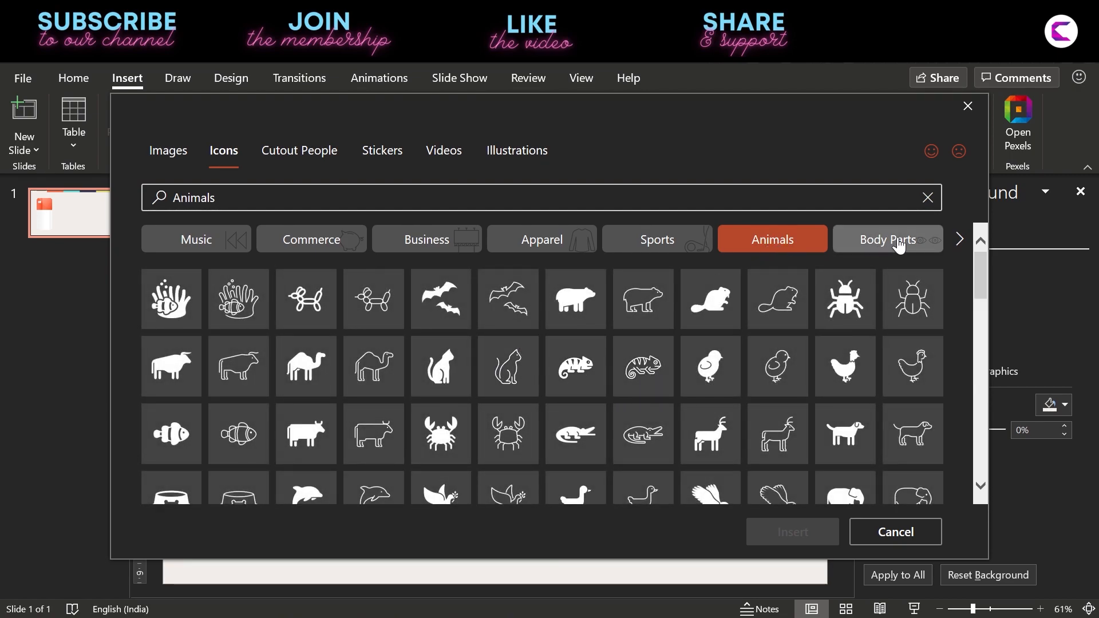
click(656, 239)
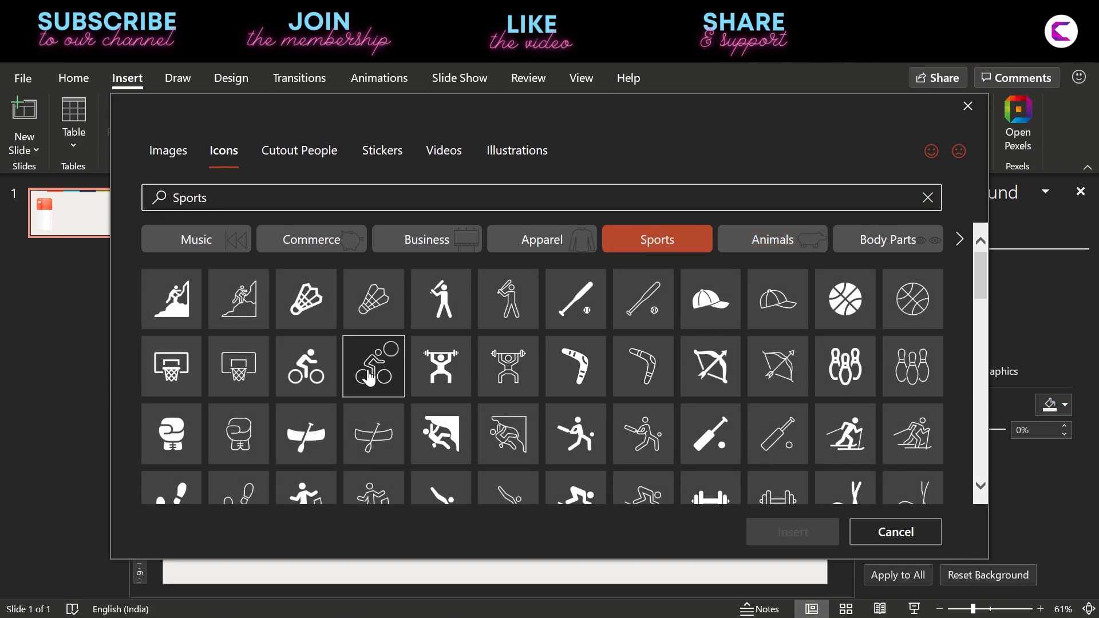
click(895, 532)
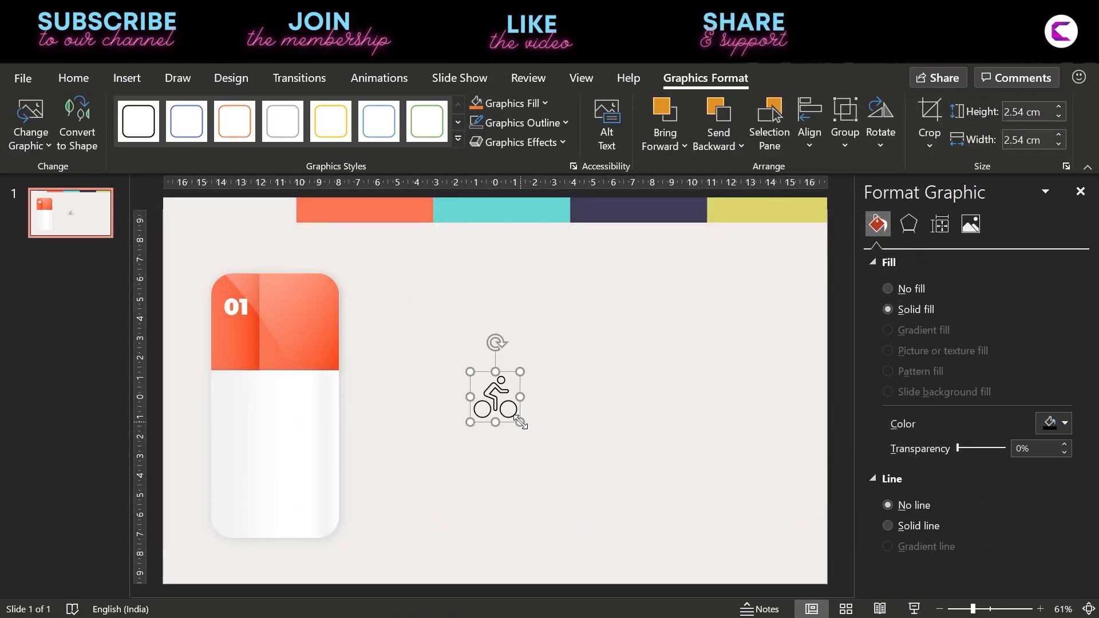
click(1060, 117)
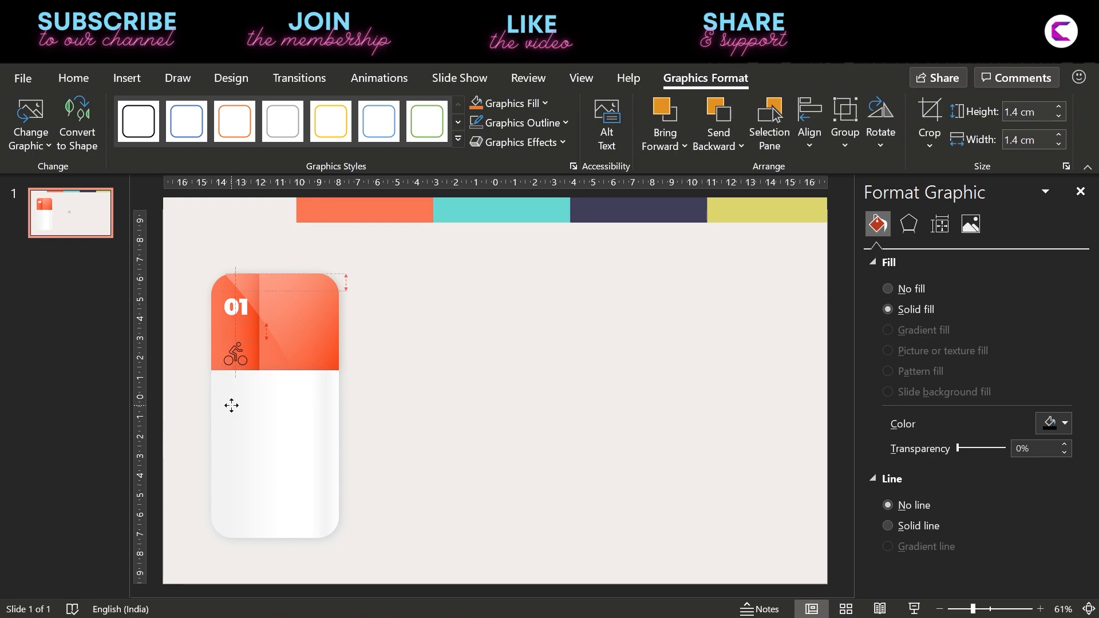
click(510, 103)
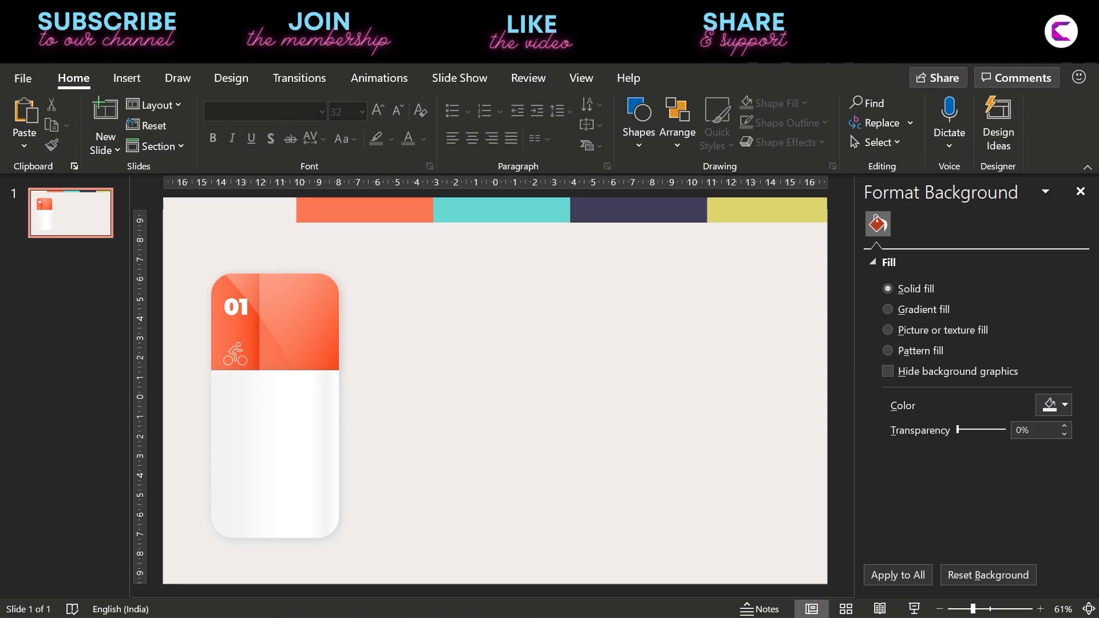
Step: Add a 'Power' text box in Montserrat Black, changed to UPPERCASE, in the orange header
click(126, 78)
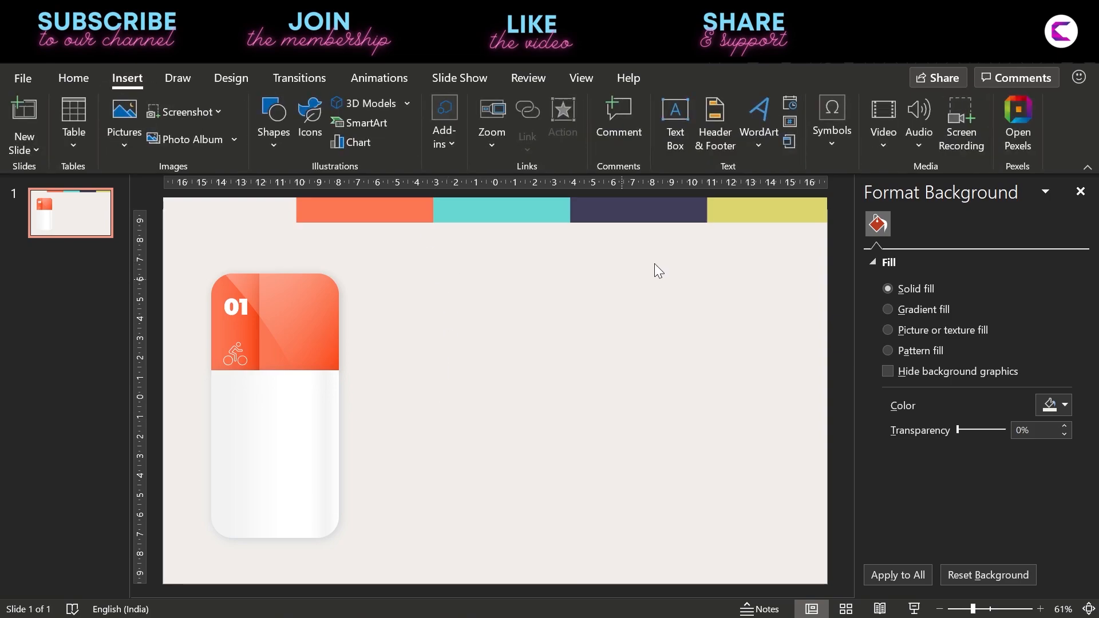
click(673, 125)
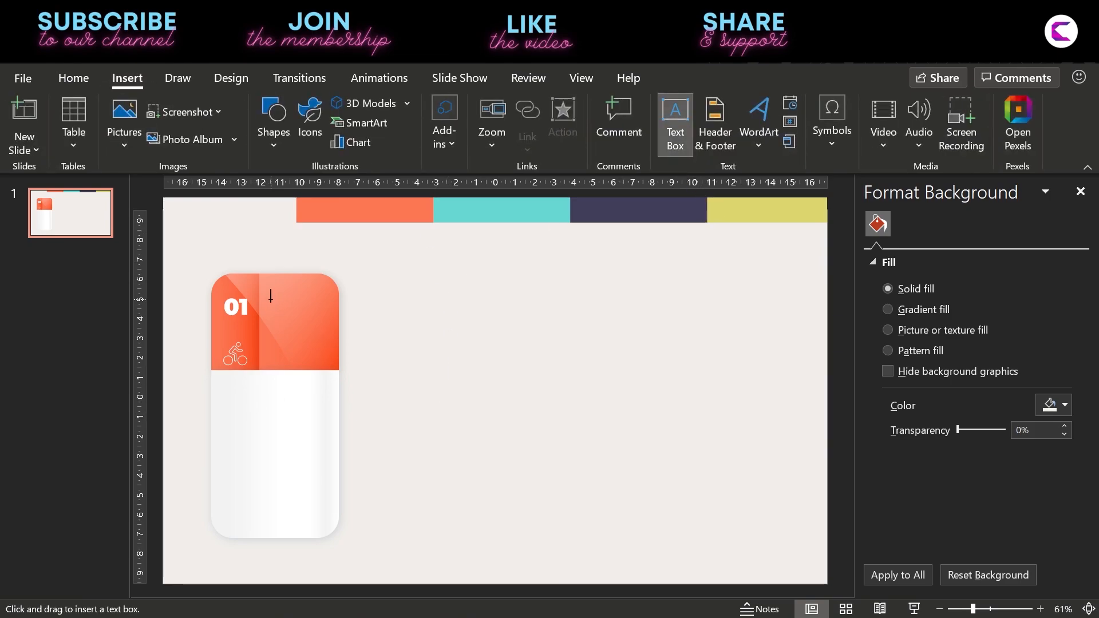
drag(269, 312, 330, 346)
text(Power)
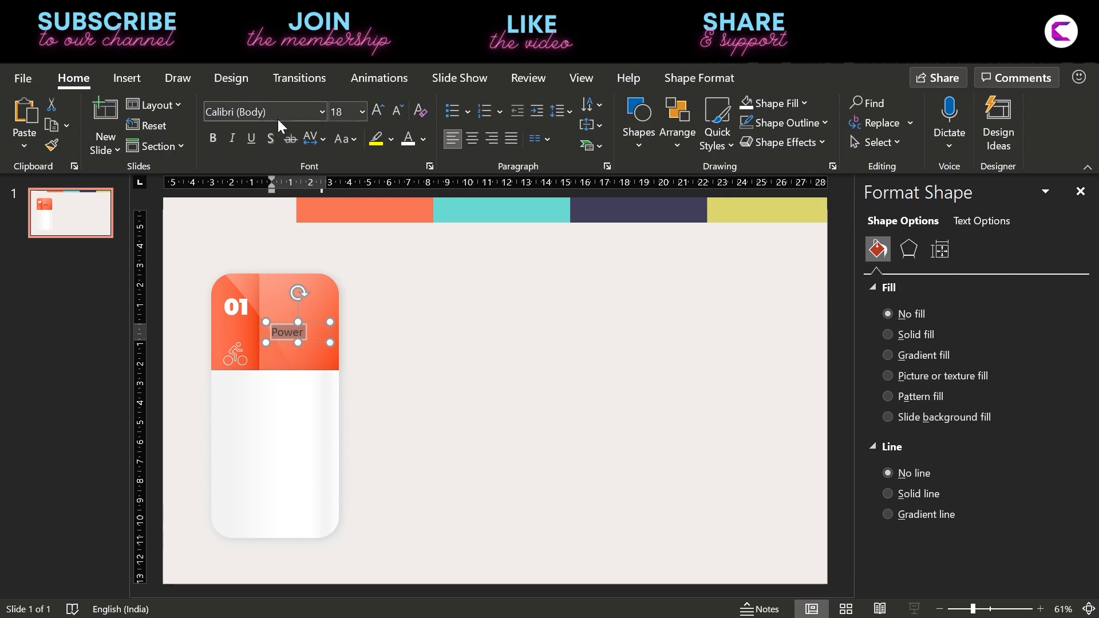
text(Montserrat Black)
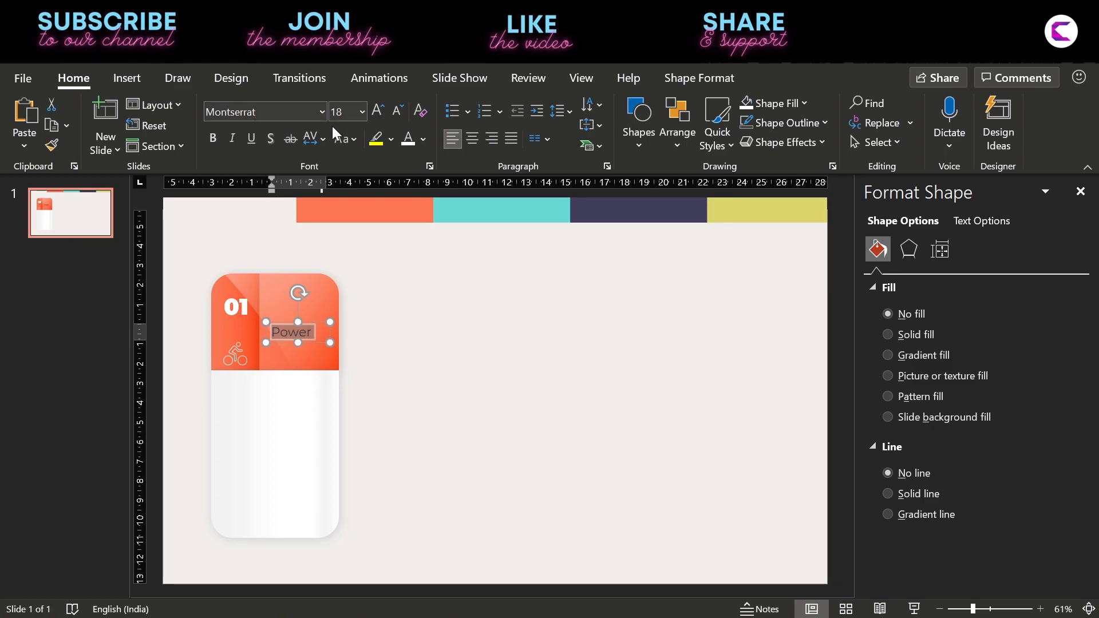
click(320, 138)
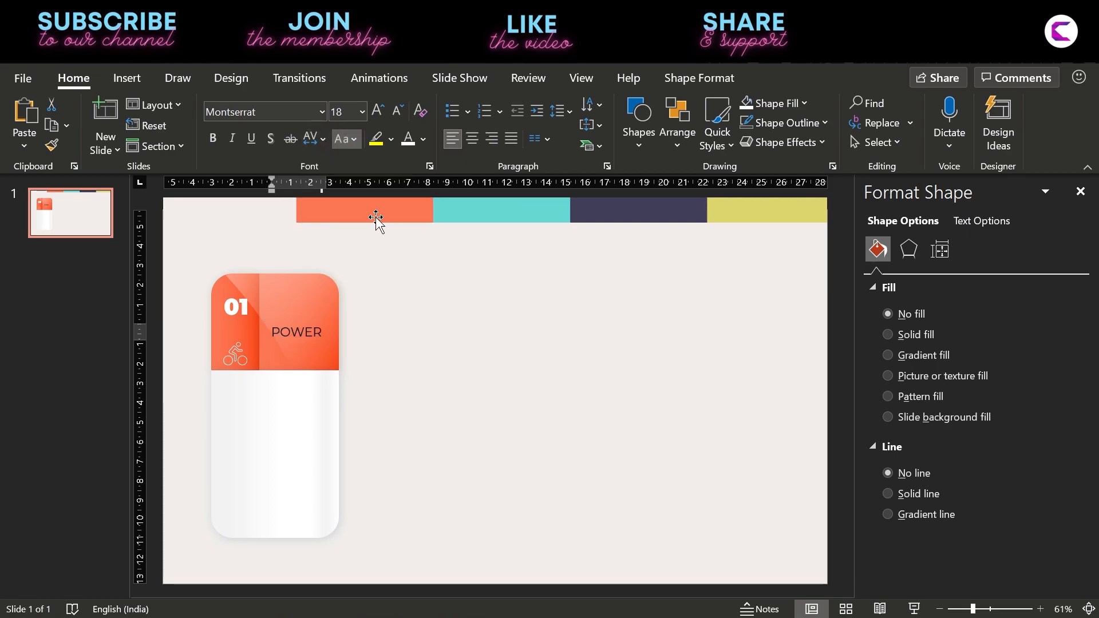
click(296, 332)
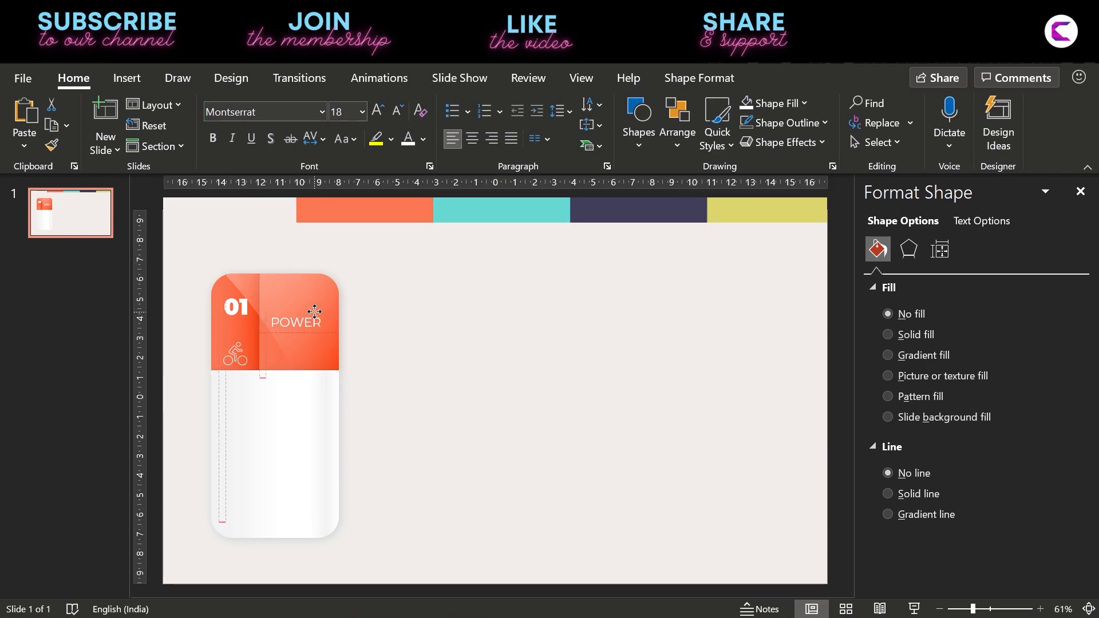
click(127, 78)
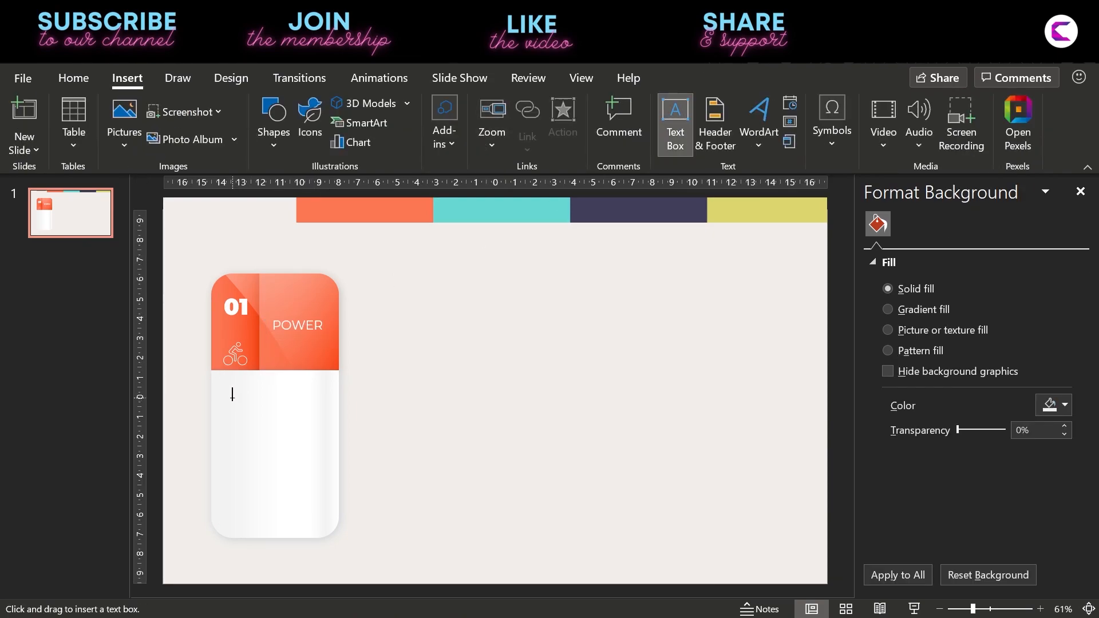
Step: Add a centred 'Heading' text box in Montserrat on the card's white area
drag(233, 396, 322, 418)
text(Heading)
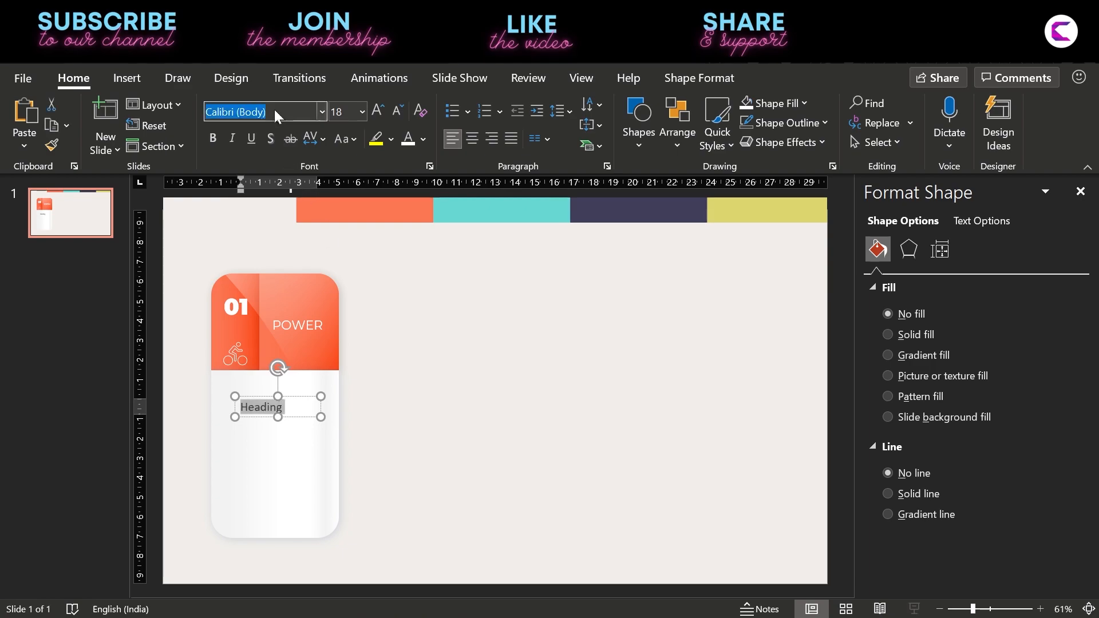
text(Montserrat)
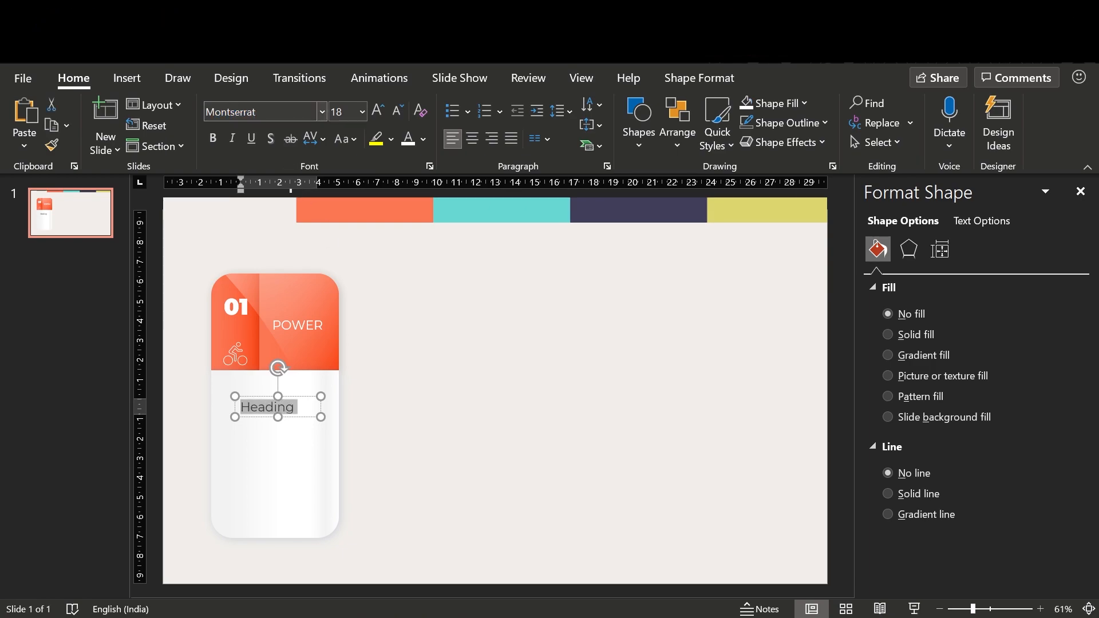
click(422, 139)
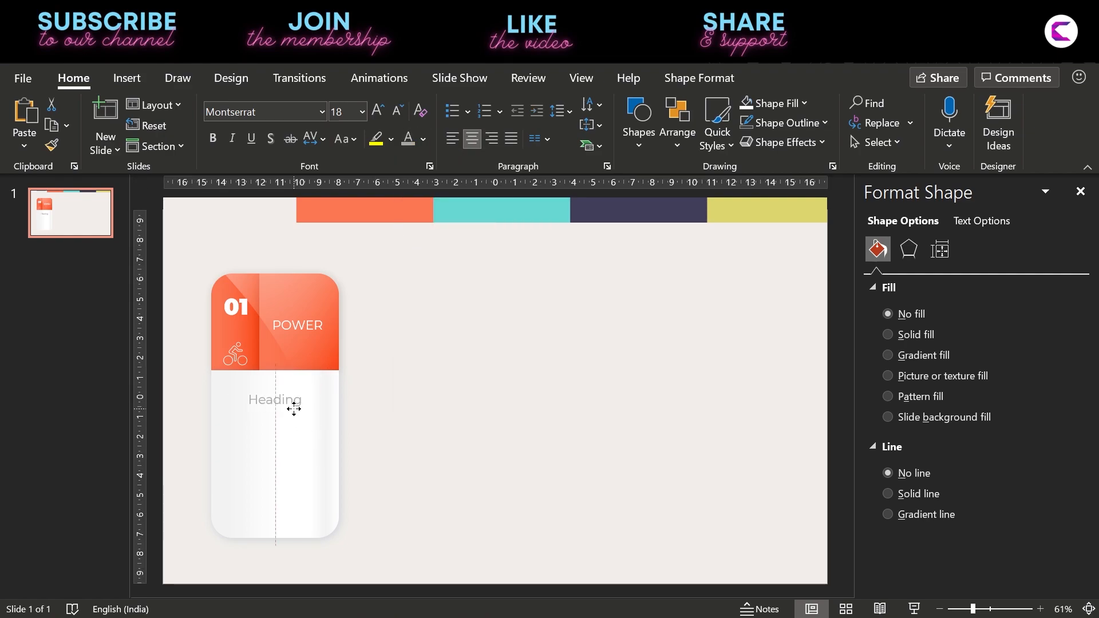
Step: Add a '=lorem' placeholder paragraph below Heading and decrease its font size
click(396, 113)
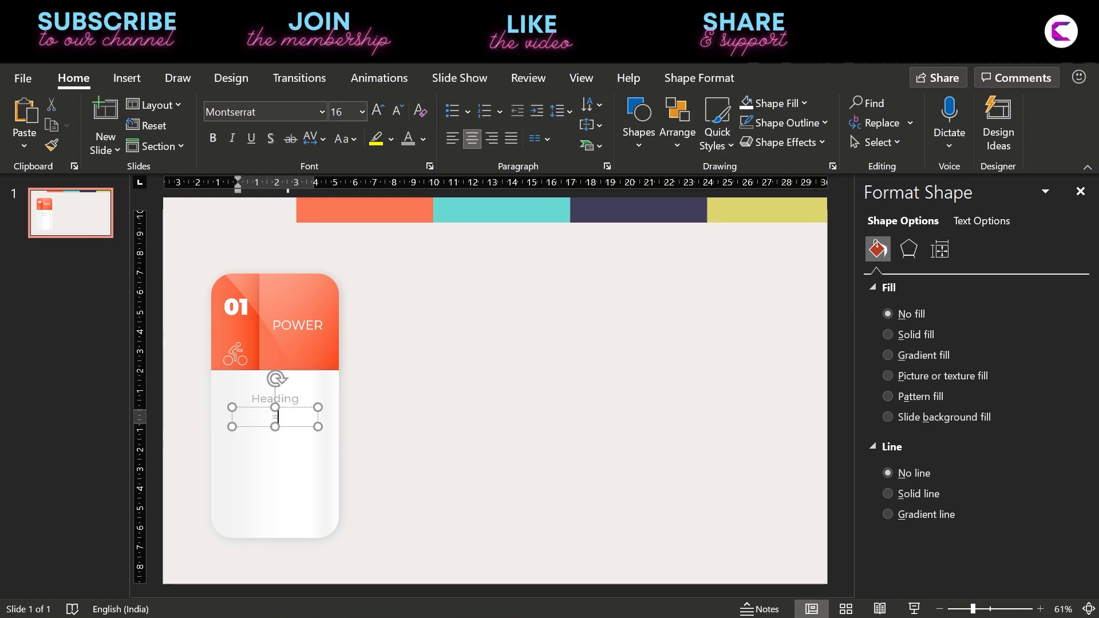
text(=lorem)
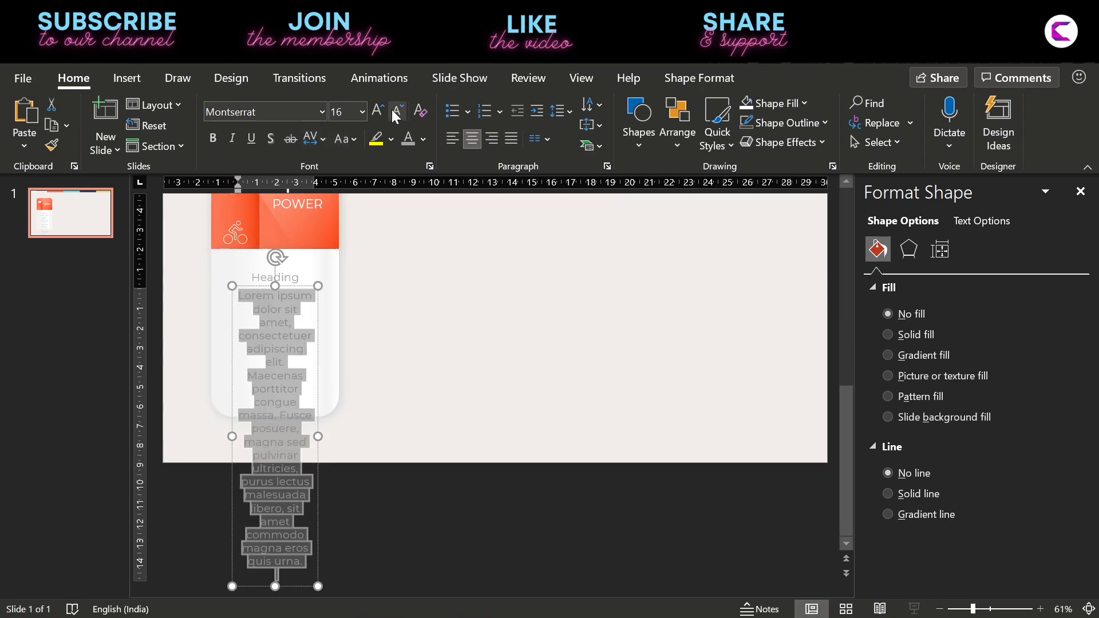
click(396, 111)
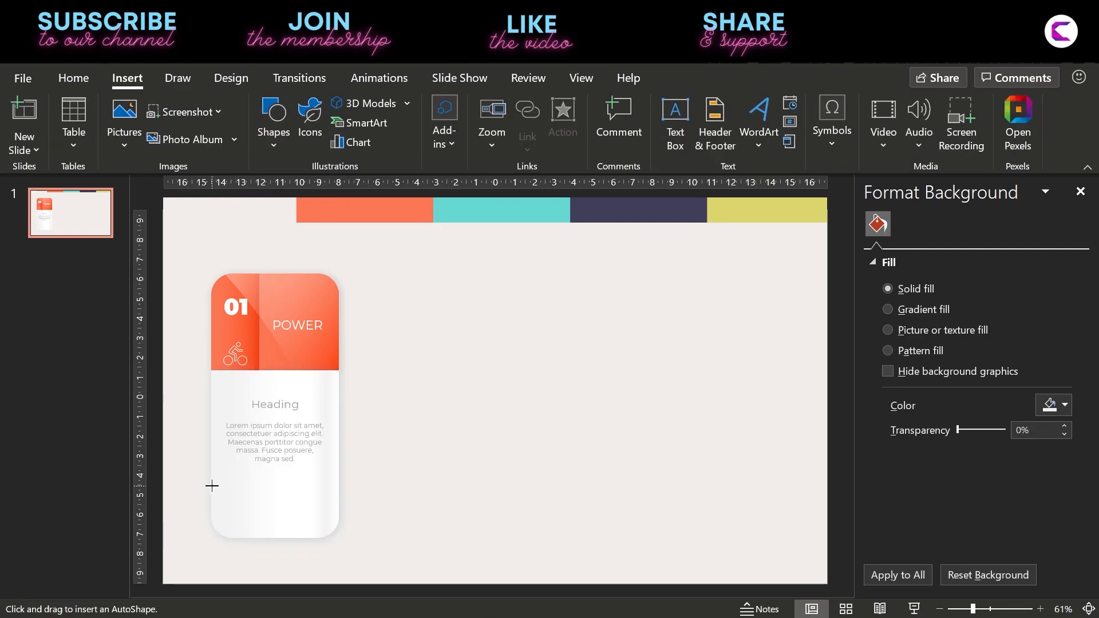
Step: Draw a light-coloured line across the card beneath the description paragraph
drag(212, 486, 343, 491)
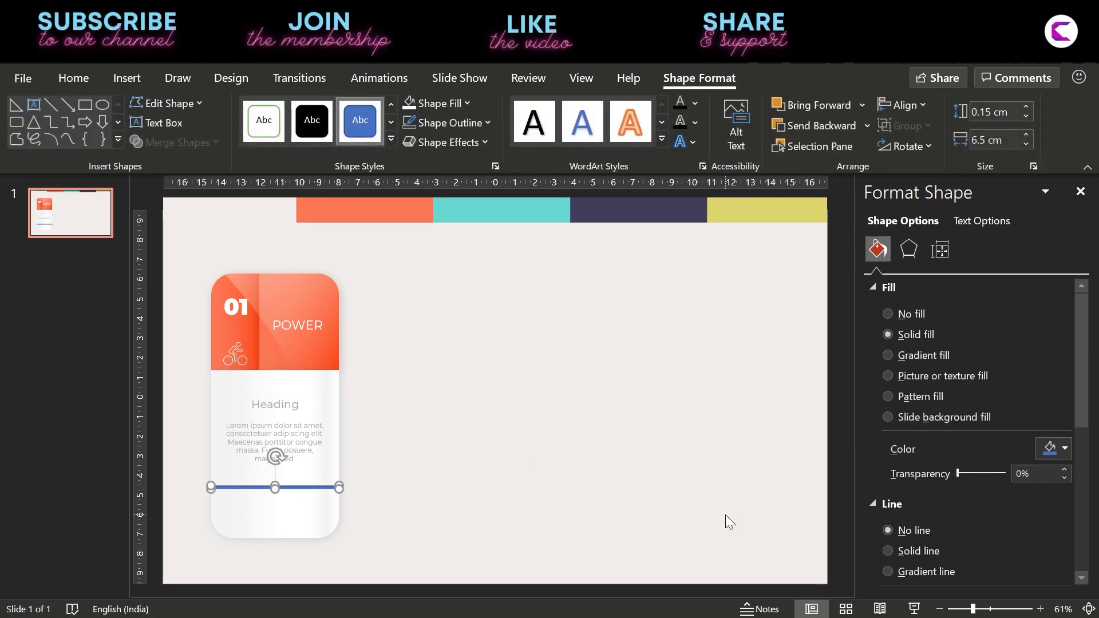
click(1051, 448)
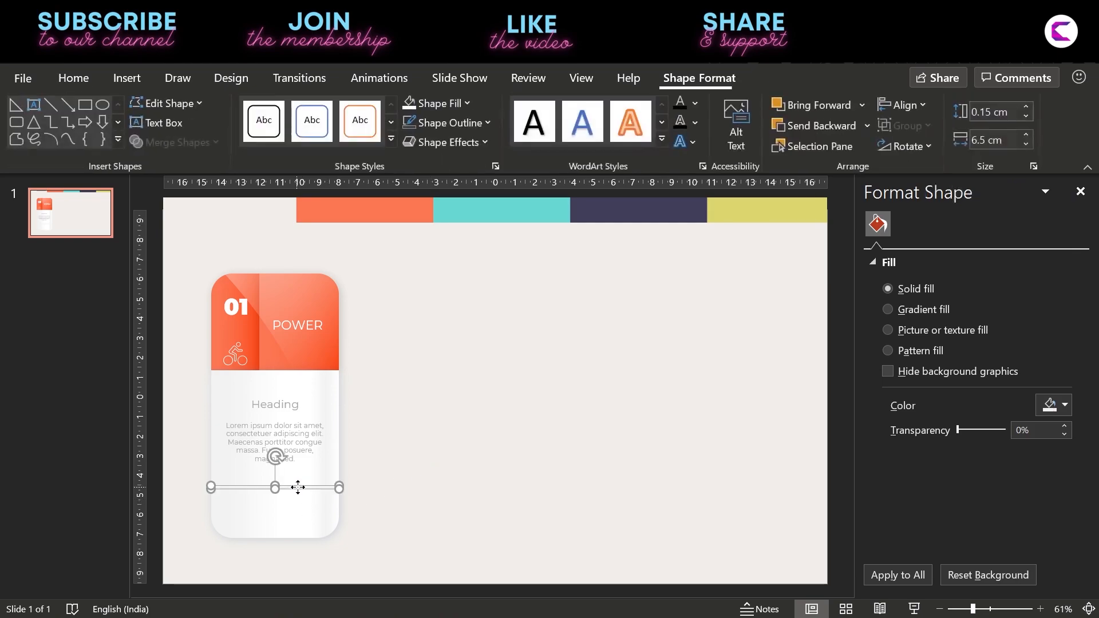
click(273, 116)
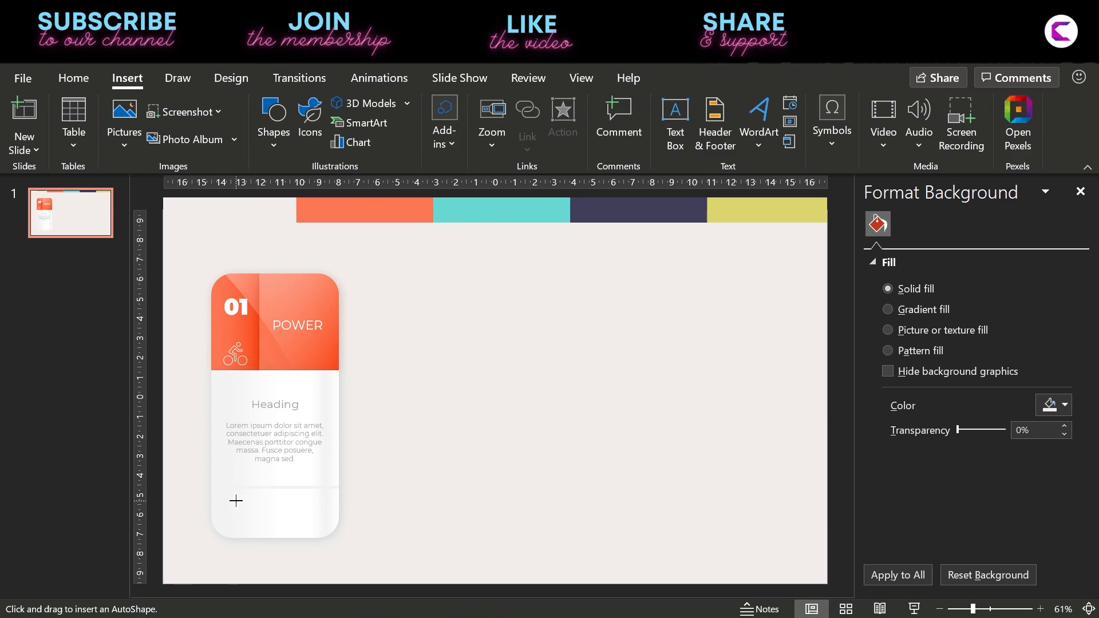
Step: Draw a rounded rectangle at the card bottom, centre it, remove its outline, fill it pale
drag(236, 500, 316, 521)
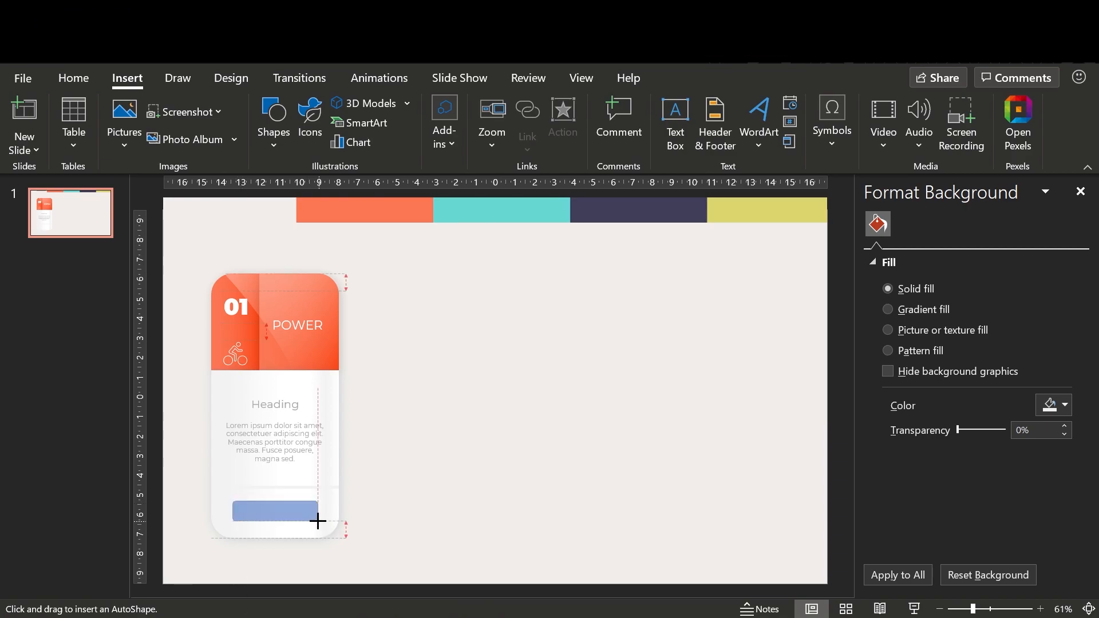
click(274, 510)
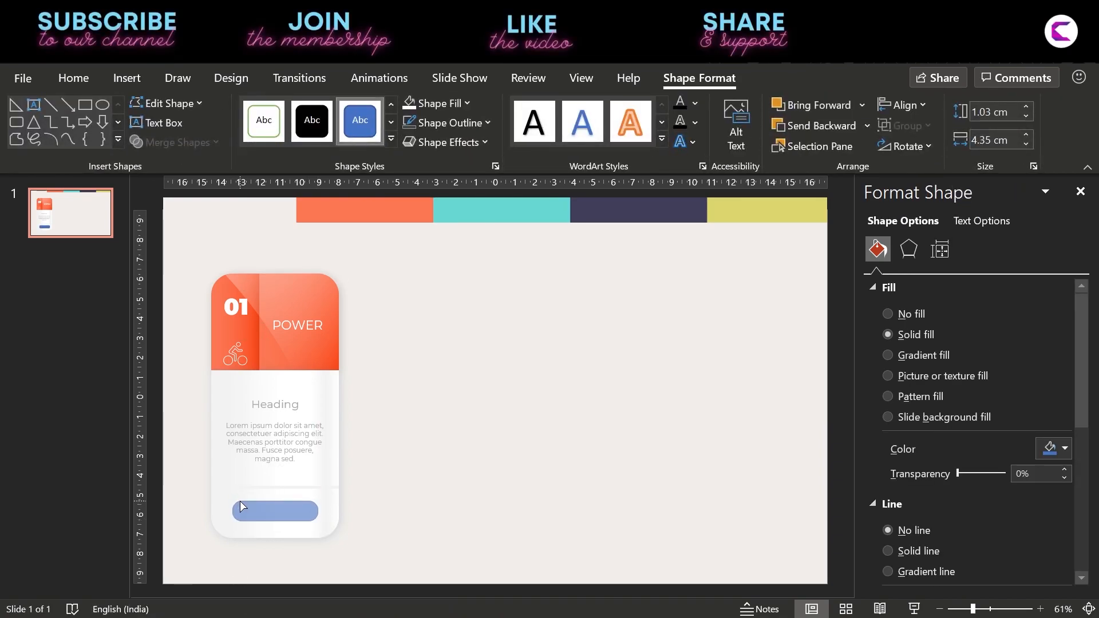
click(274, 511)
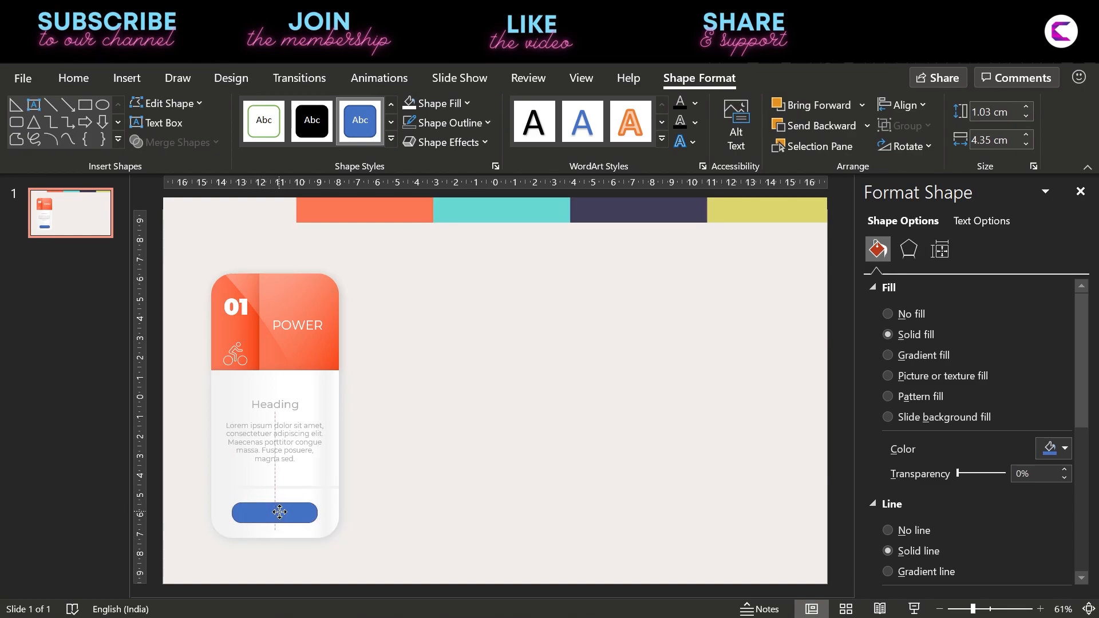
click(275, 513)
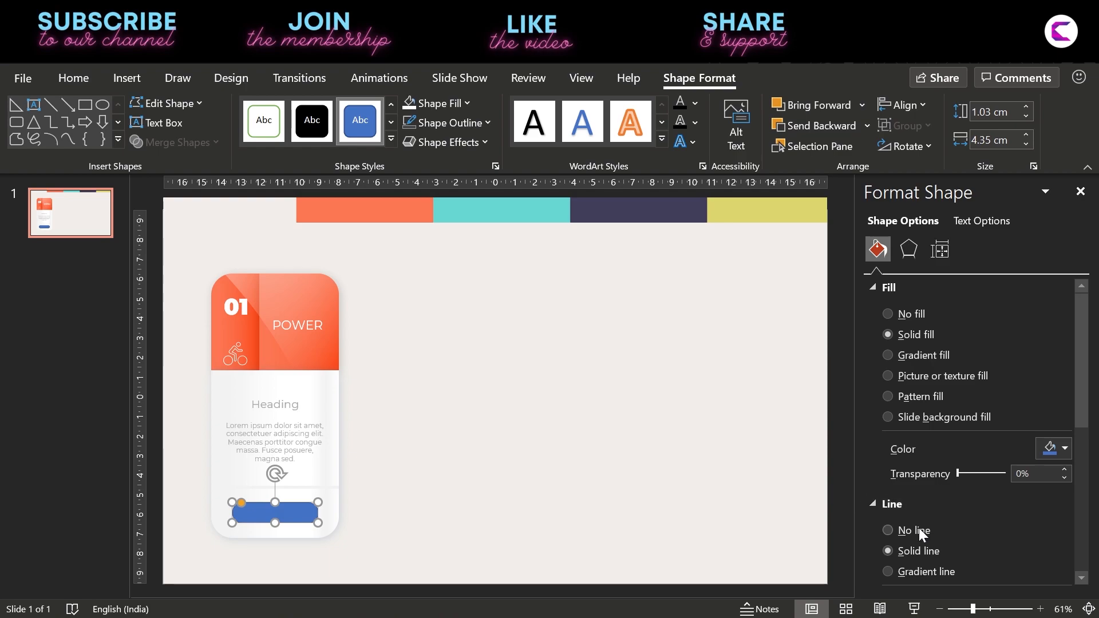
click(1049, 448)
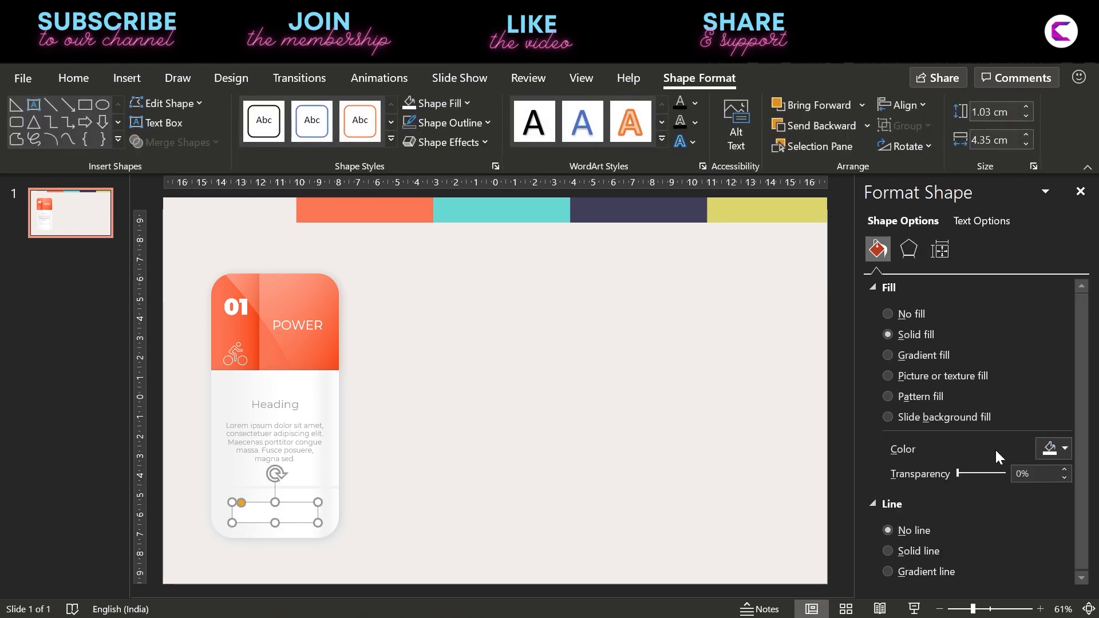
click(1060, 449)
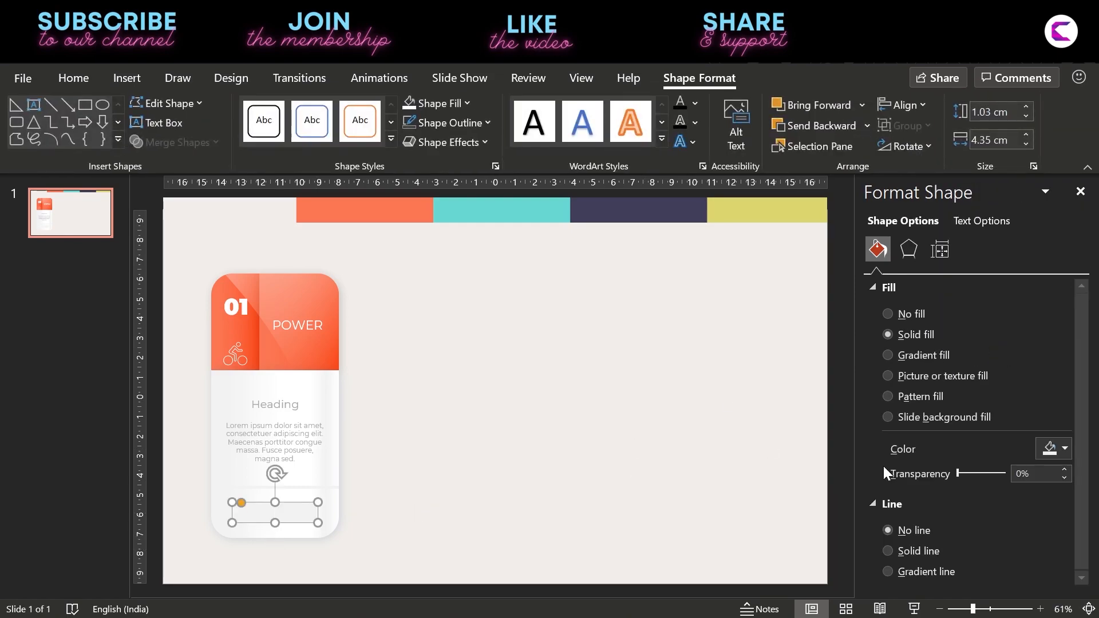
click(1061, 449)
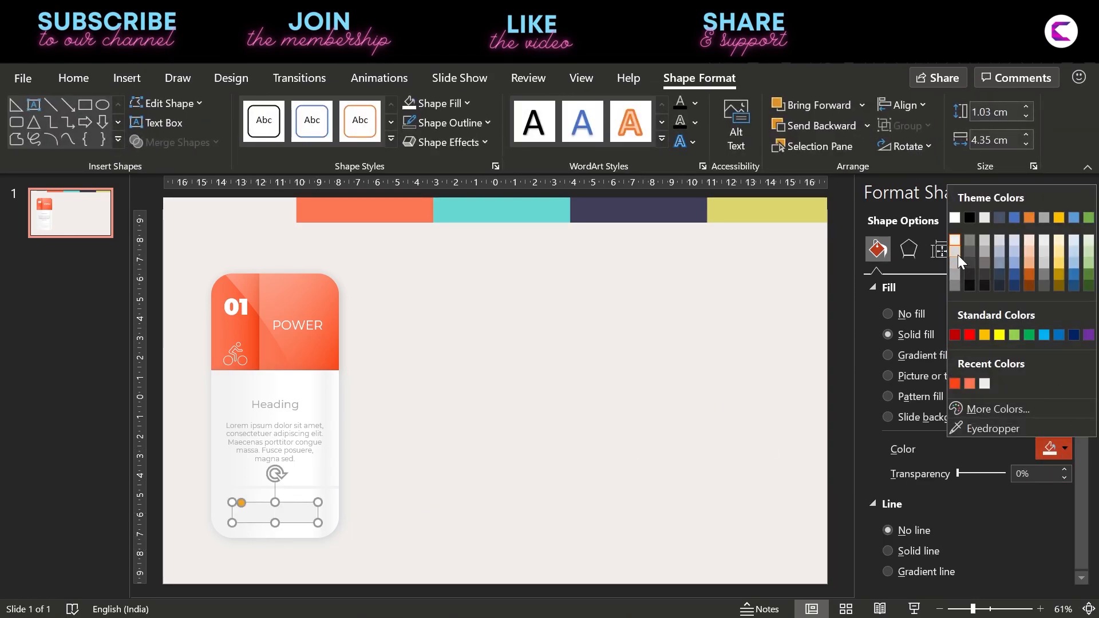
click(990, 428)
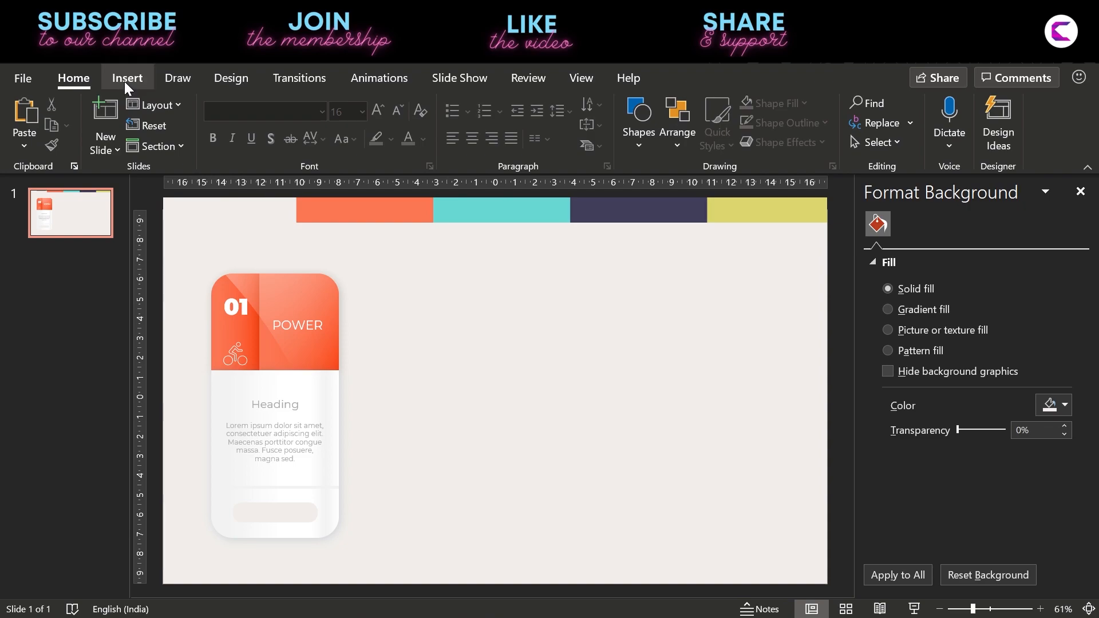
Step: Add a 'start' label in Montserrat 12 uppercase with letter spacing, centred on the button
click(127, 78)
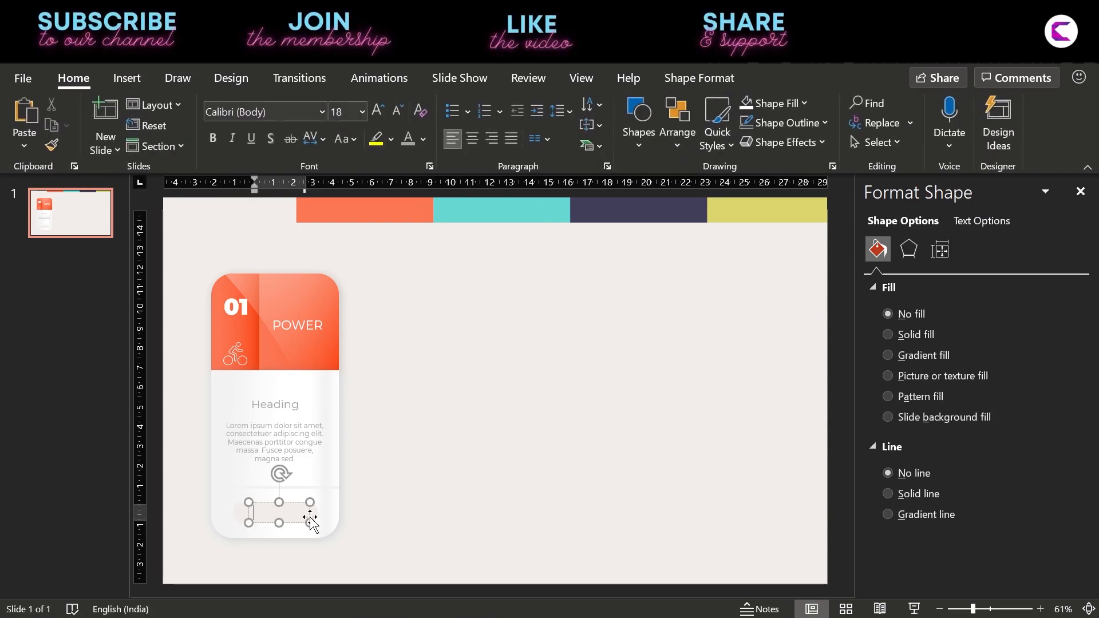
text(start)
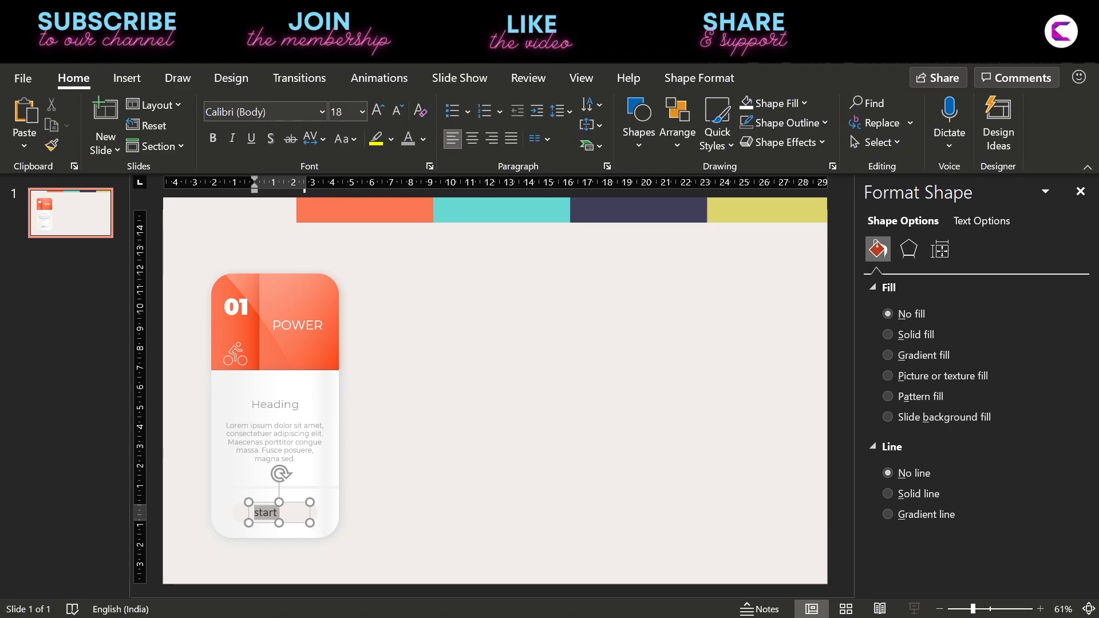
click(259, 112)
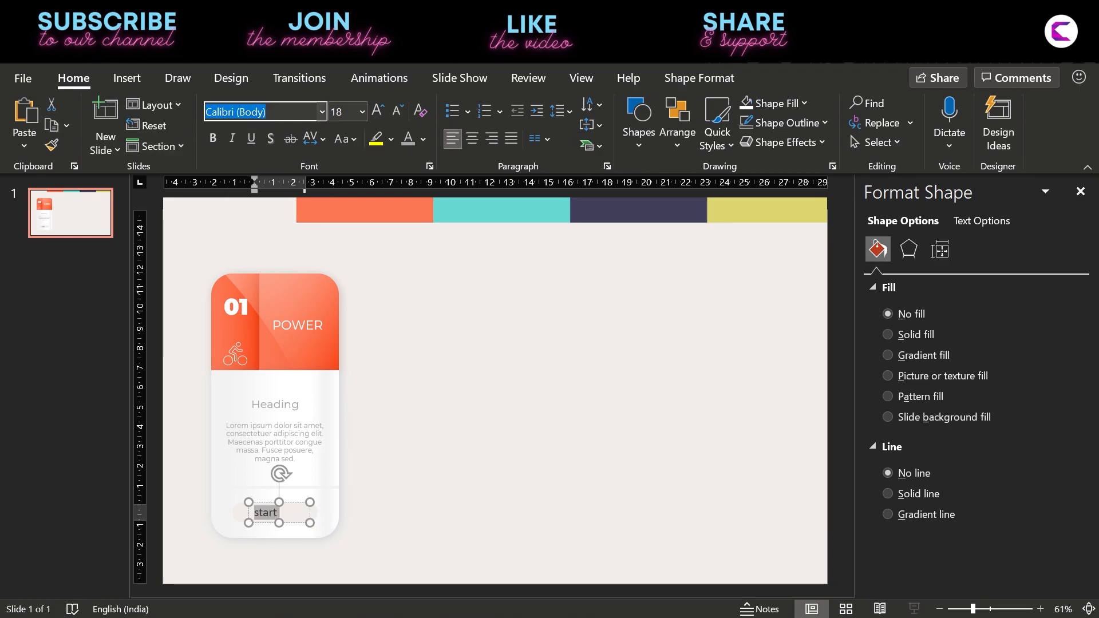
text(Montserrat)
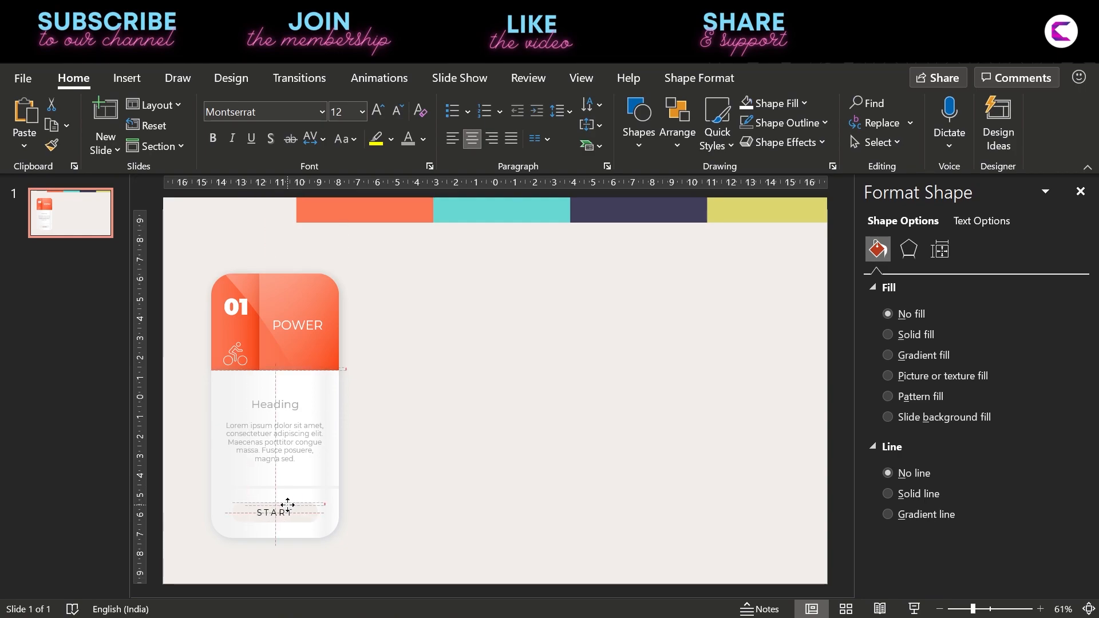
click(276, 513)
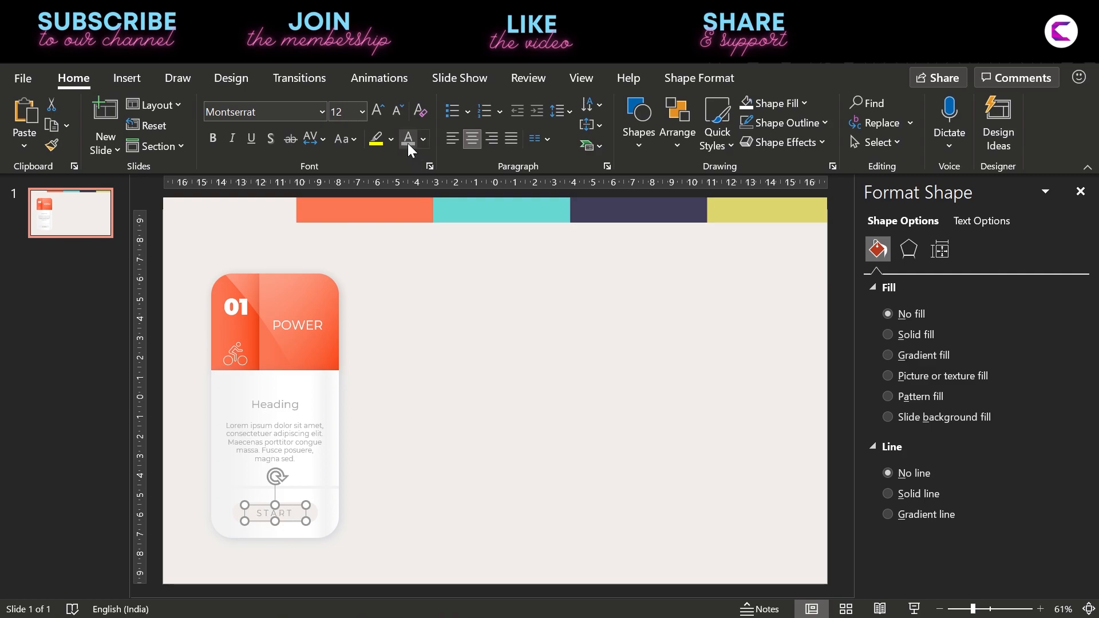
click(422, 138)
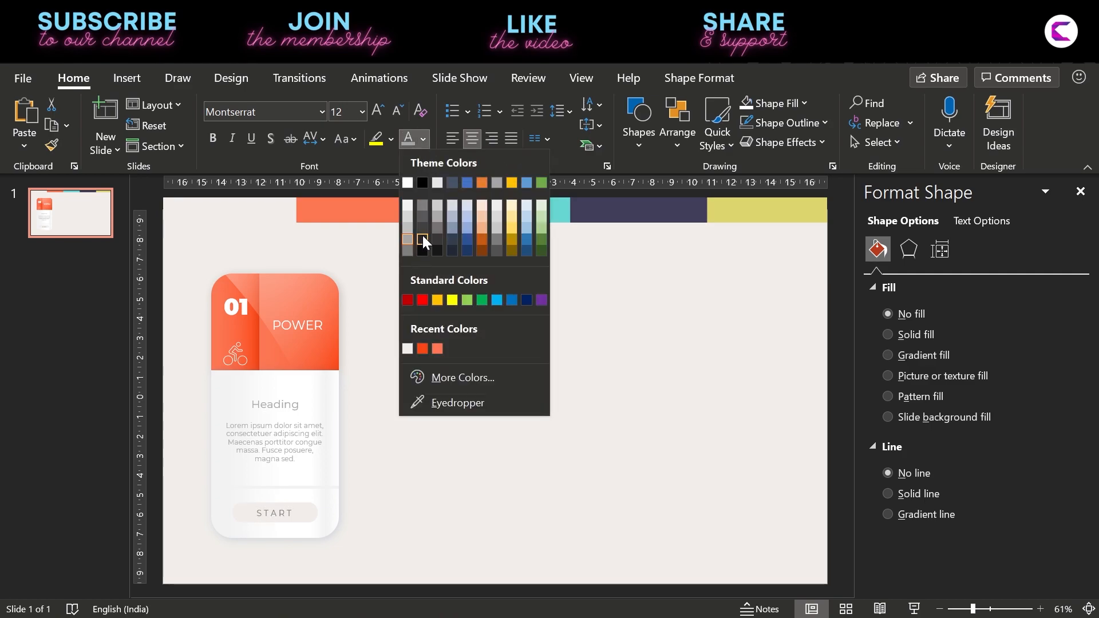
mouse_move(422, 216)
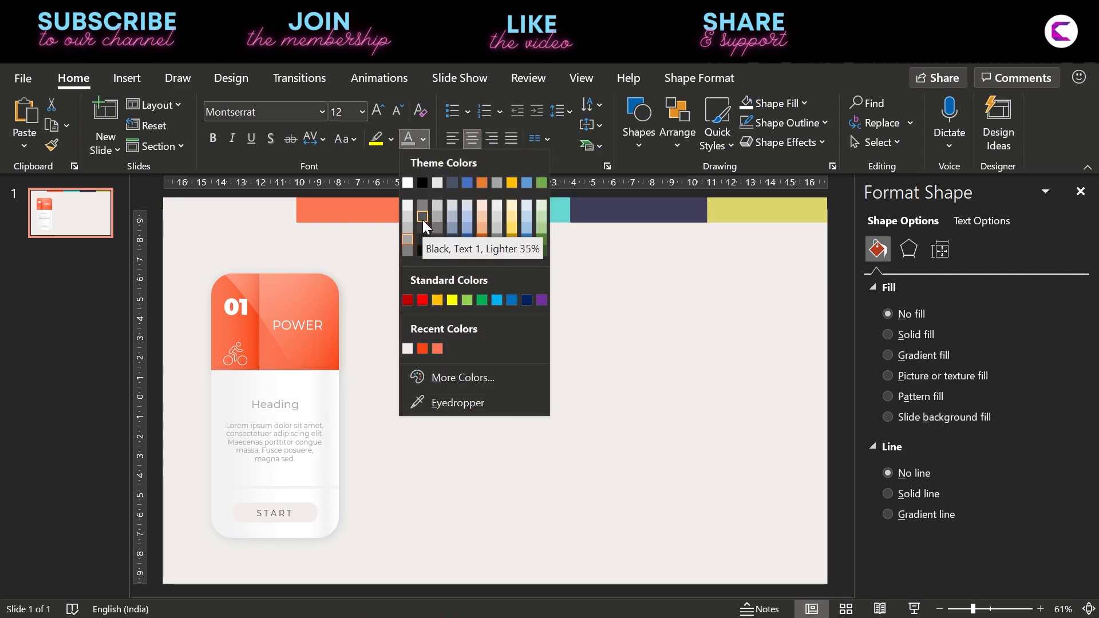